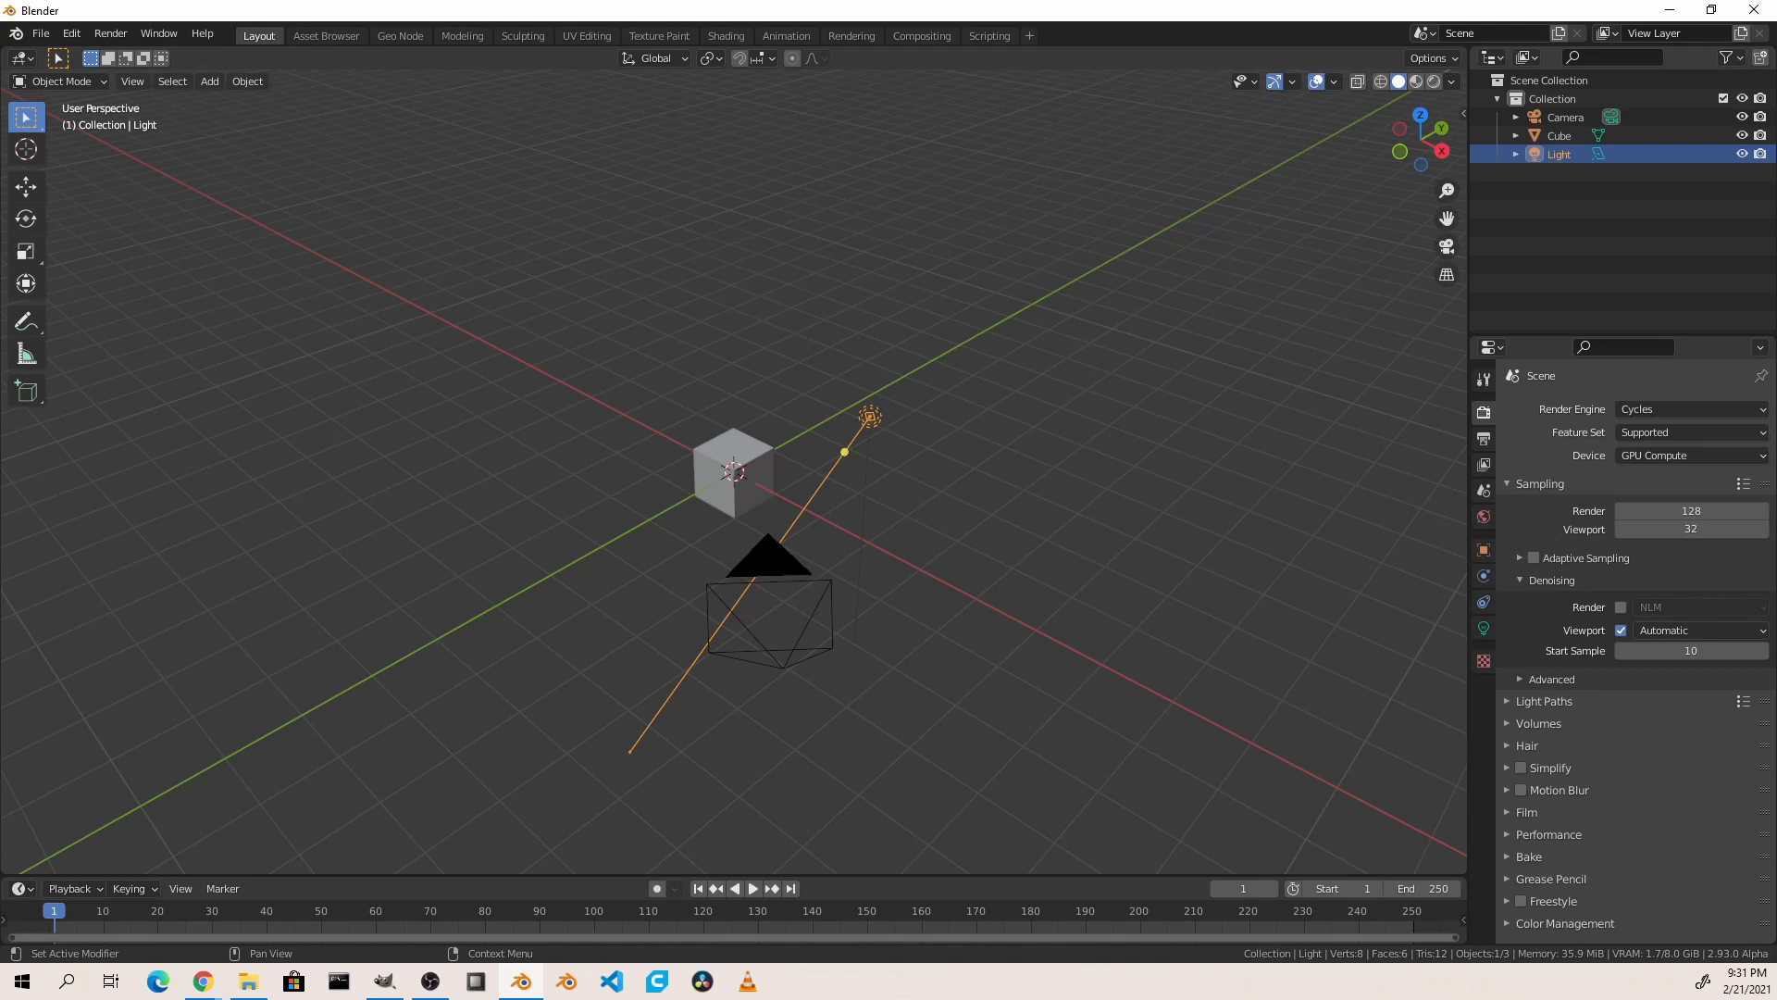
Step: Shrink the cube to 50 mm, raise it onto the ground line, and use millimetre units
{"action": "left_click", "coordinate": [733, 470]}
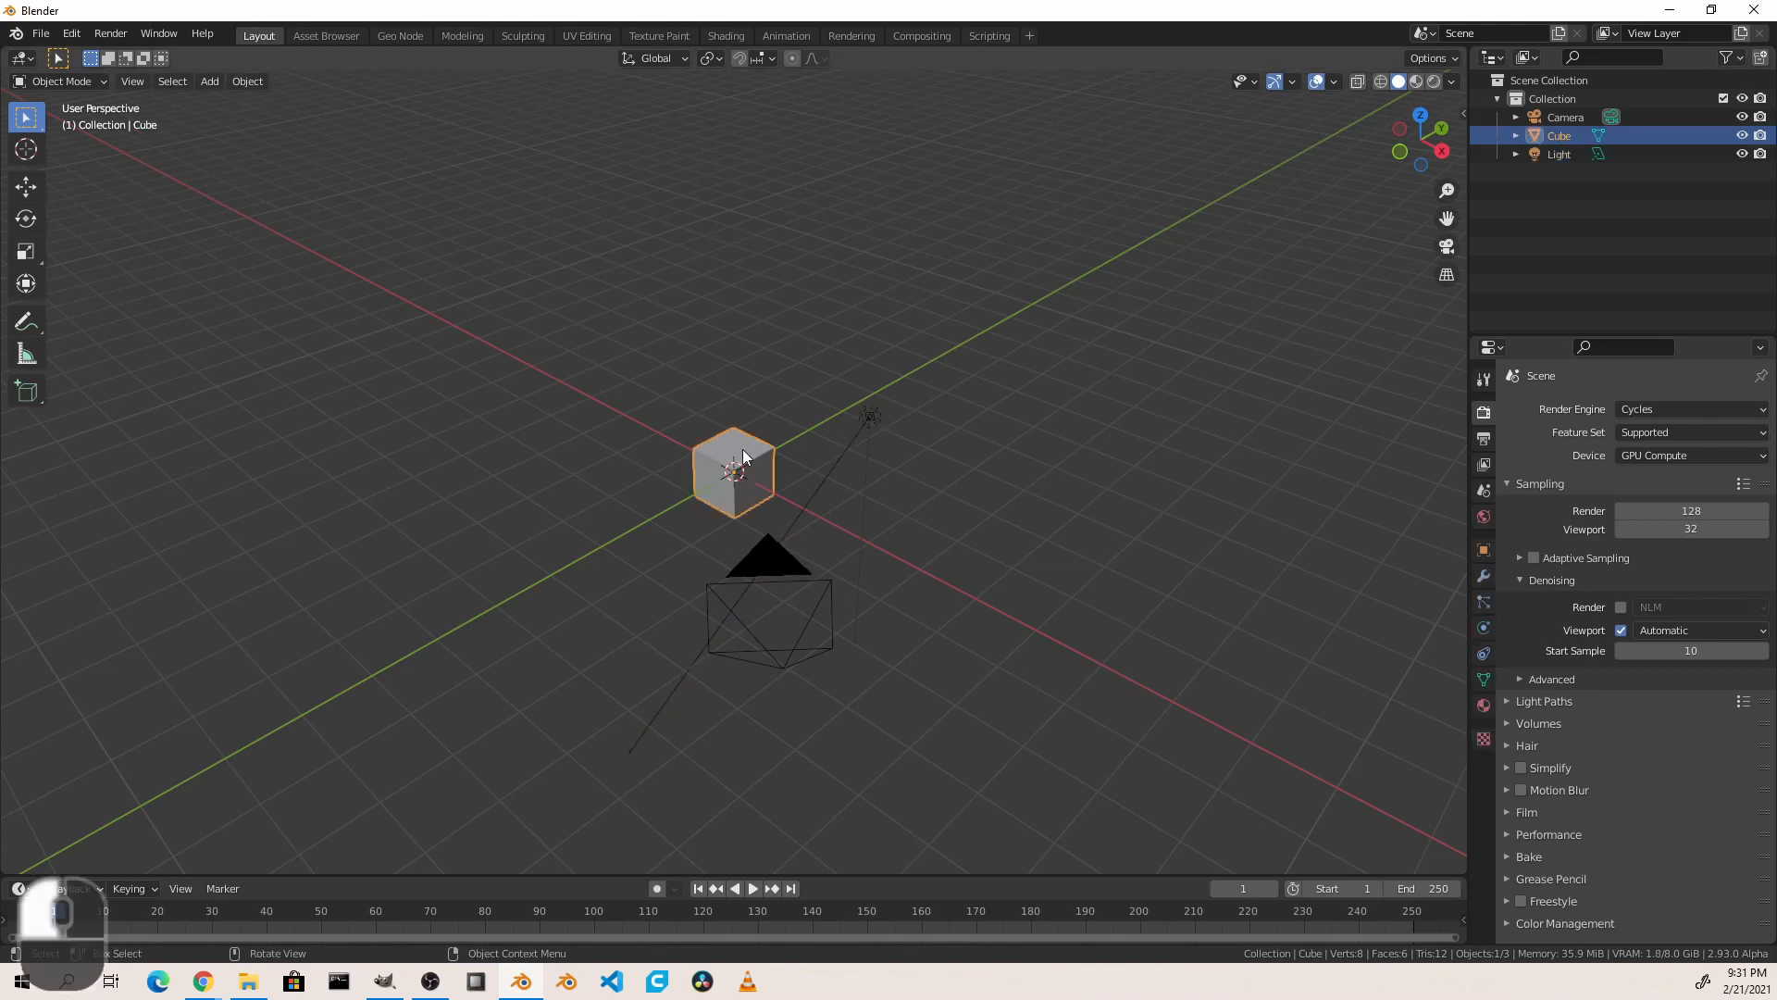
{"action": "key", "text": "n"}
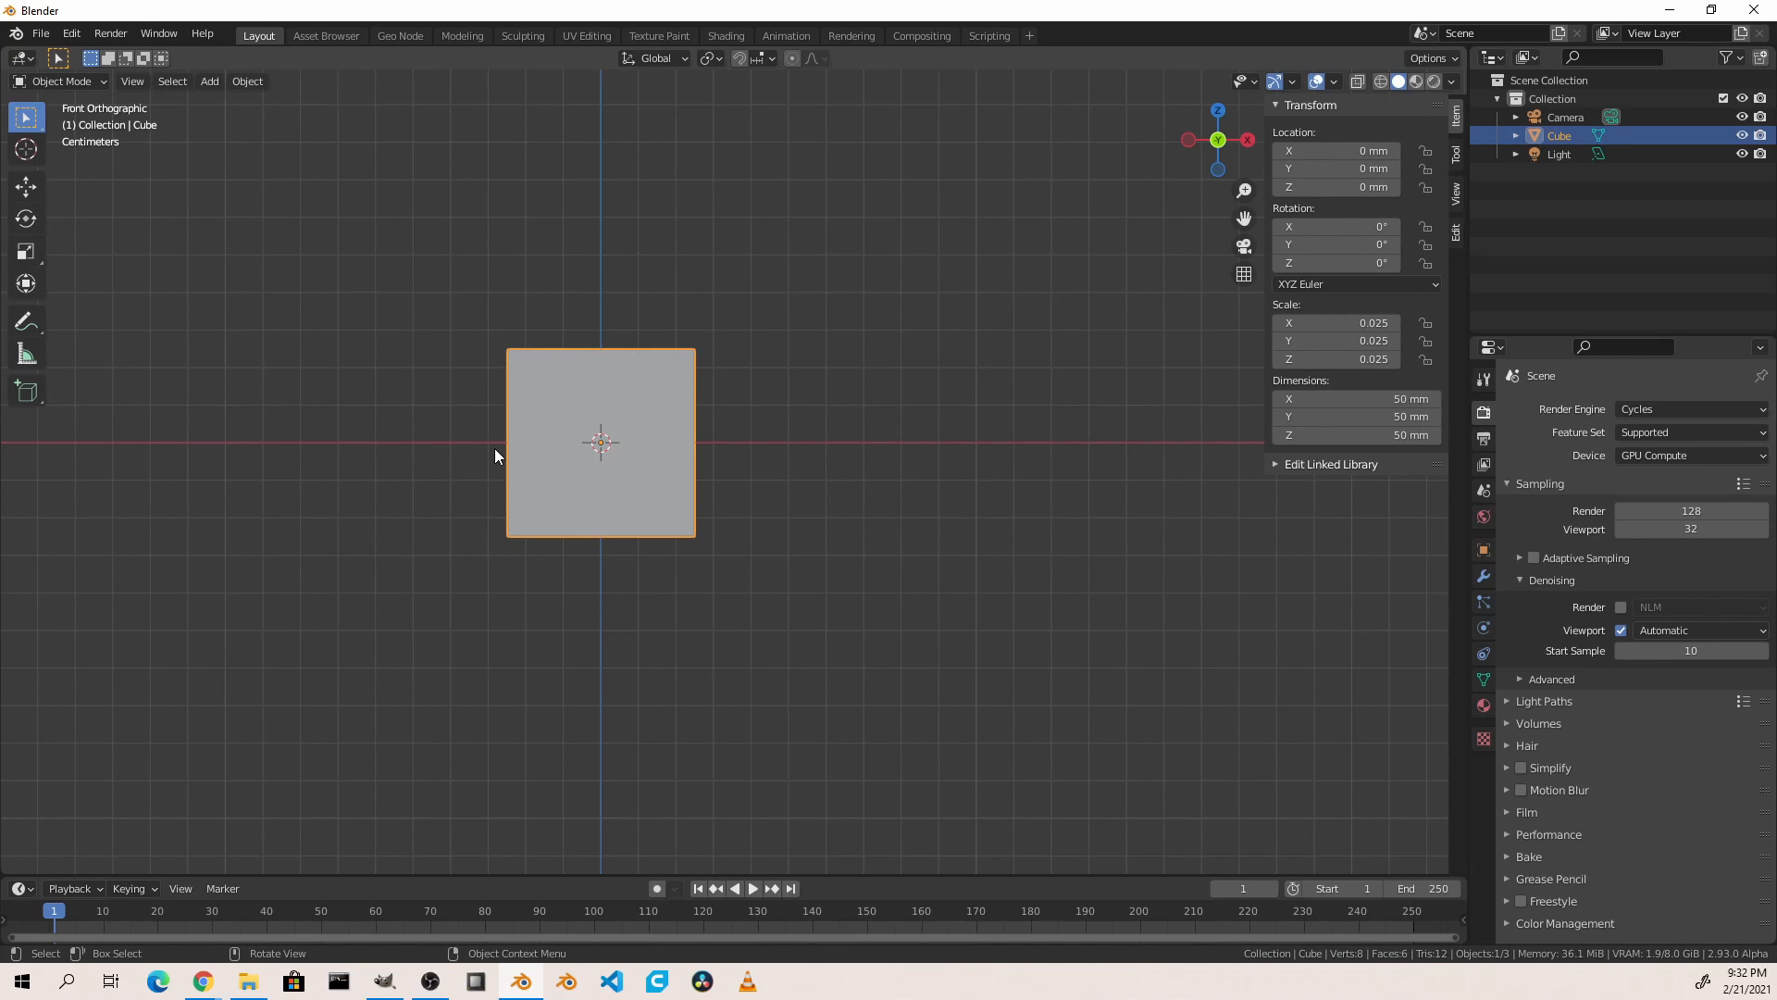
{"action": "key", "text": "Tab"}
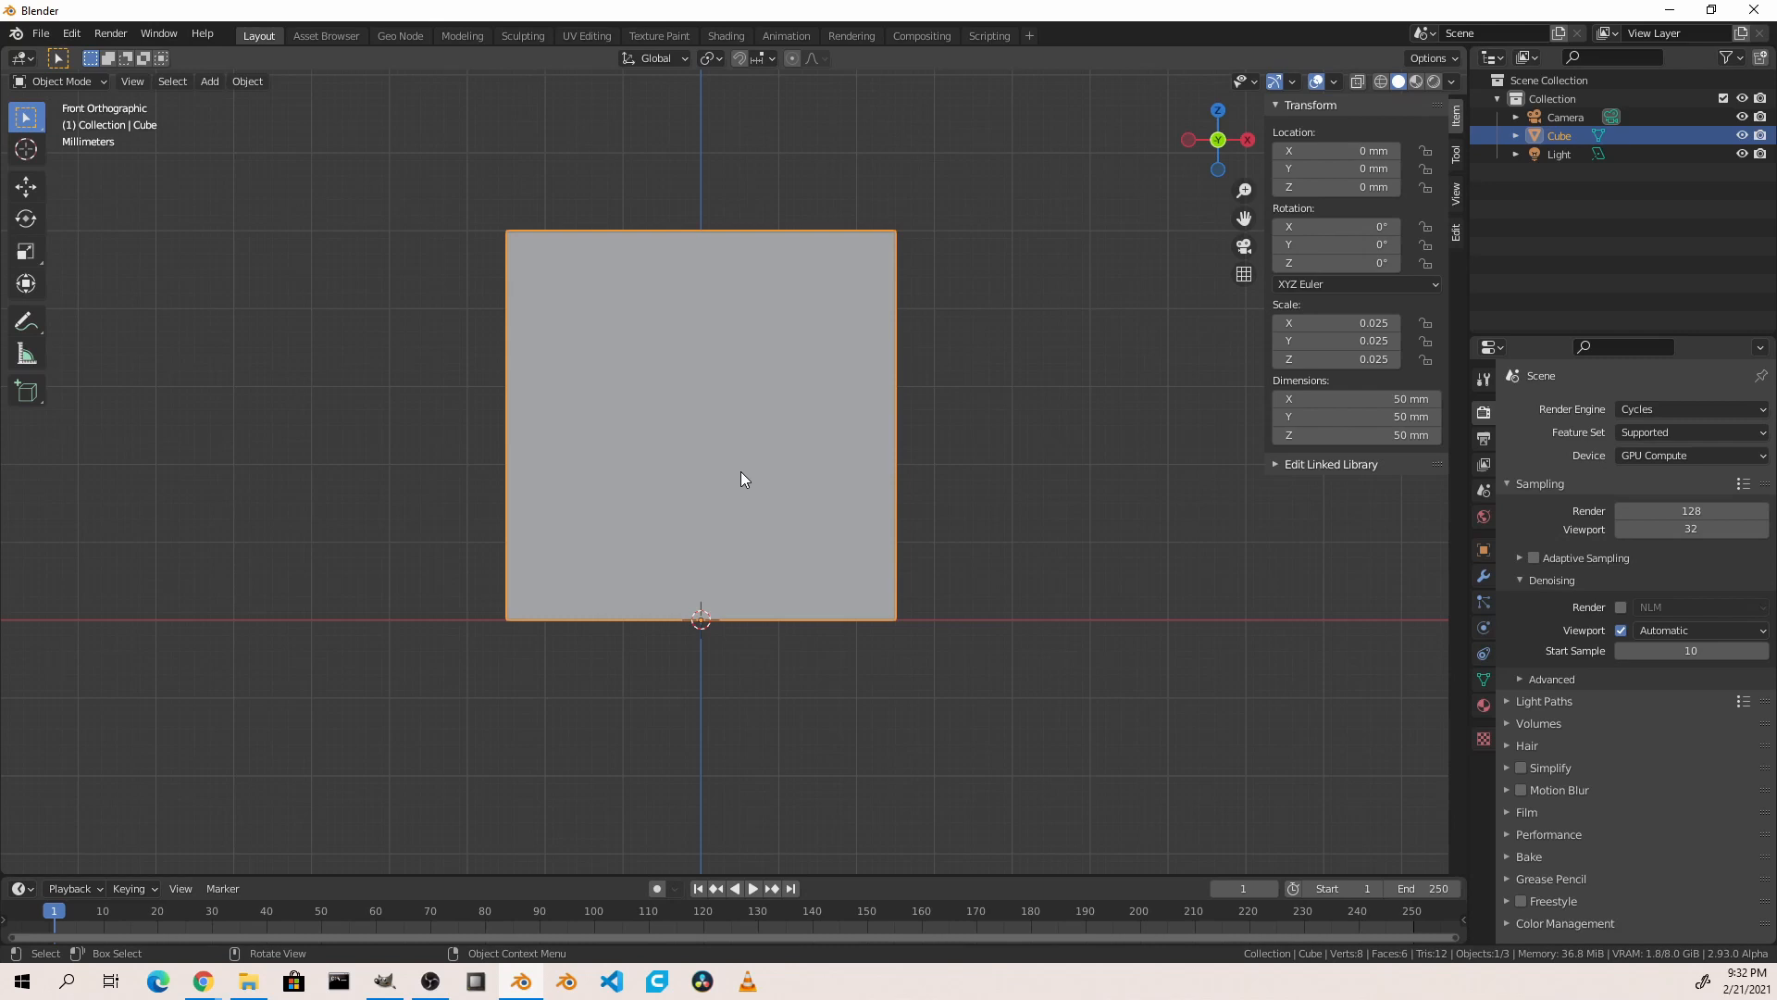
{"action": "key", "text": "ctrl"}
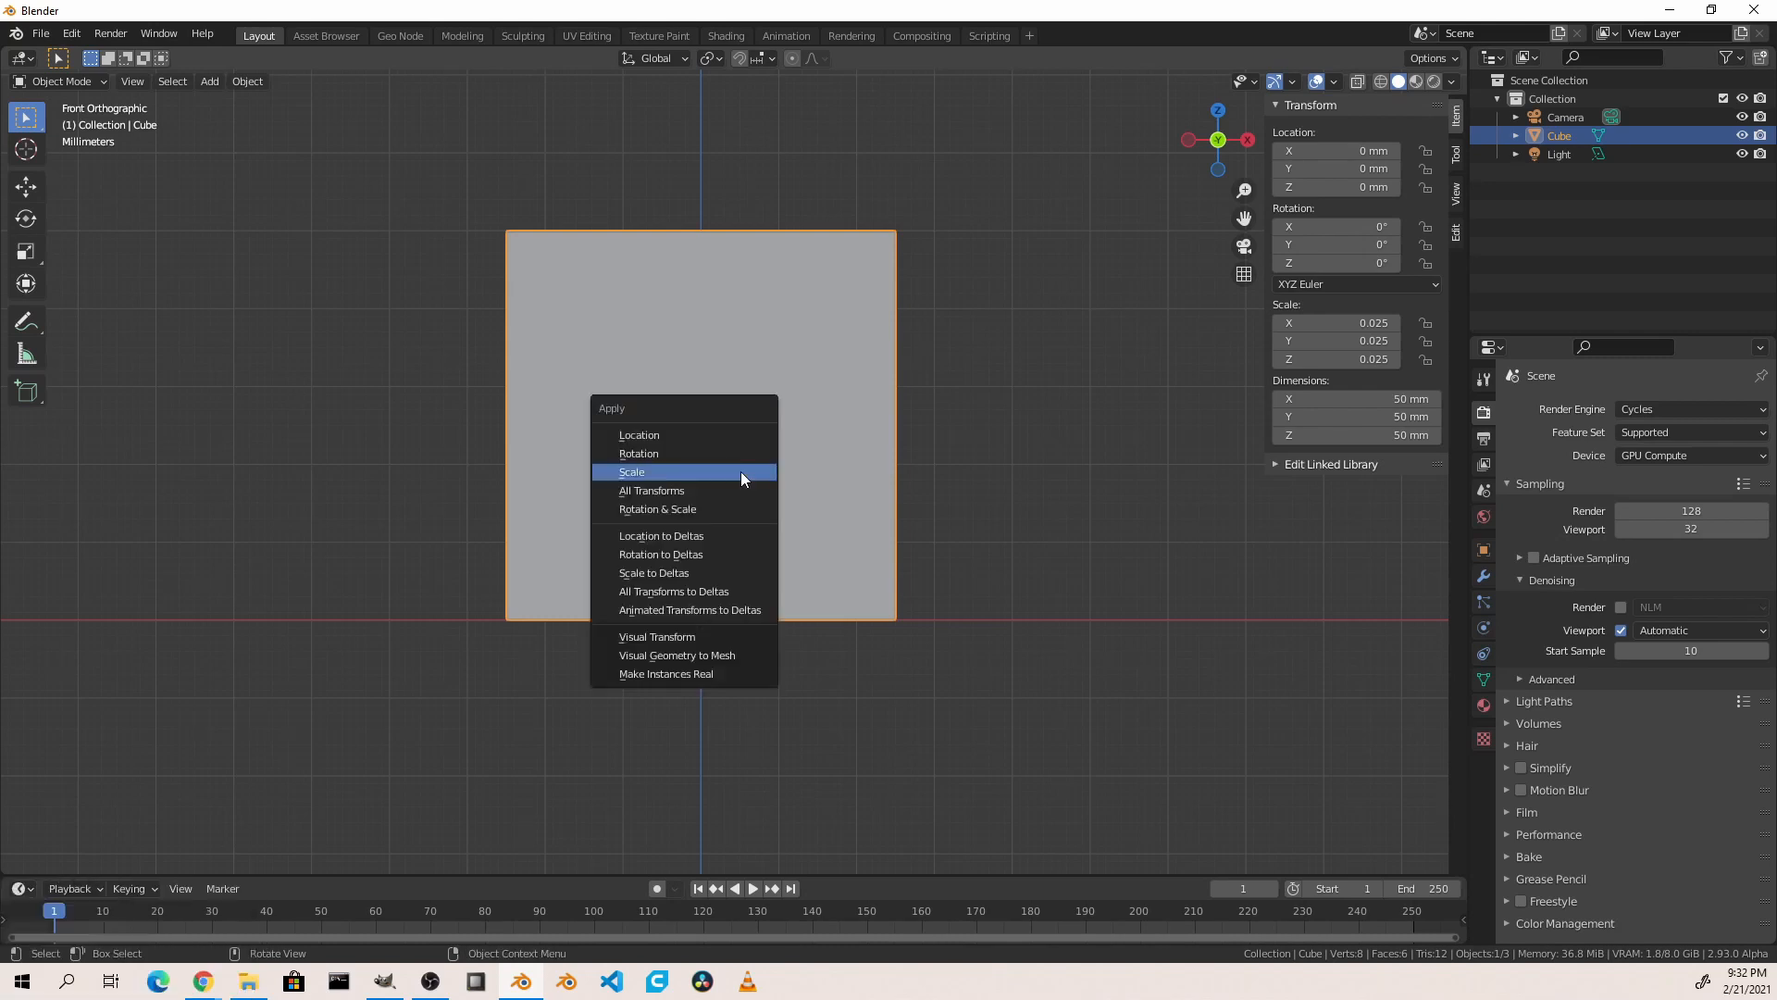
Step: Apply the cube's scale and add a 2 mm Bevel modifier with 2 segments
{"action": "left_click", "coordinate": [632, 471]}
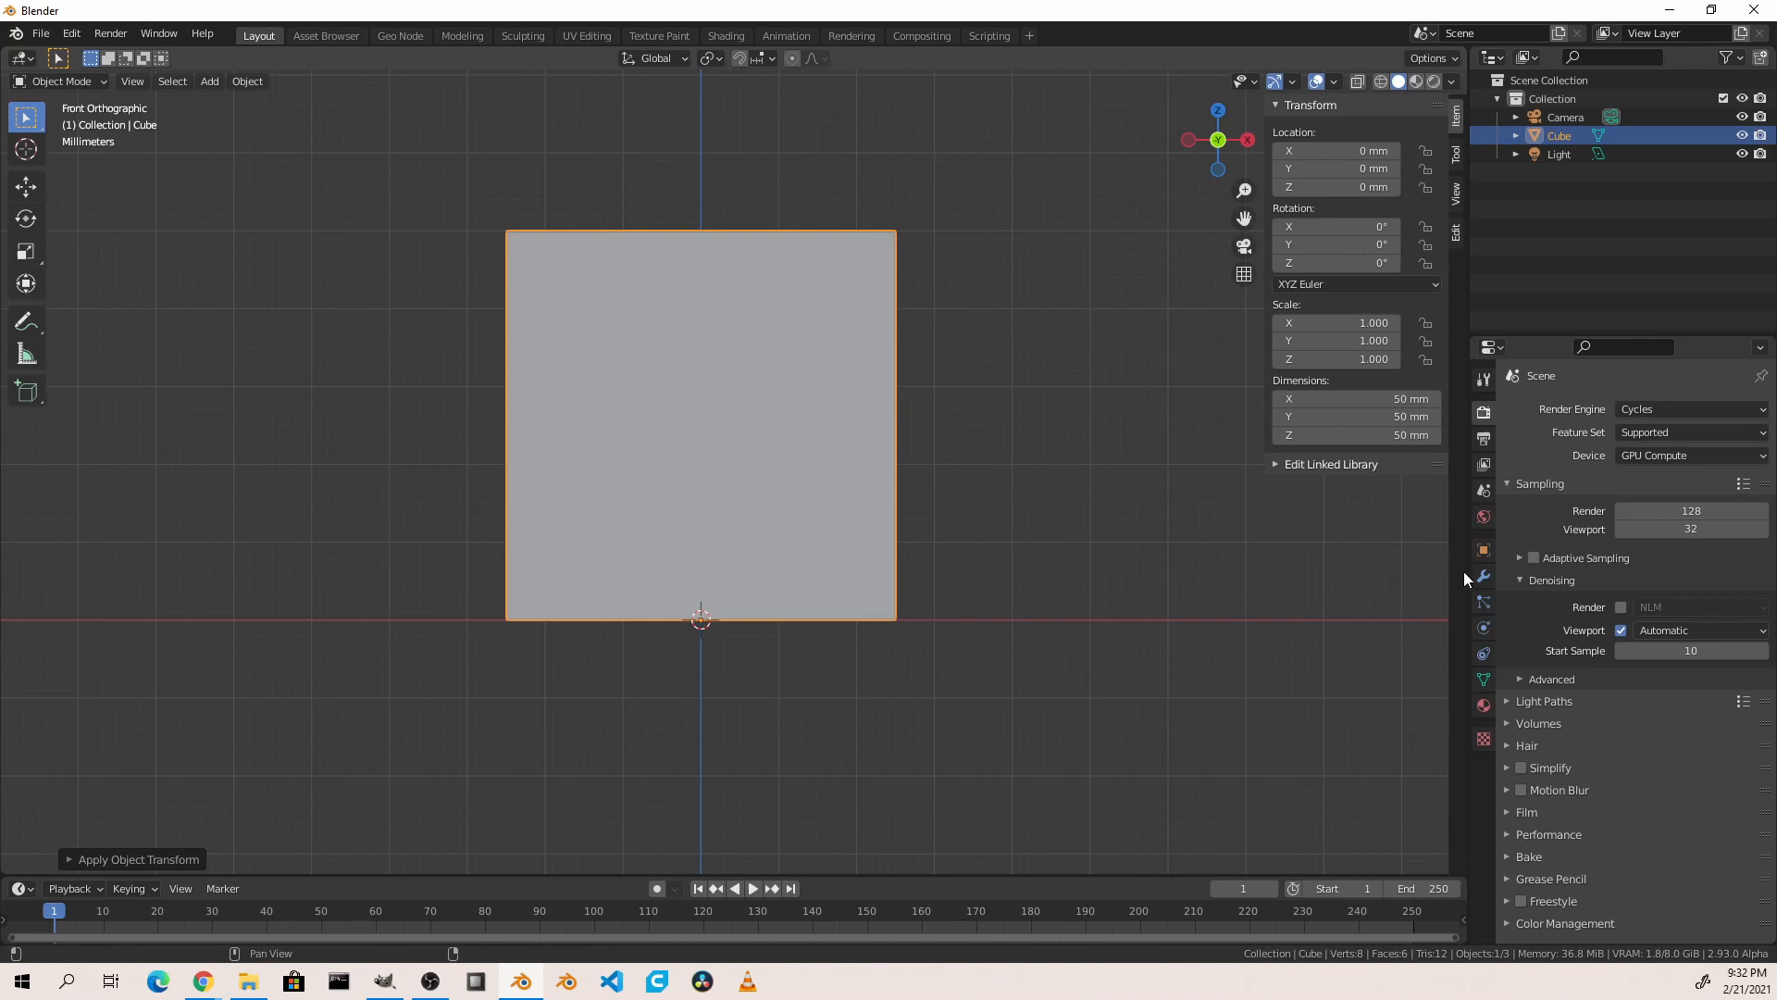
{"action": "left_click", "coordinate": [1541, 409]}
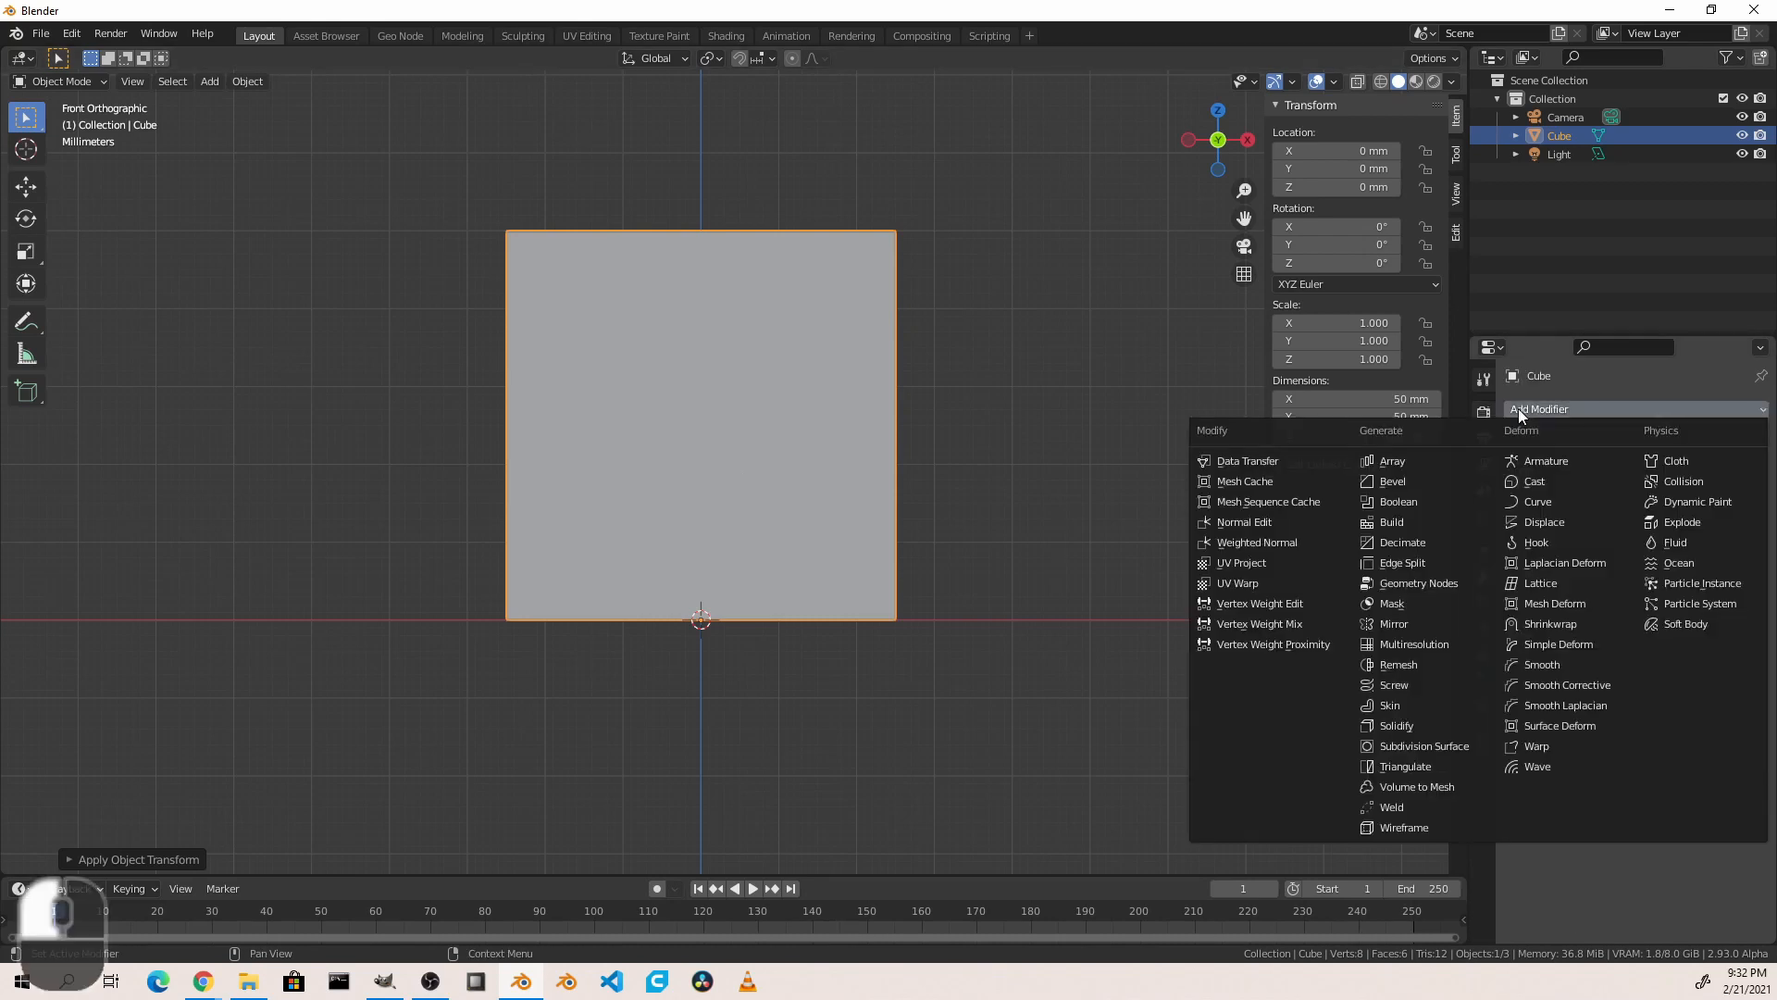
{"action": "left_click", "coordinate": [1394, 481]}
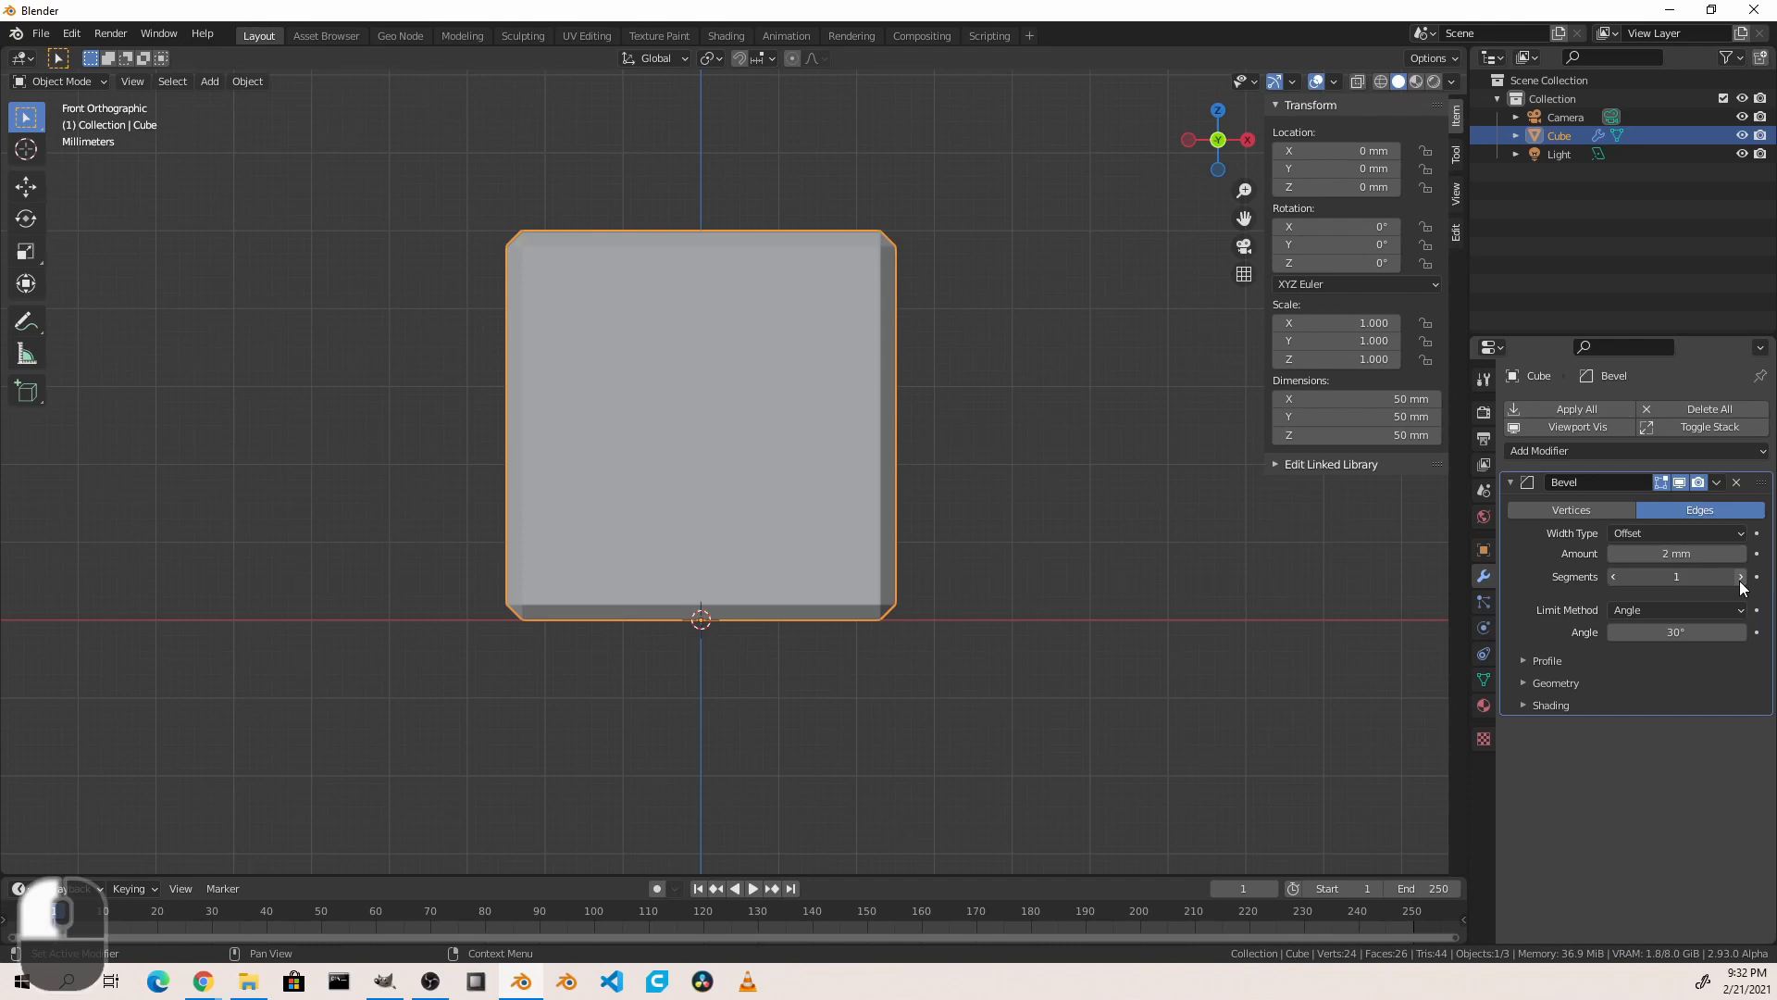
{"action": "left_click", "coordinate": [1740, 575]}
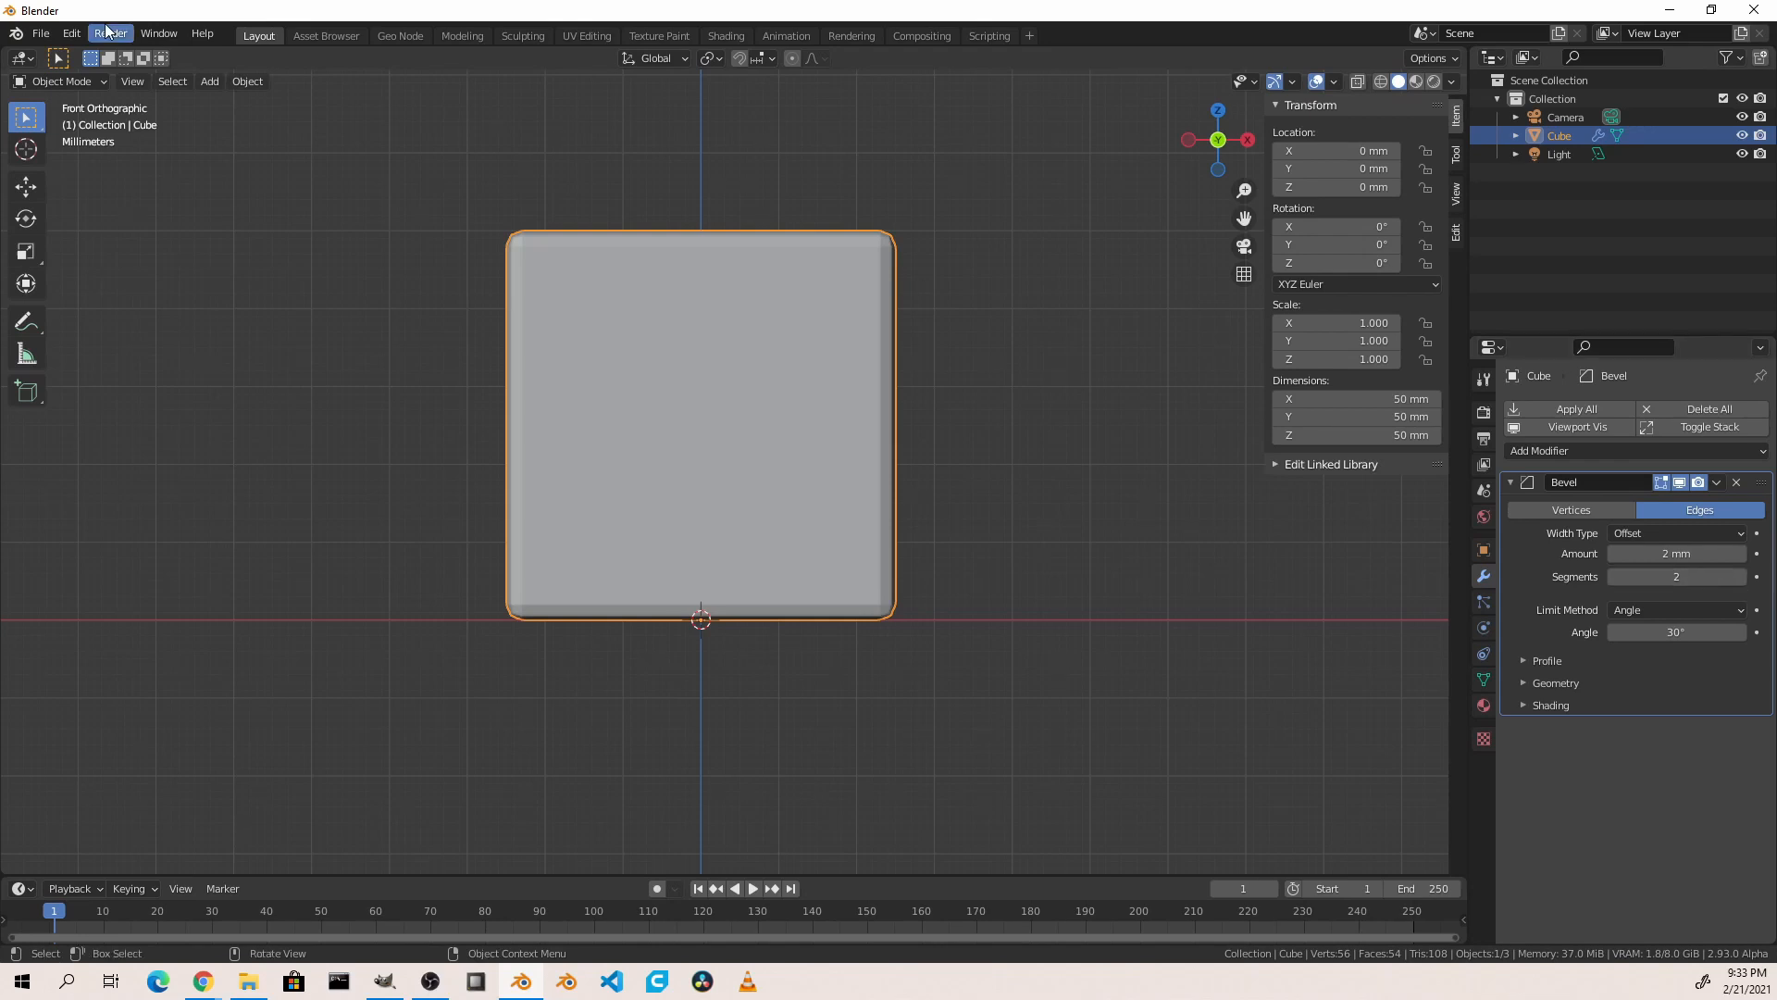
{"action": "left_click", "coordinate": [70, 34]}
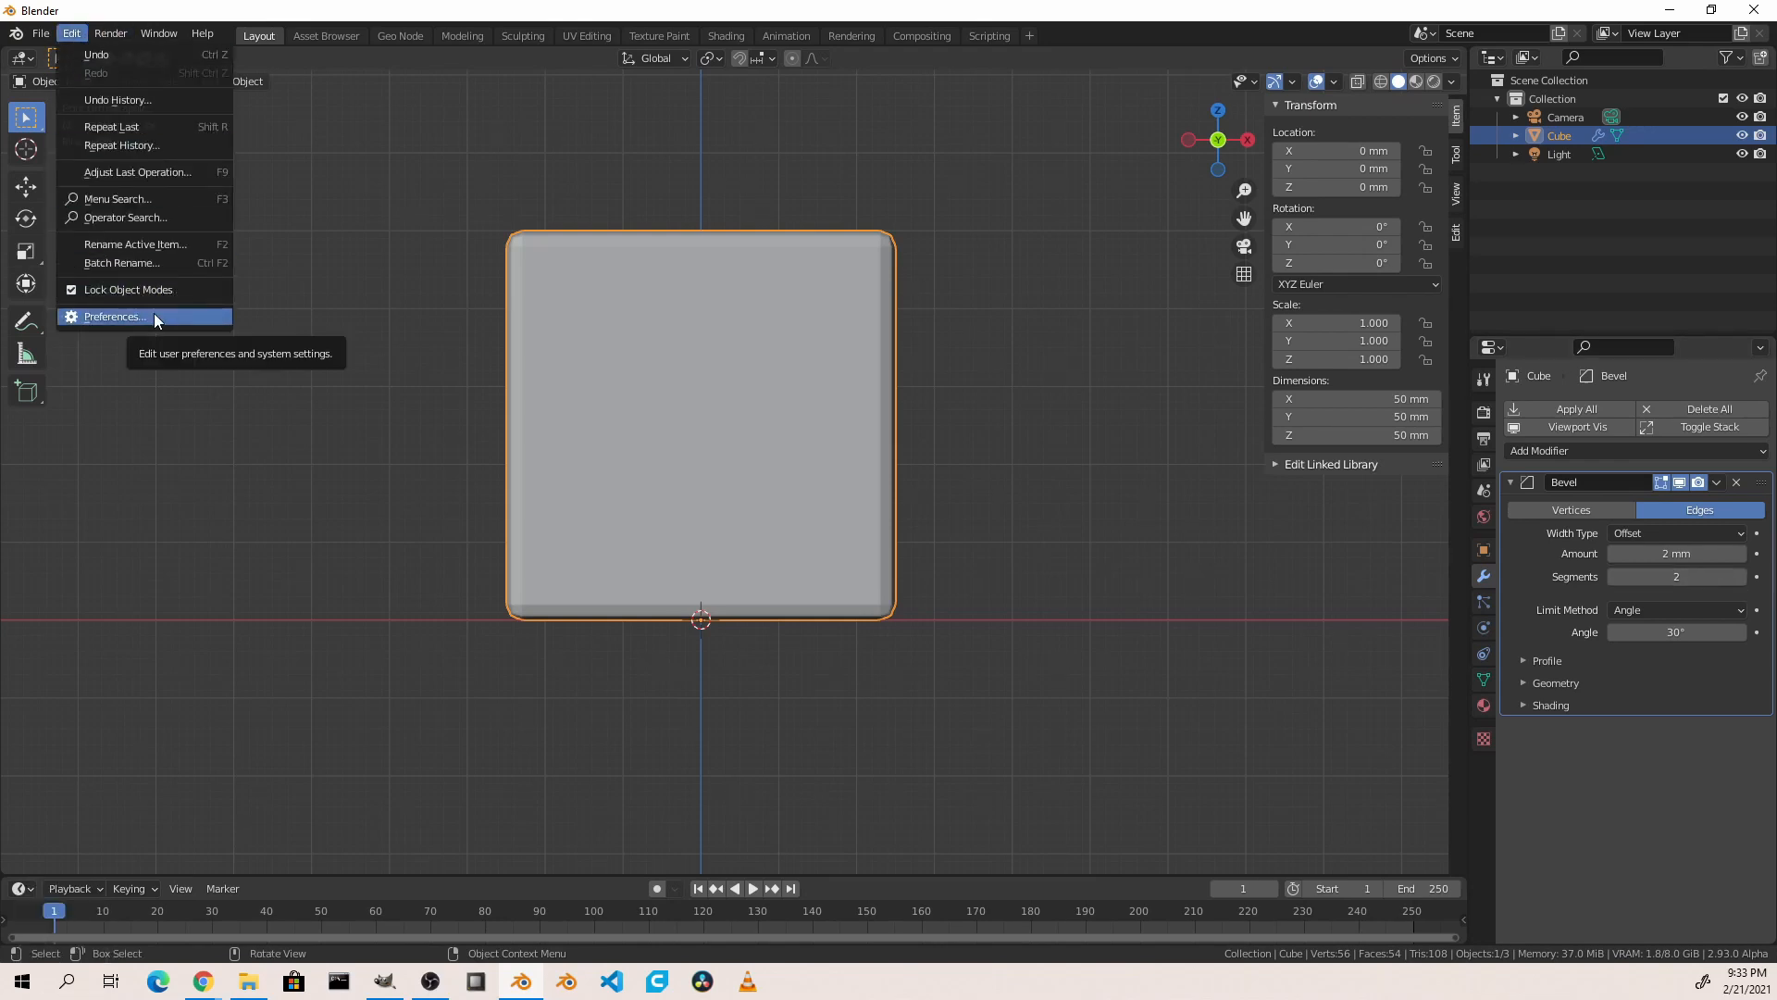
{"action": "left_click", "coordinate": [113, 317]}
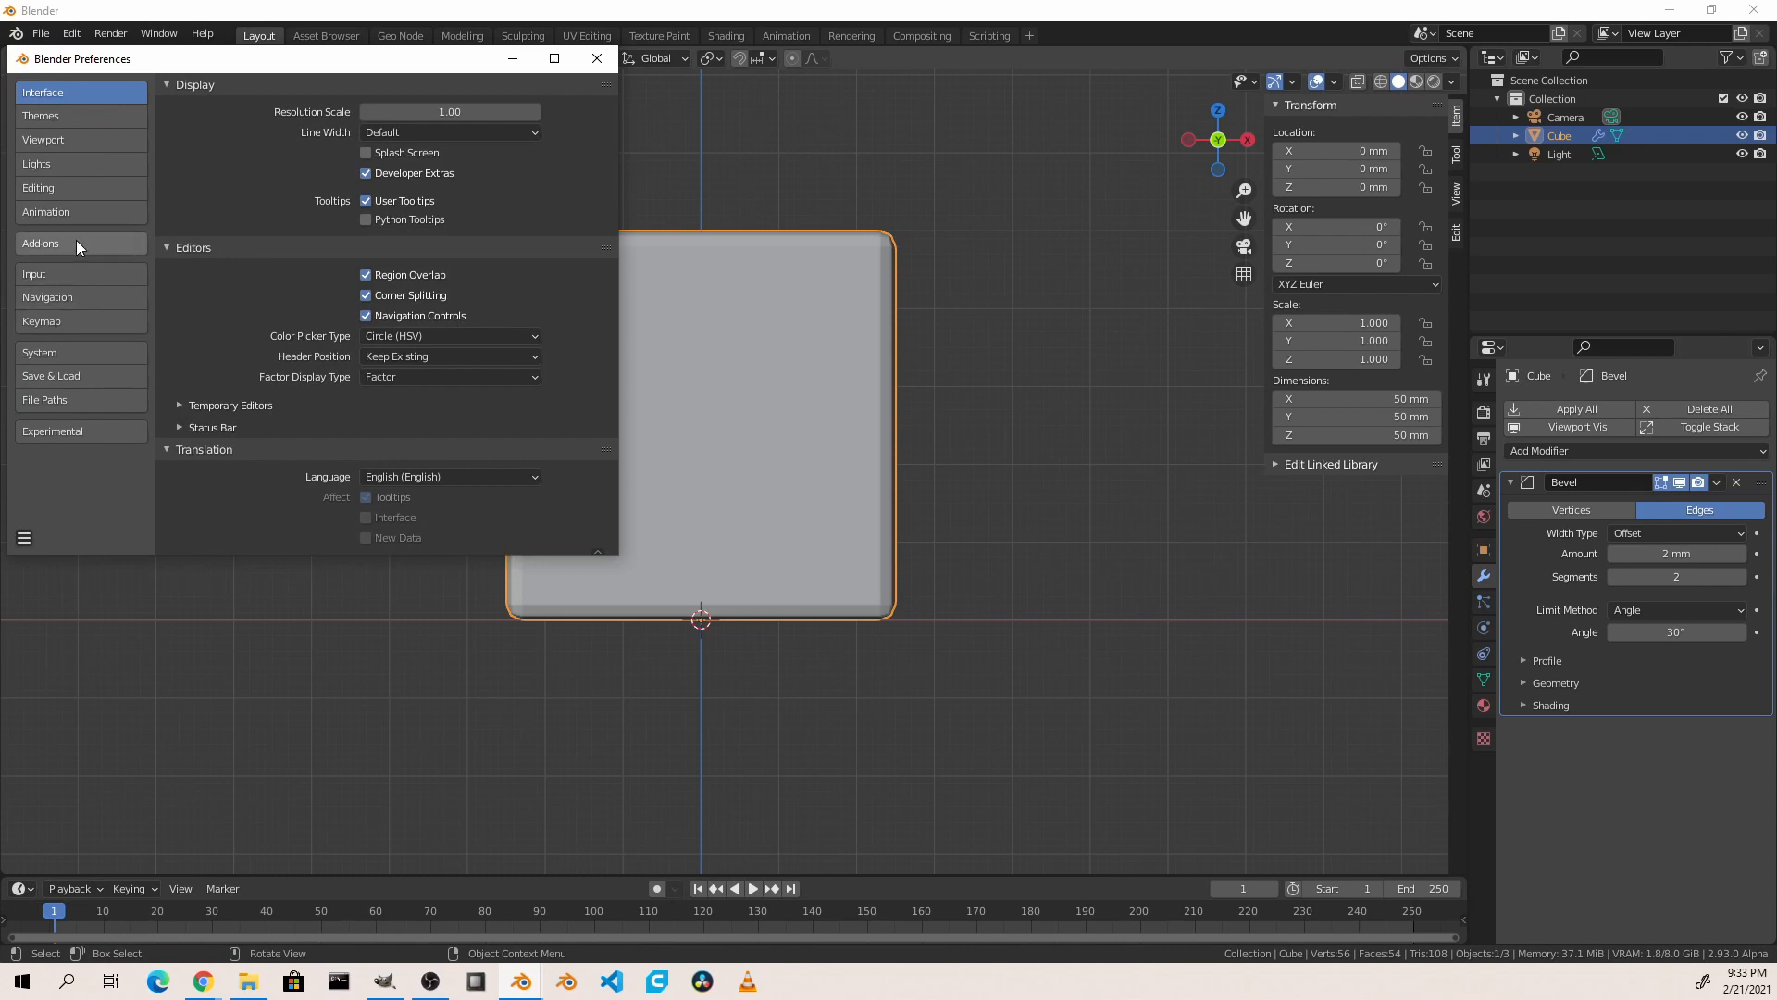
{"action": "left_click", "coordinate": [39, 243]}
{"action": "type", "text": "n"}
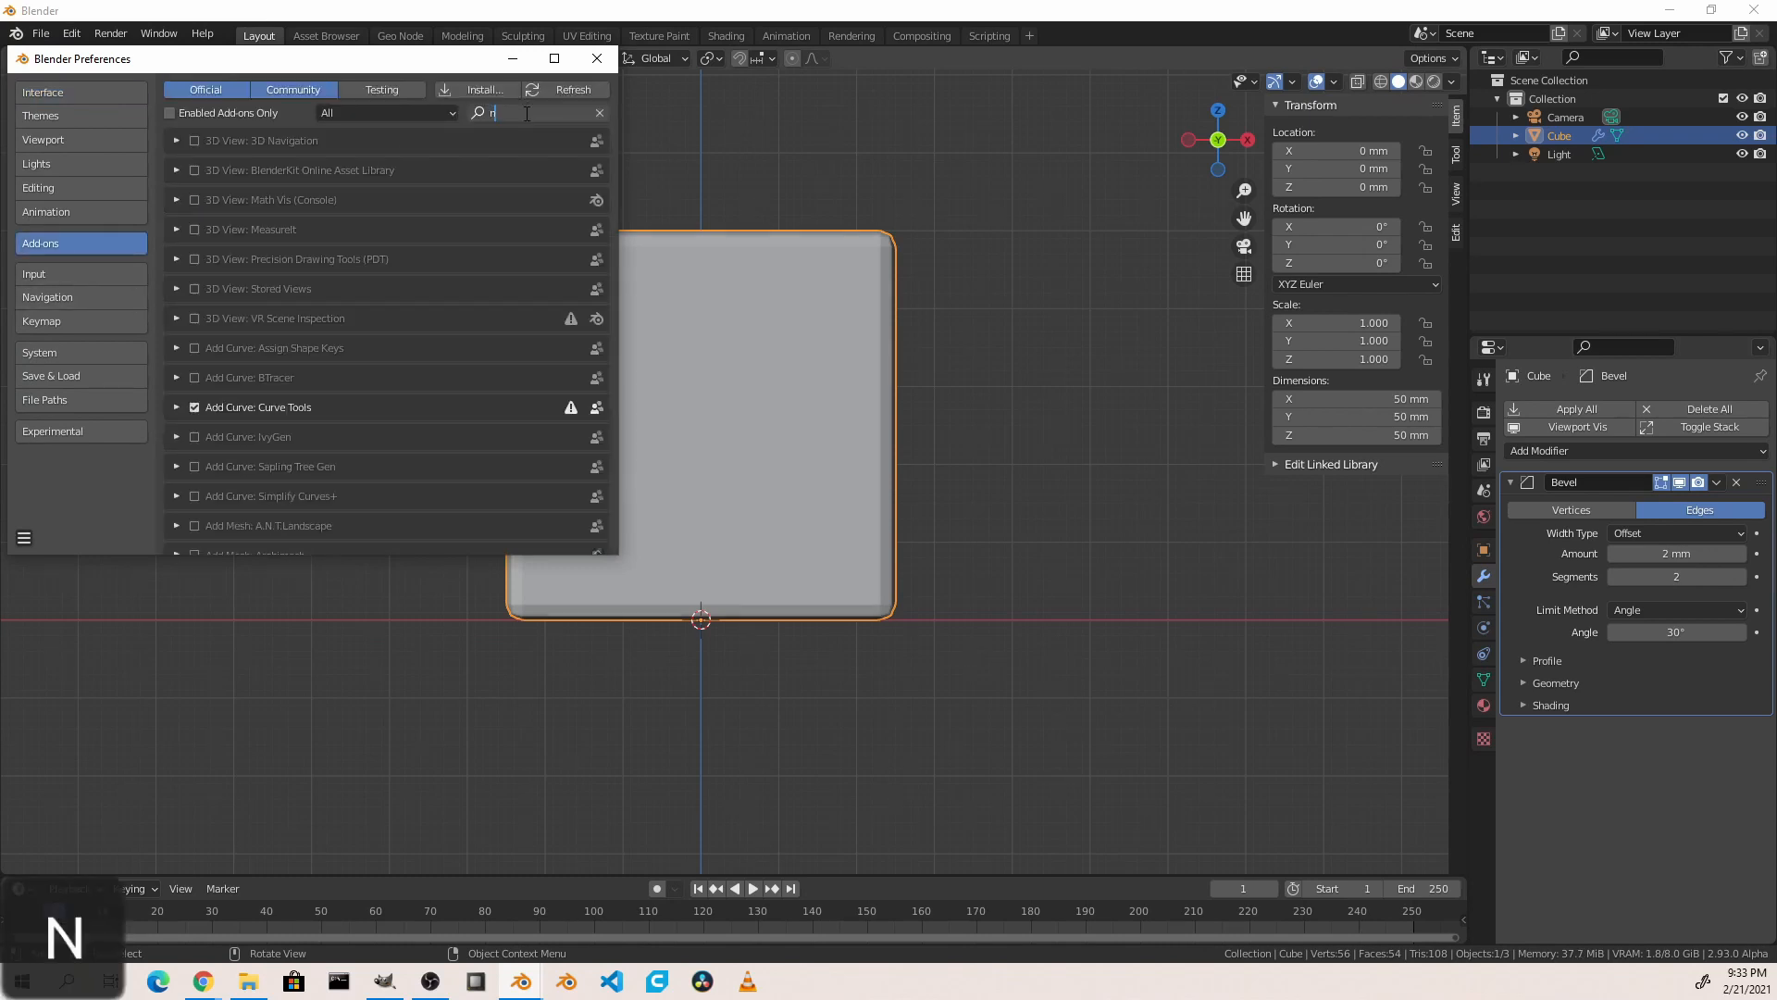
{"action": "type", "text": "ode"}
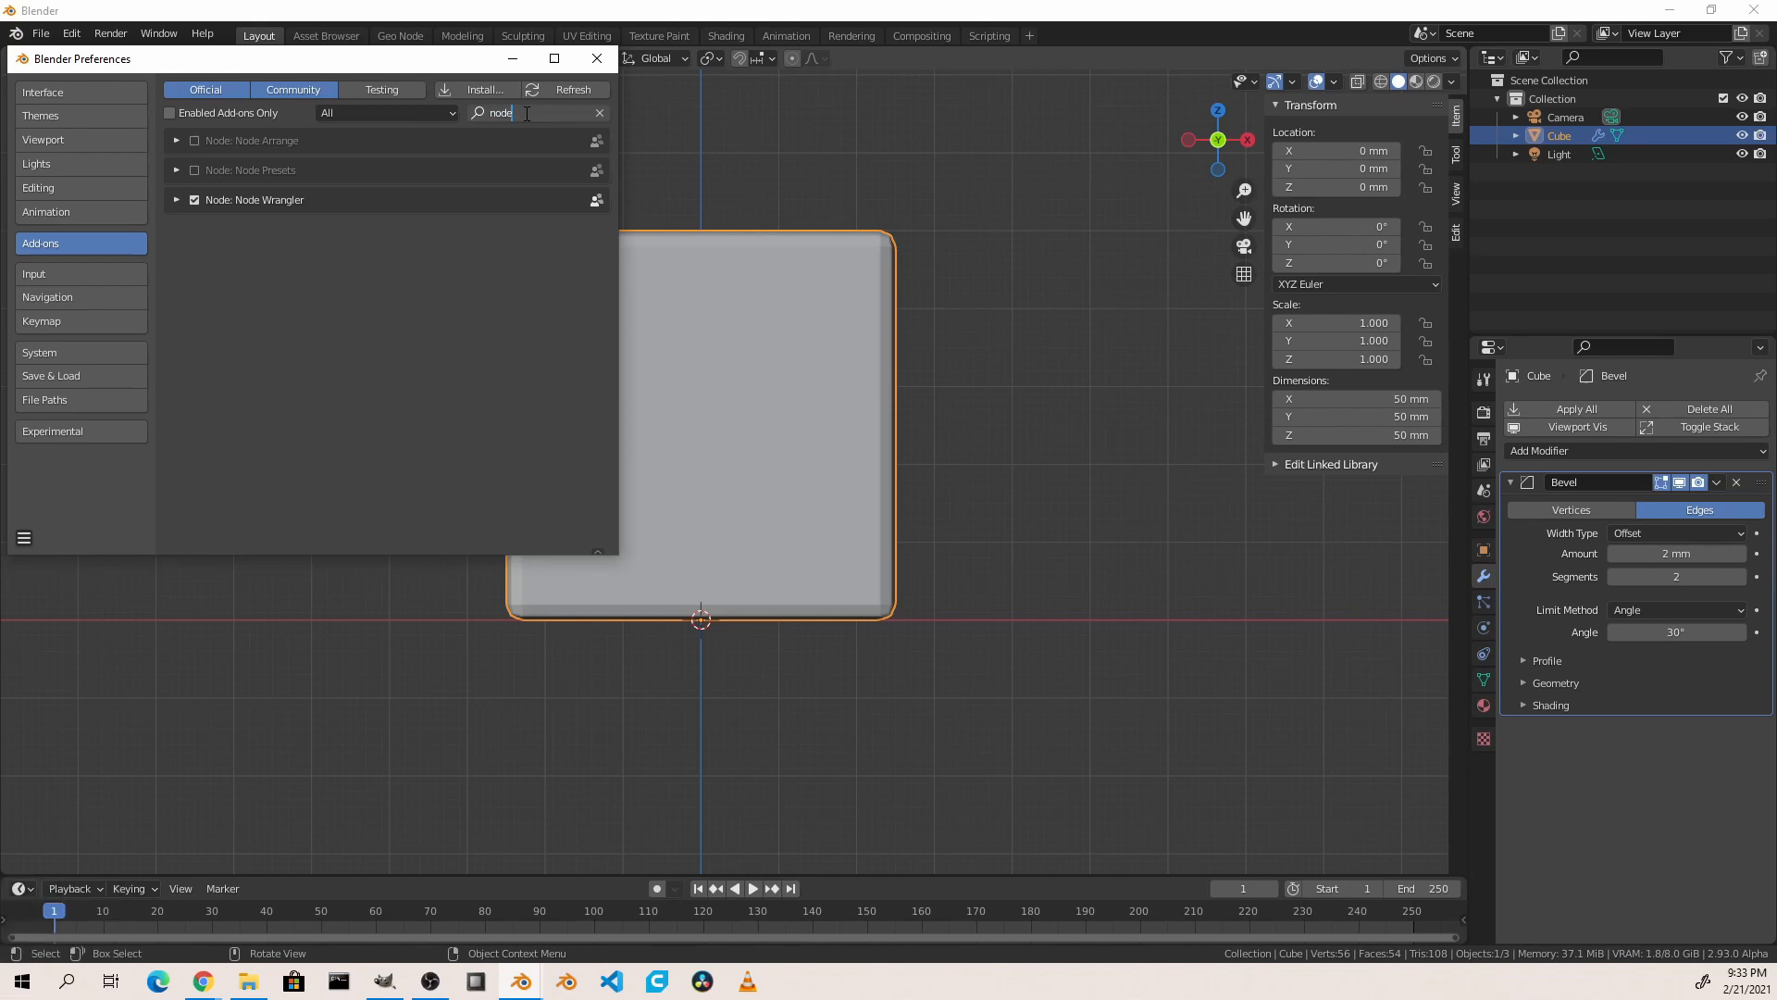
{"action": "mouse_move", "coordinate": [204, 216]}
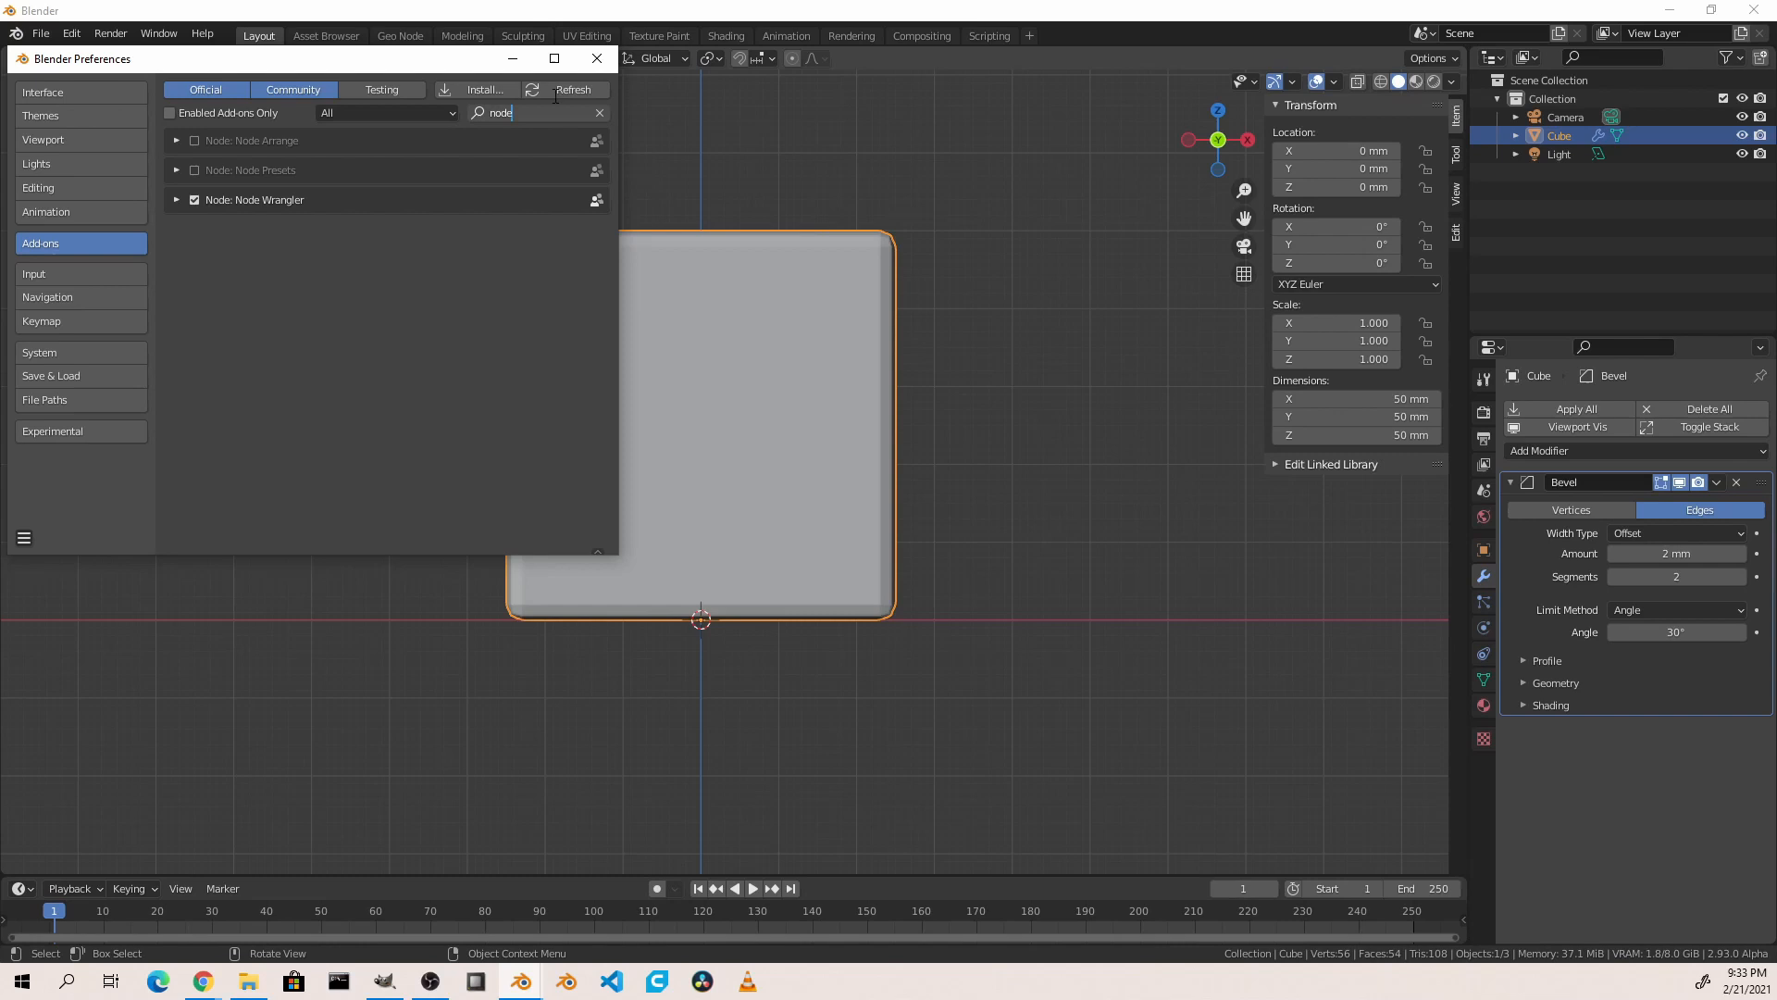
{"action": "left_click", "coordinate": [596, 58]}
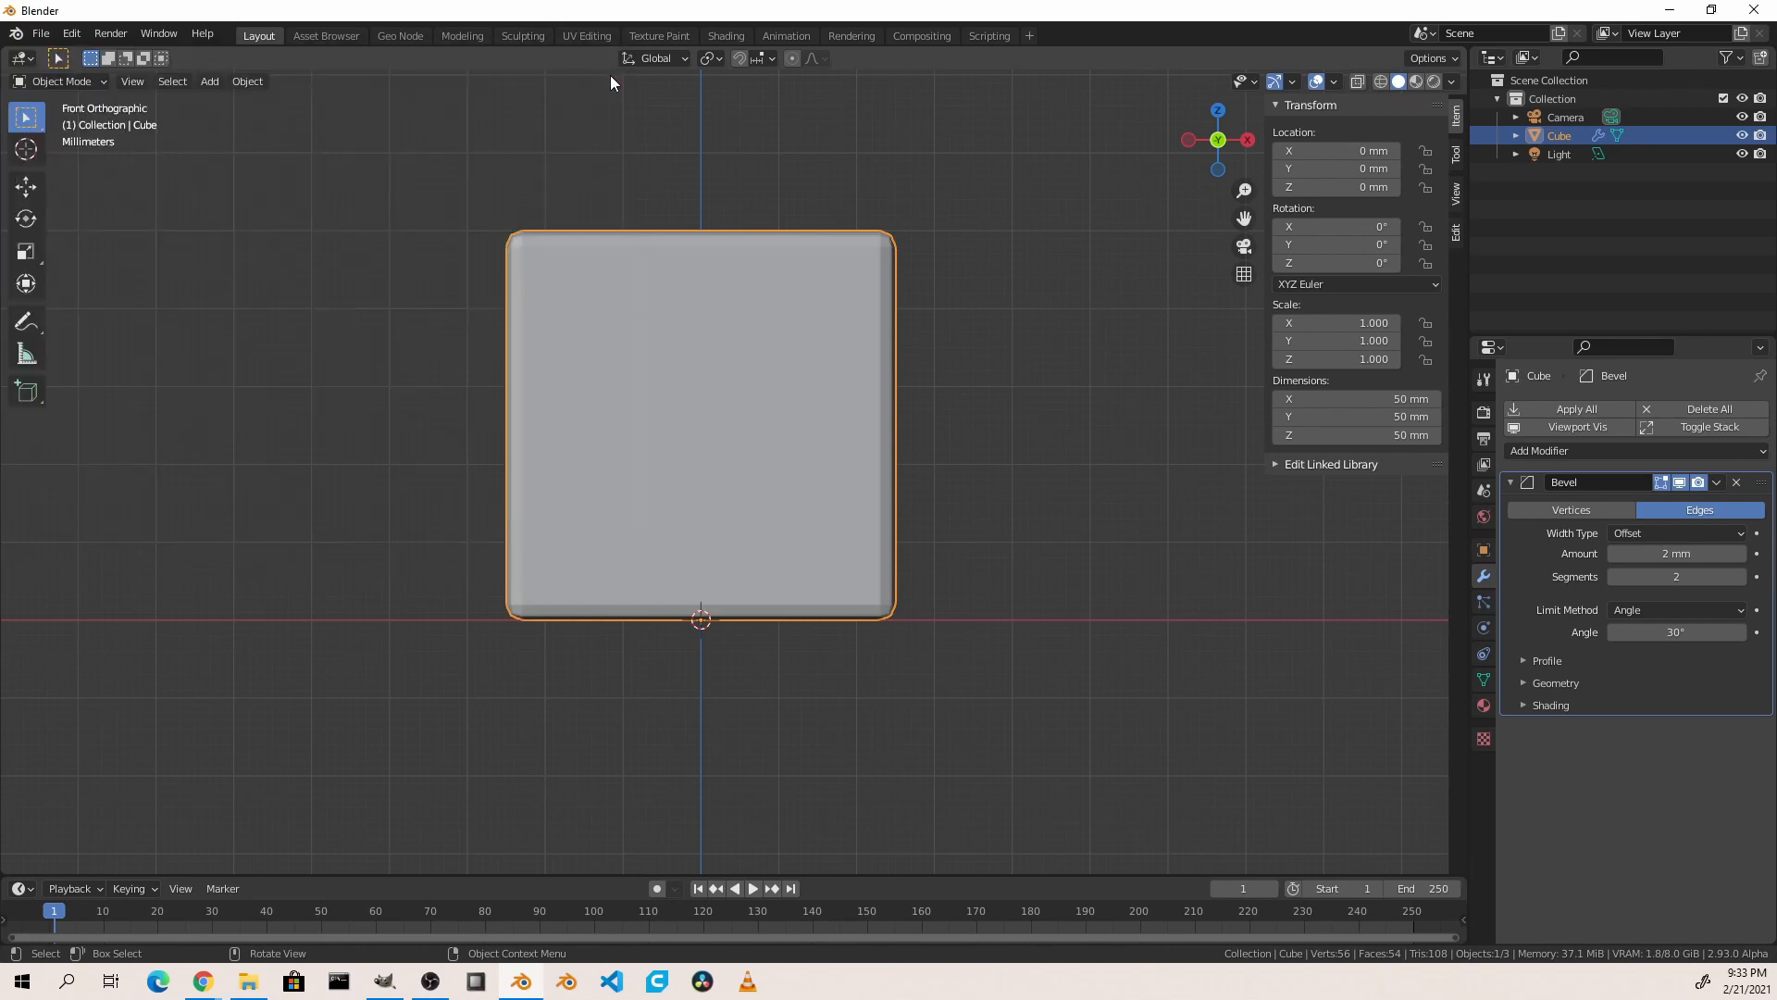
Step: Show the Shading workspace with the cube's default Principled BSDF material
{"action": "left_click", "coordinate": [726, 36]}
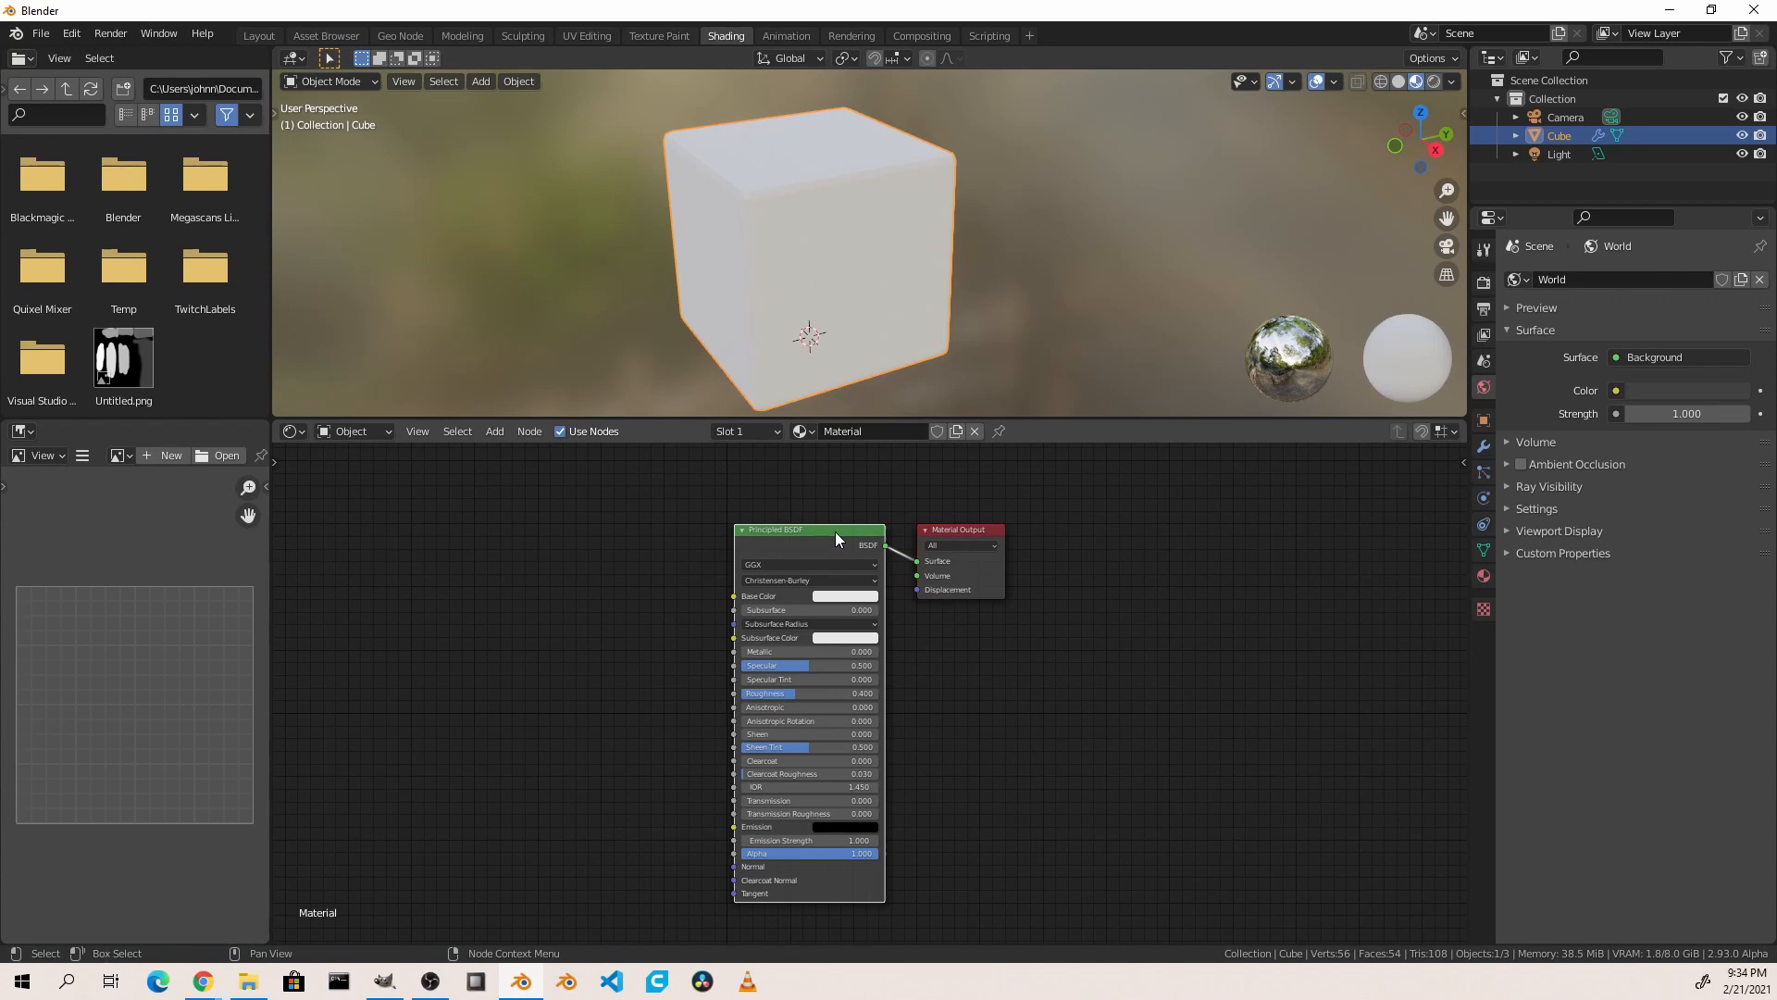
{"action": "key", "text": "ctrl+shift+t"}
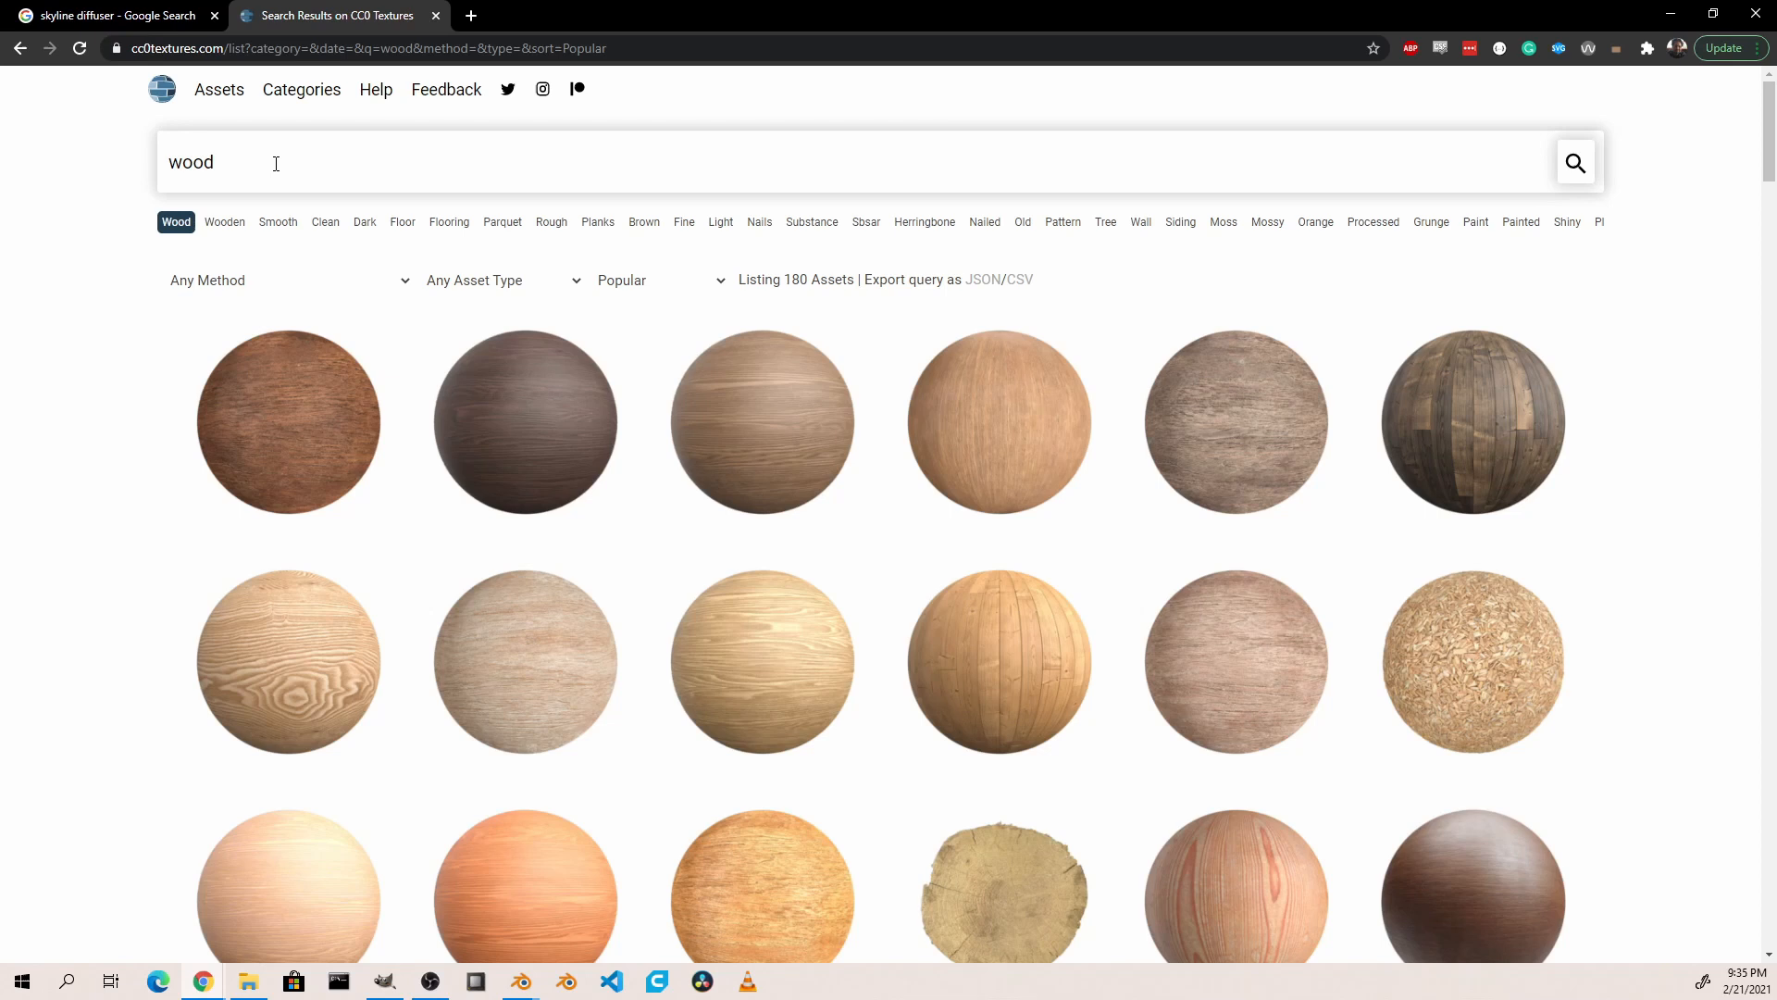
Step: Scroll through the CC0 Textures wood search results
{"action": "scroll", "scroll_direction": "down", "scroll_amount": 3}
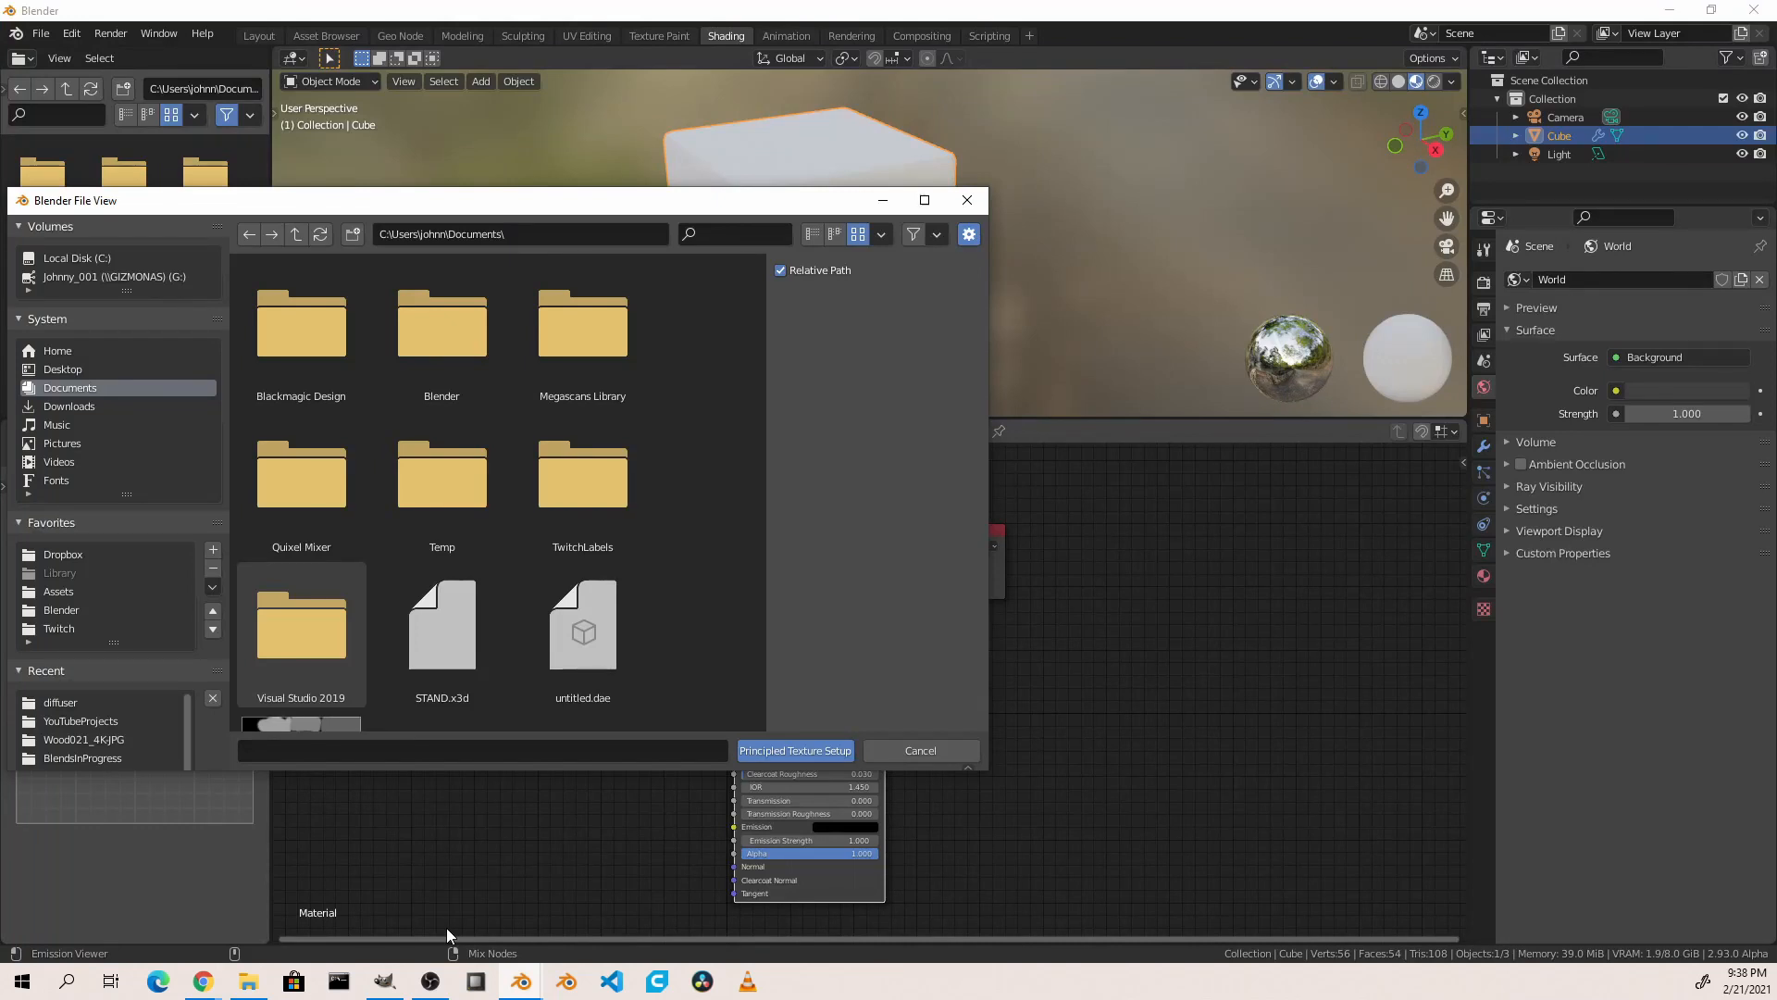
{"action": "mouse_move", "coordinate": [91, 614]}
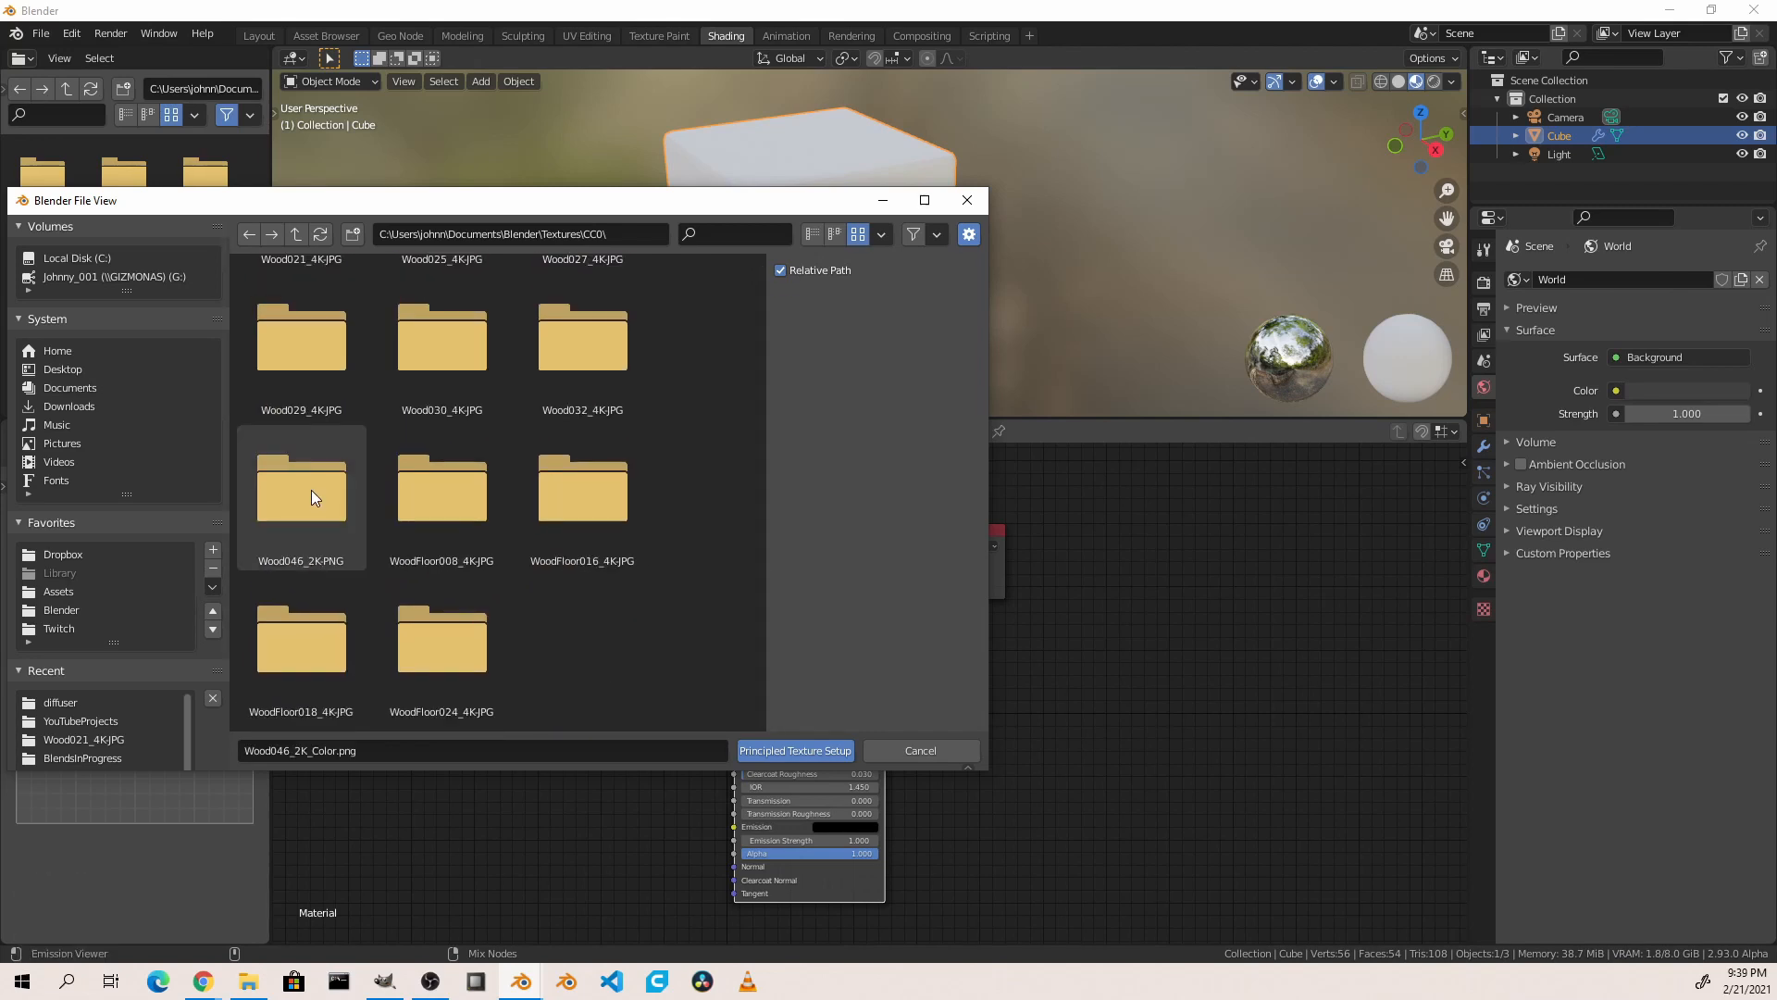
Step: Load the Wood046_2K texture maps into the material with Principled Texture Setup
{"action": "double_click", "coordinate": [300, 488]}
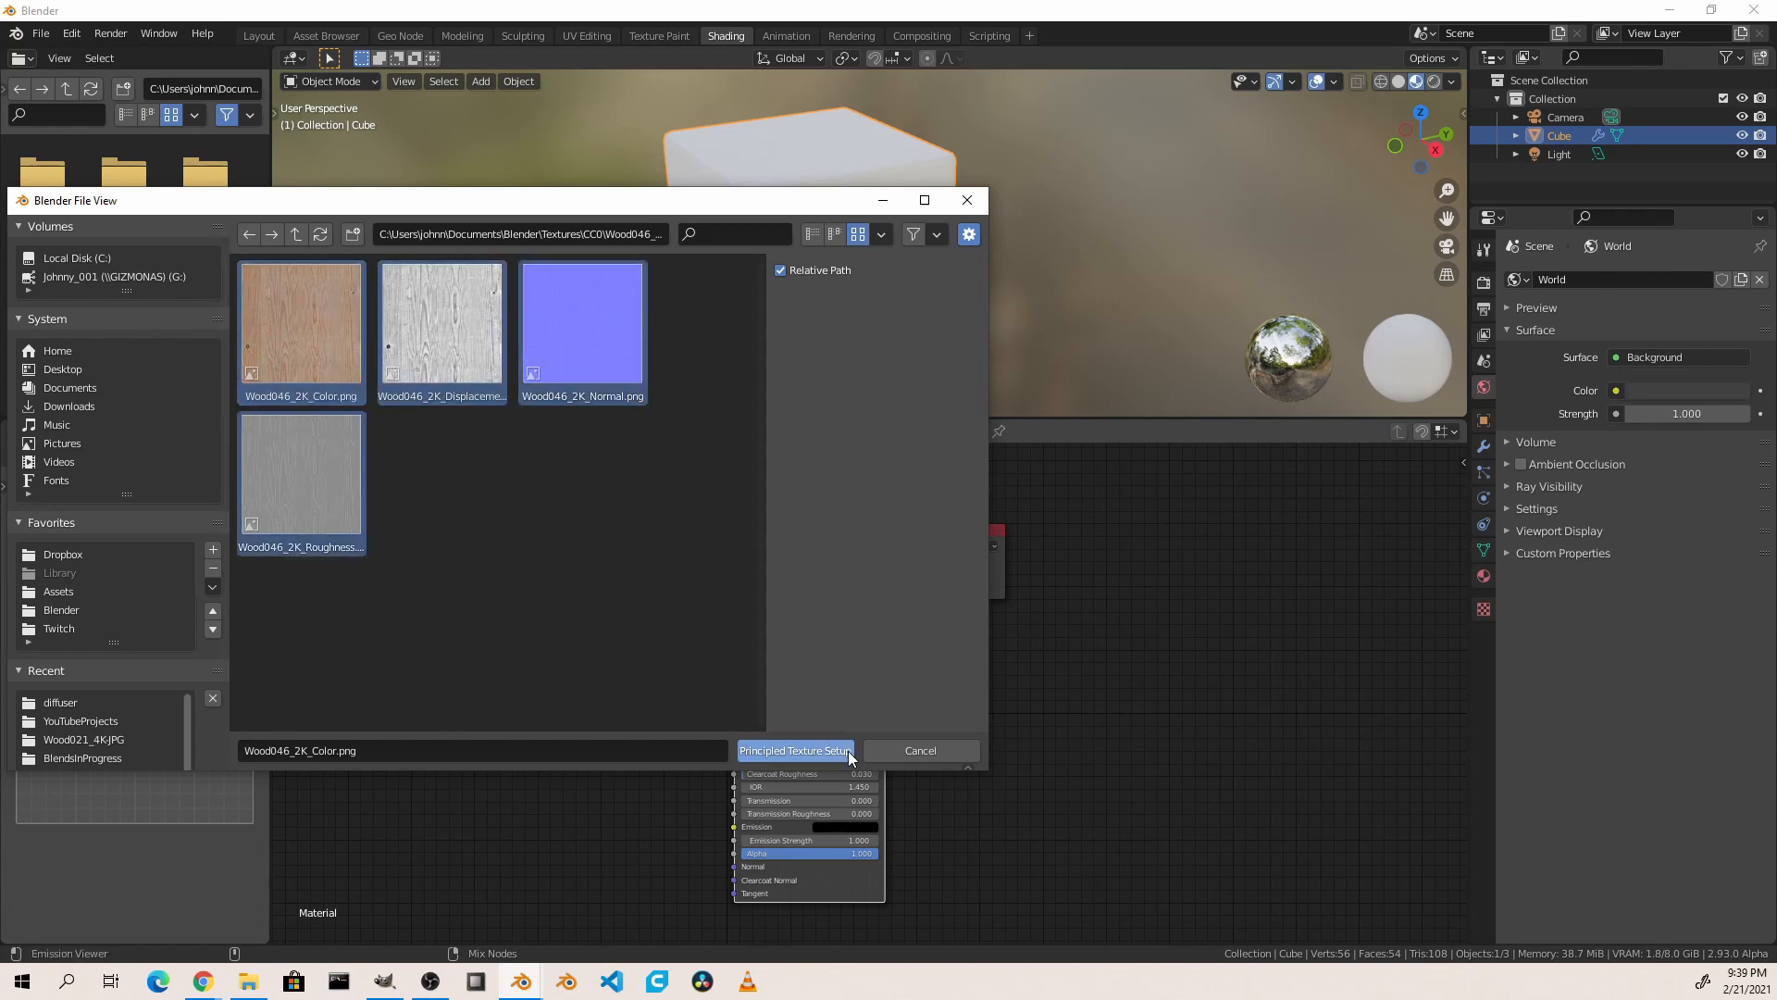
{"action": "left_click", "coordinate": [793, 748]}
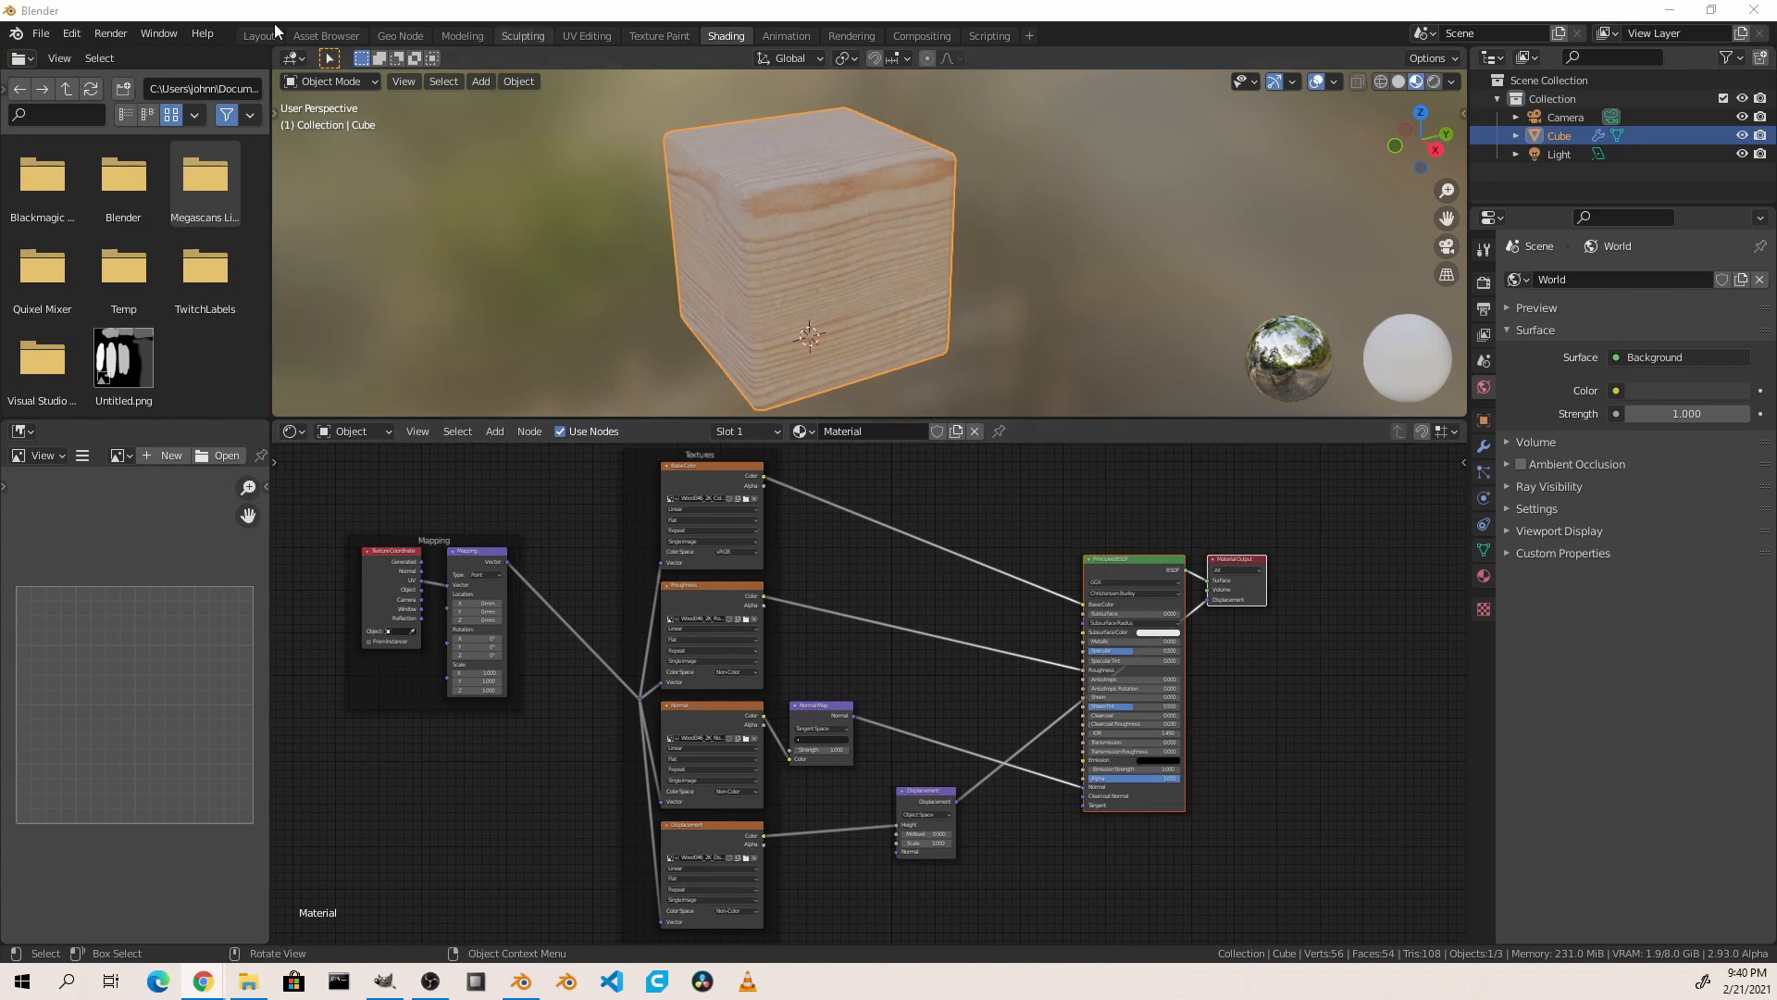
Step: Add a 500 mm grid with 11 subdivisions per side and check its faces in Edit Mode
{"action": "left_click", "coordinate": [257, 35]}
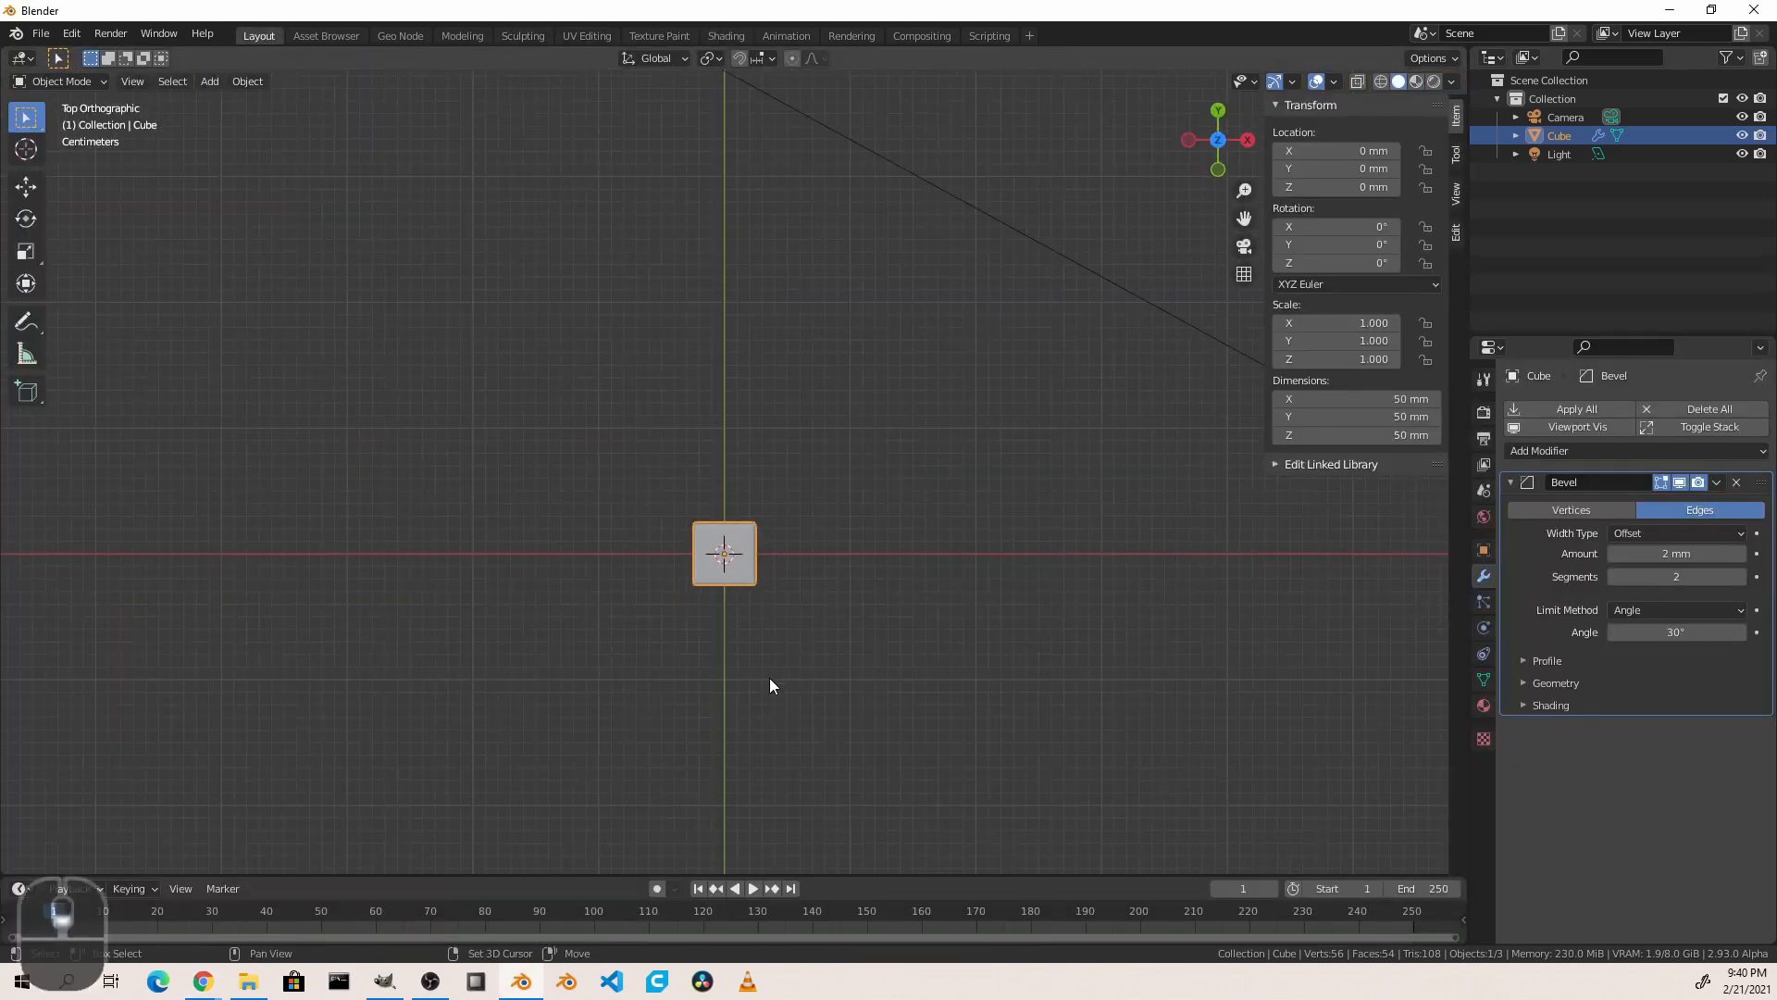
{"action": "left_click", "coordinate": [208, 81]}
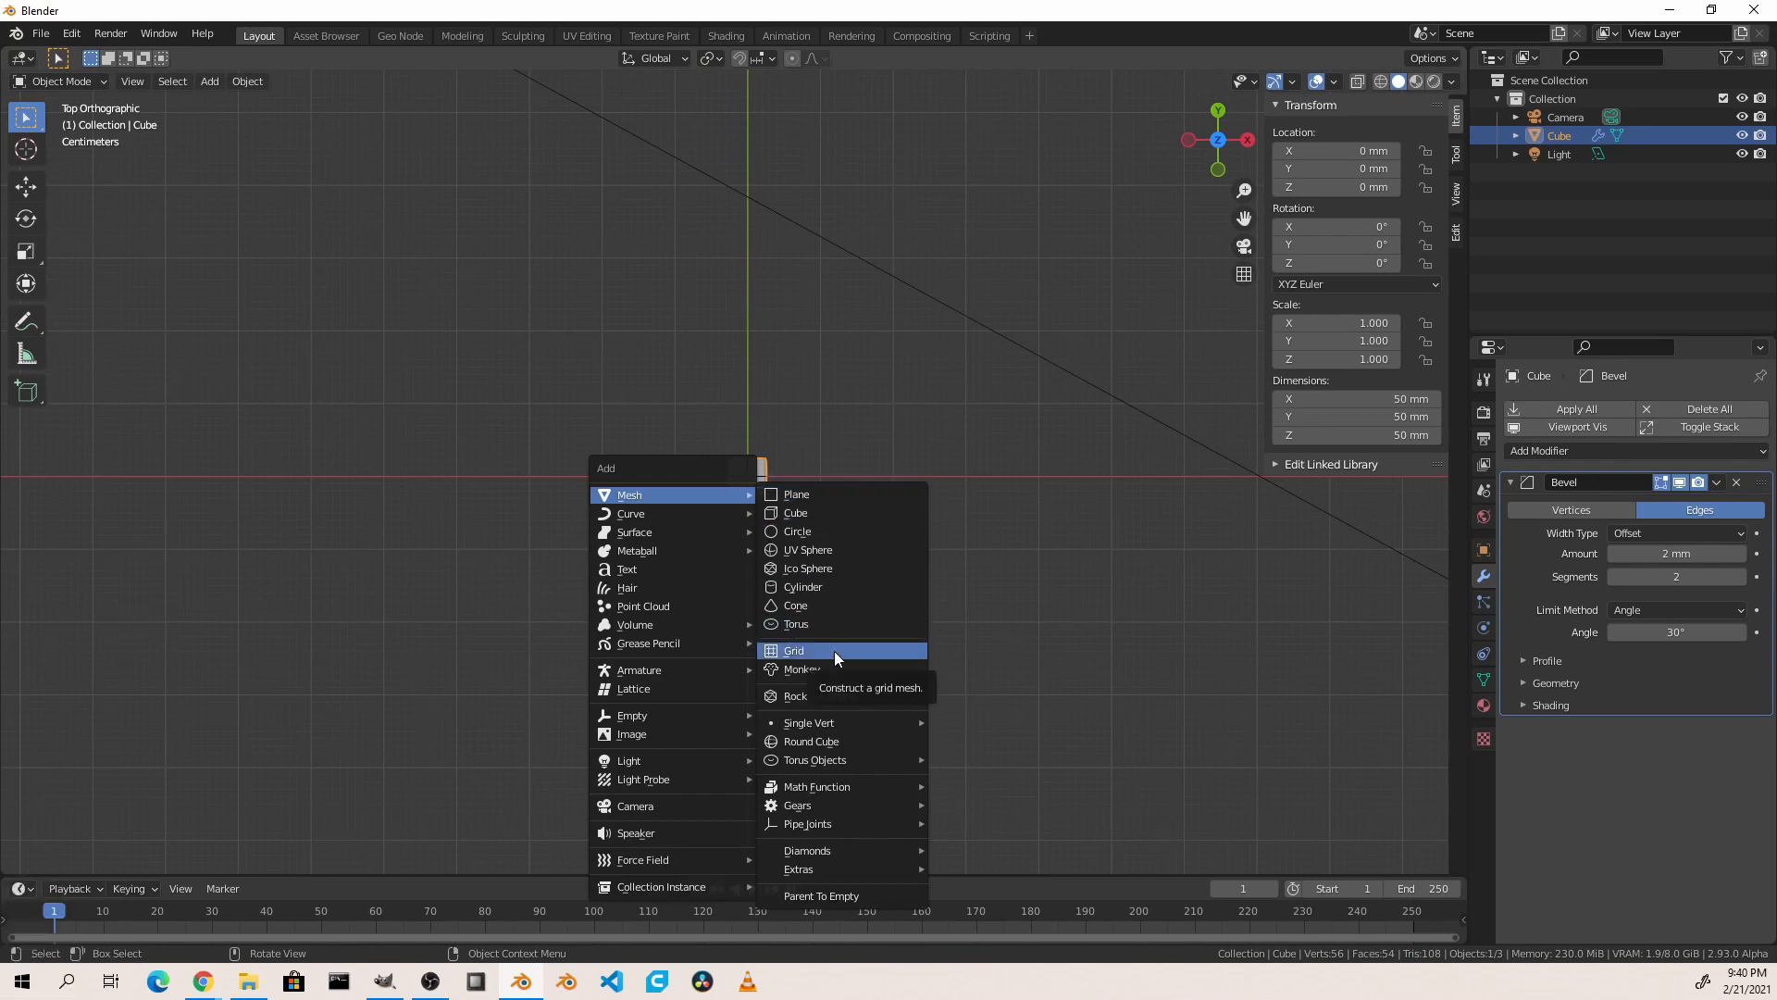
{"action": "left_click", "coordinate": [794, 649]}
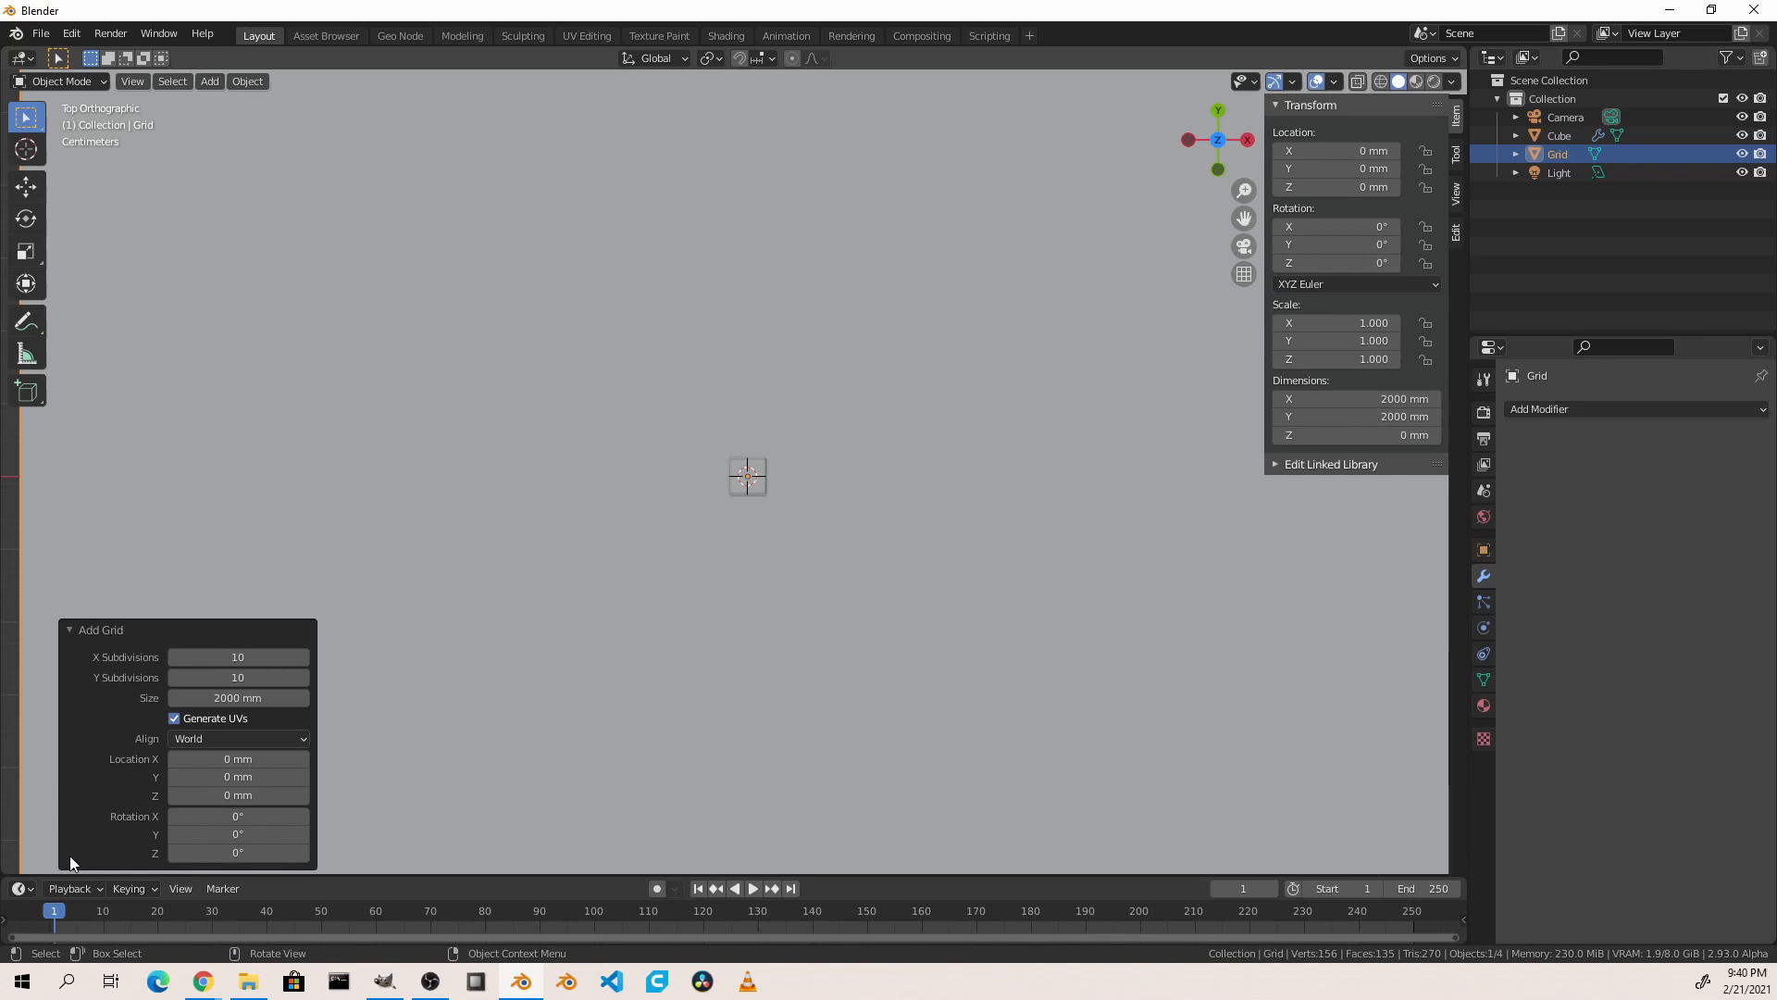
{"action": "mouse_move", "coordinate": [238, 697]}
{"action": "type", "text": "500"}
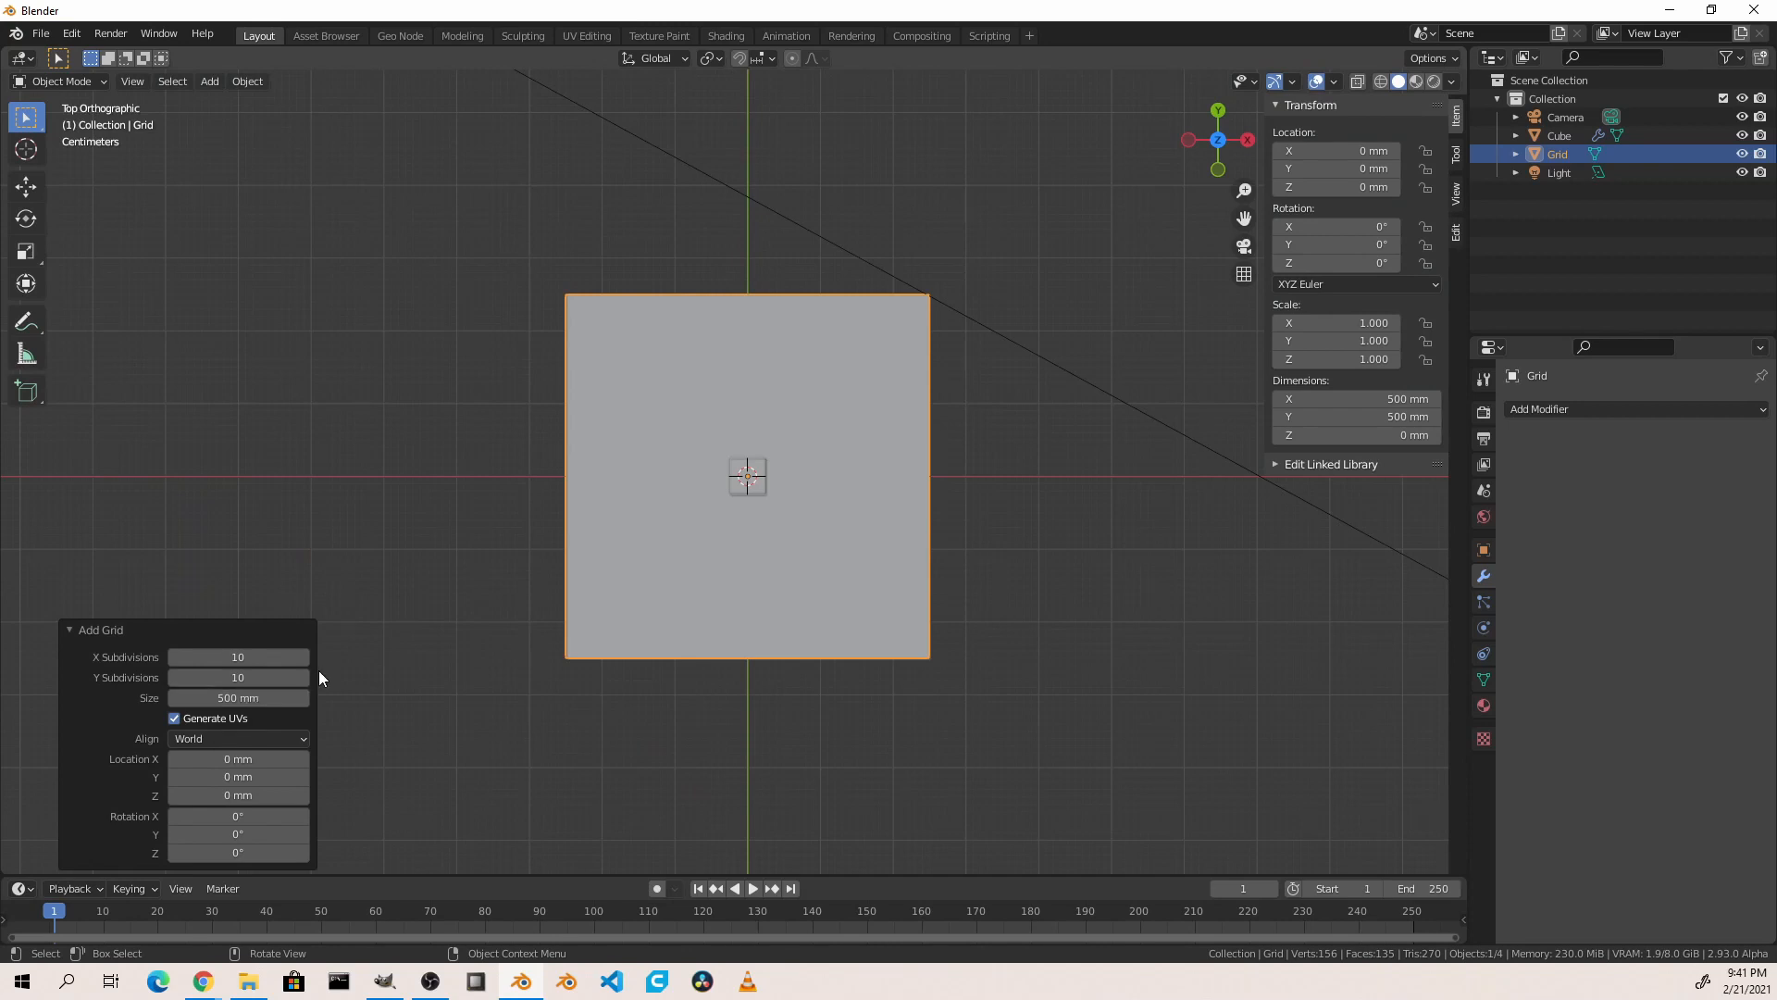
{"action": "left_click", "coordinate": [299, 656]}
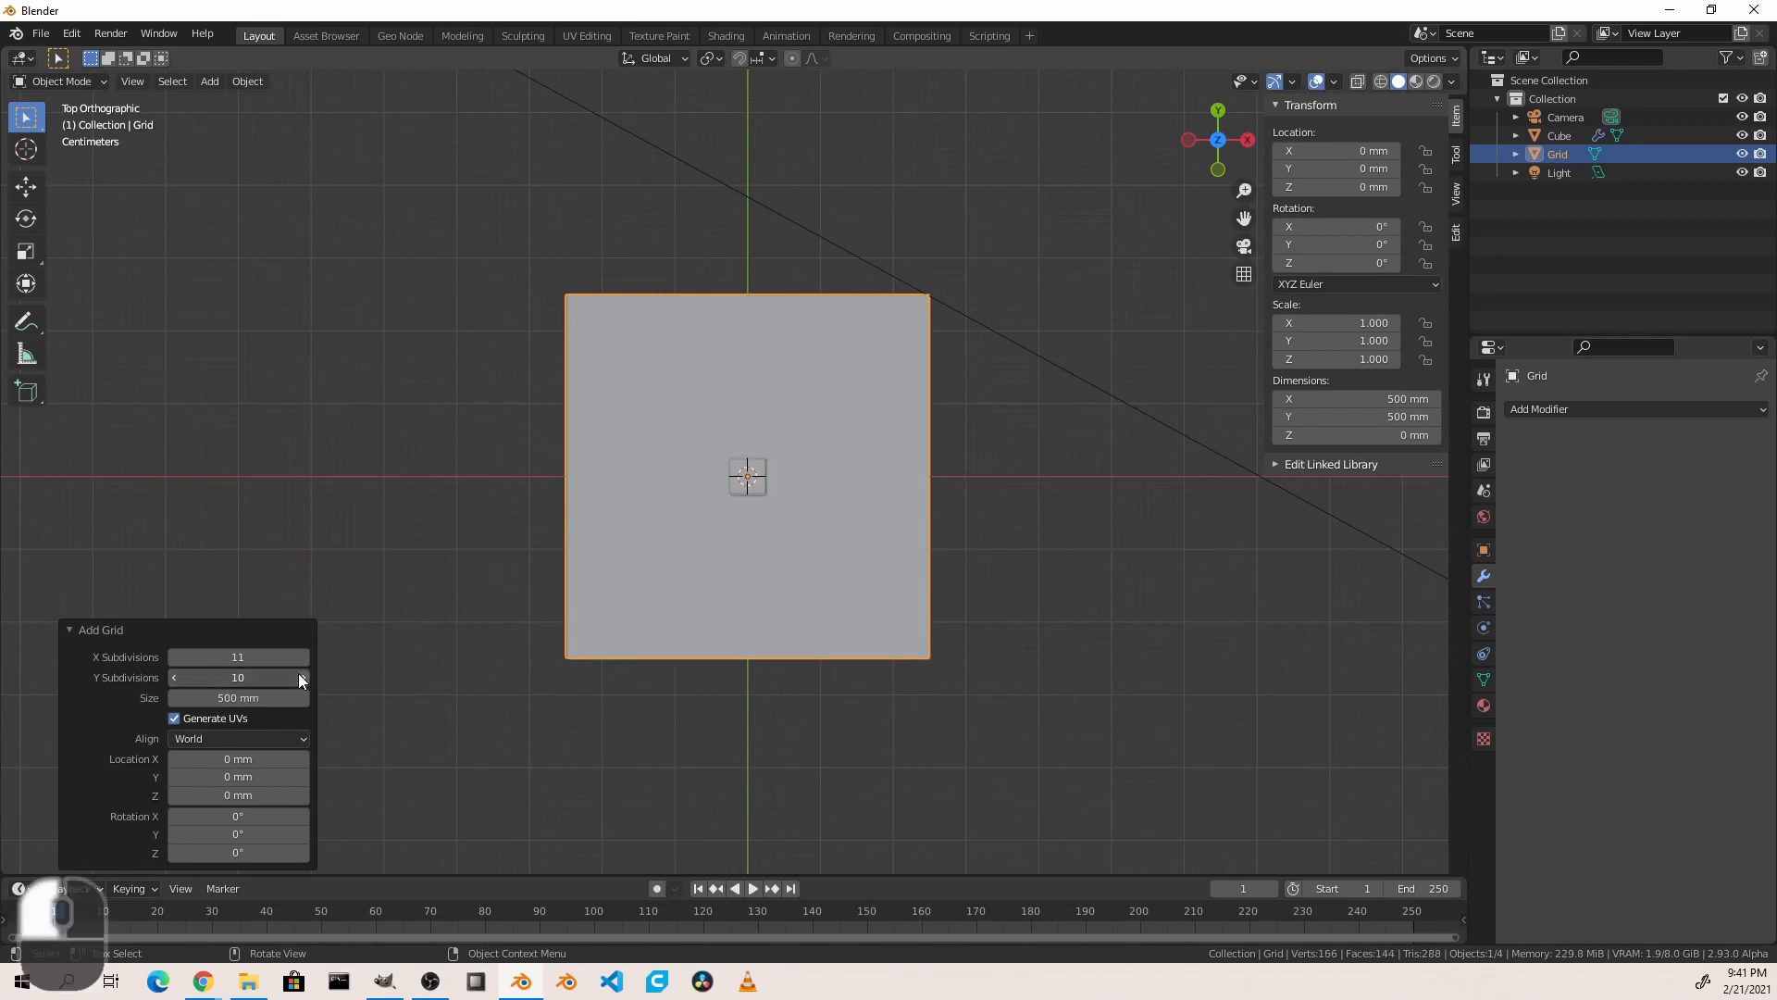
{"action": "key", "text": "Tab"}
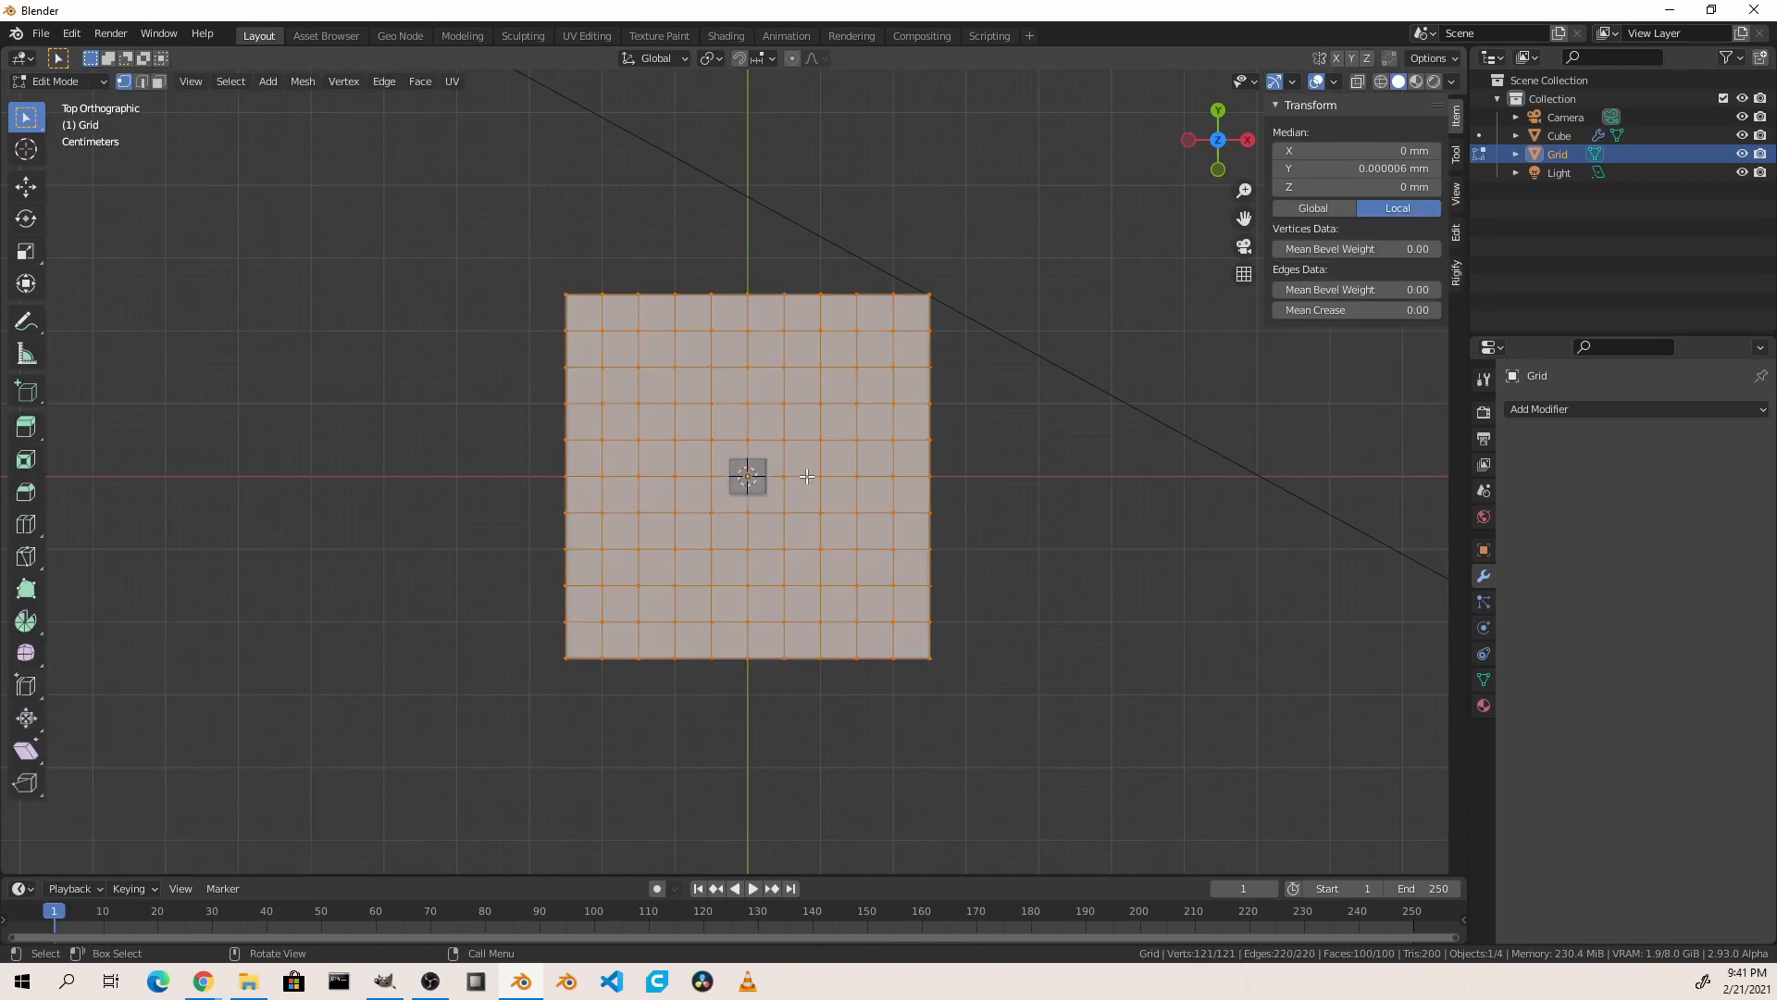
{"action": "key", "text": "Tab"}
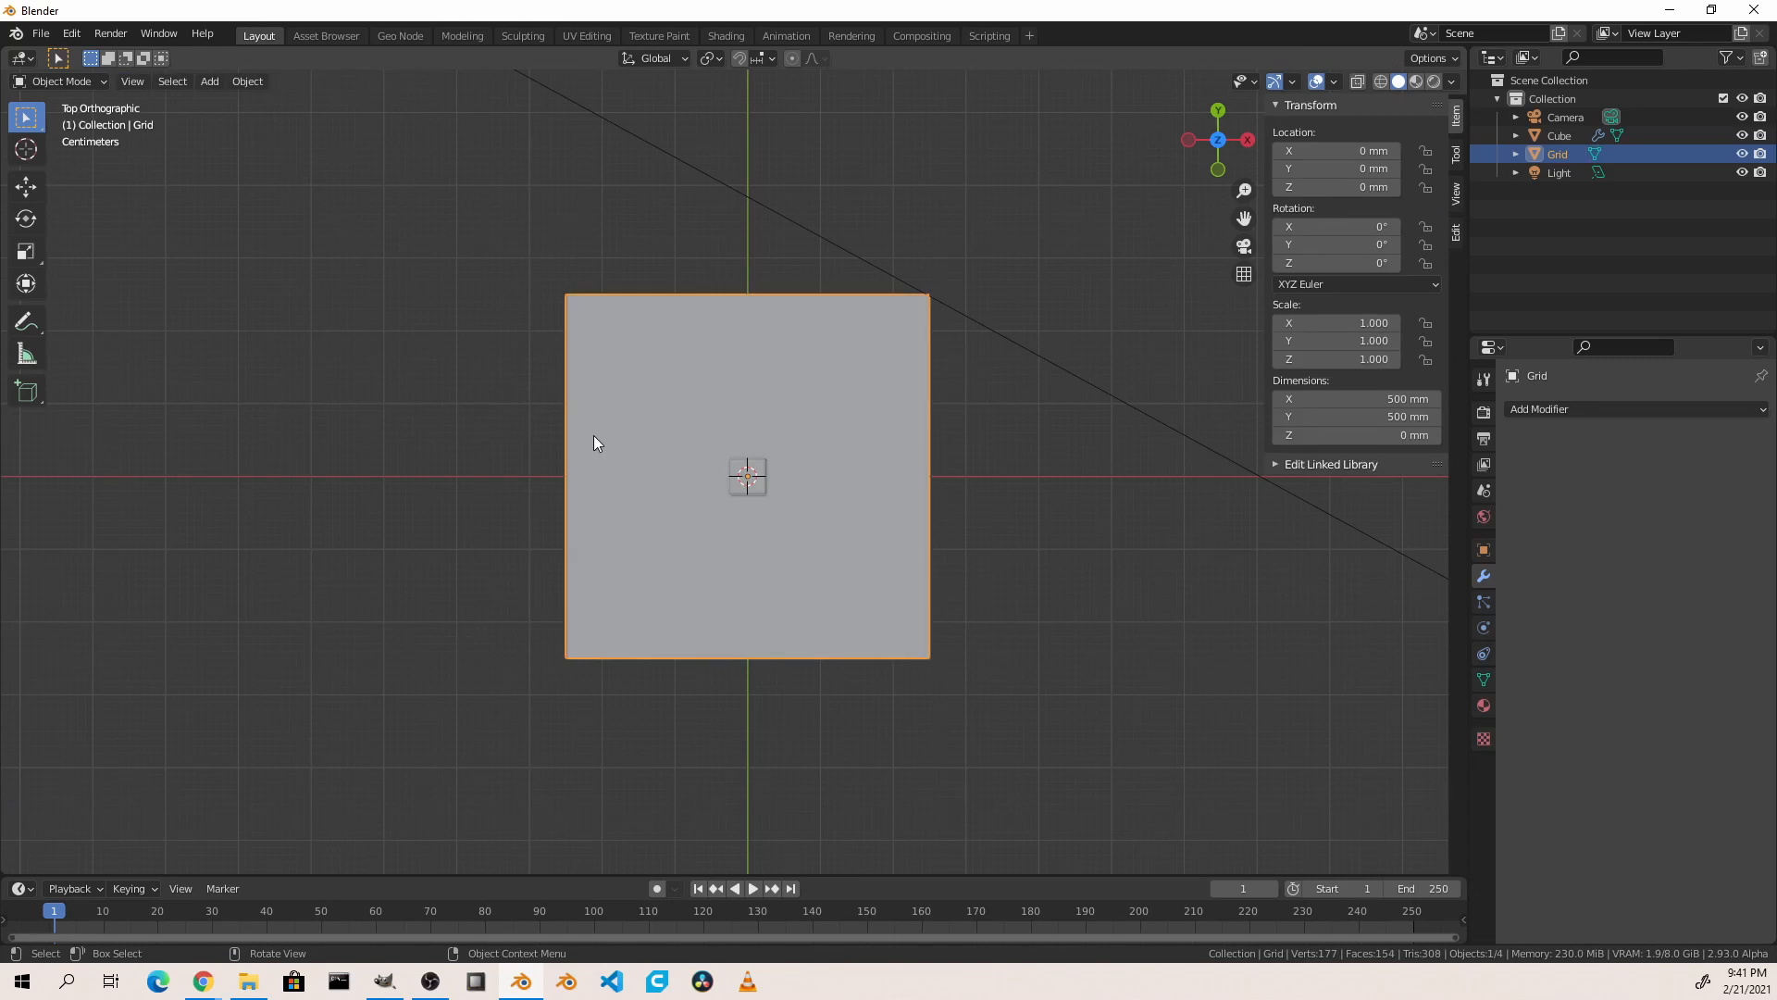
{"action": "mouse_move", "coordinate": [533, 873]}
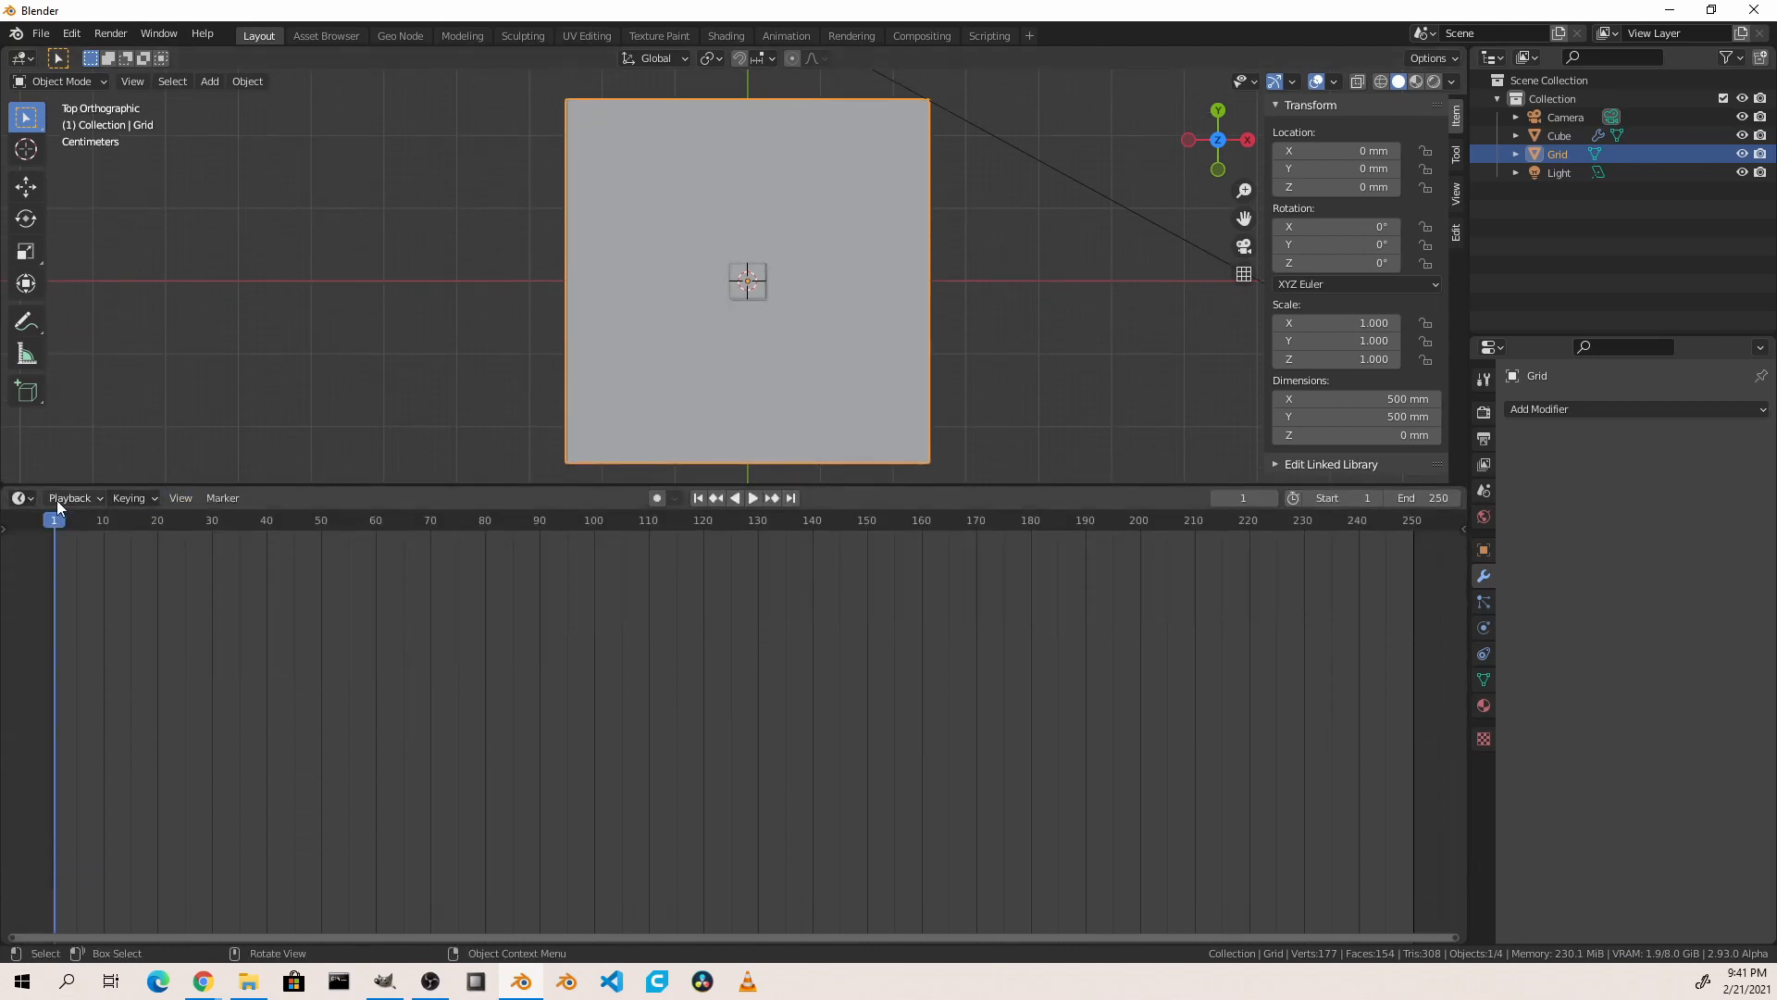
Step: Switch the lower area to Geometry Node Editor, create a node tree, and instance the Cube
{"action": "left_click", "coordinate": [20, 498]}
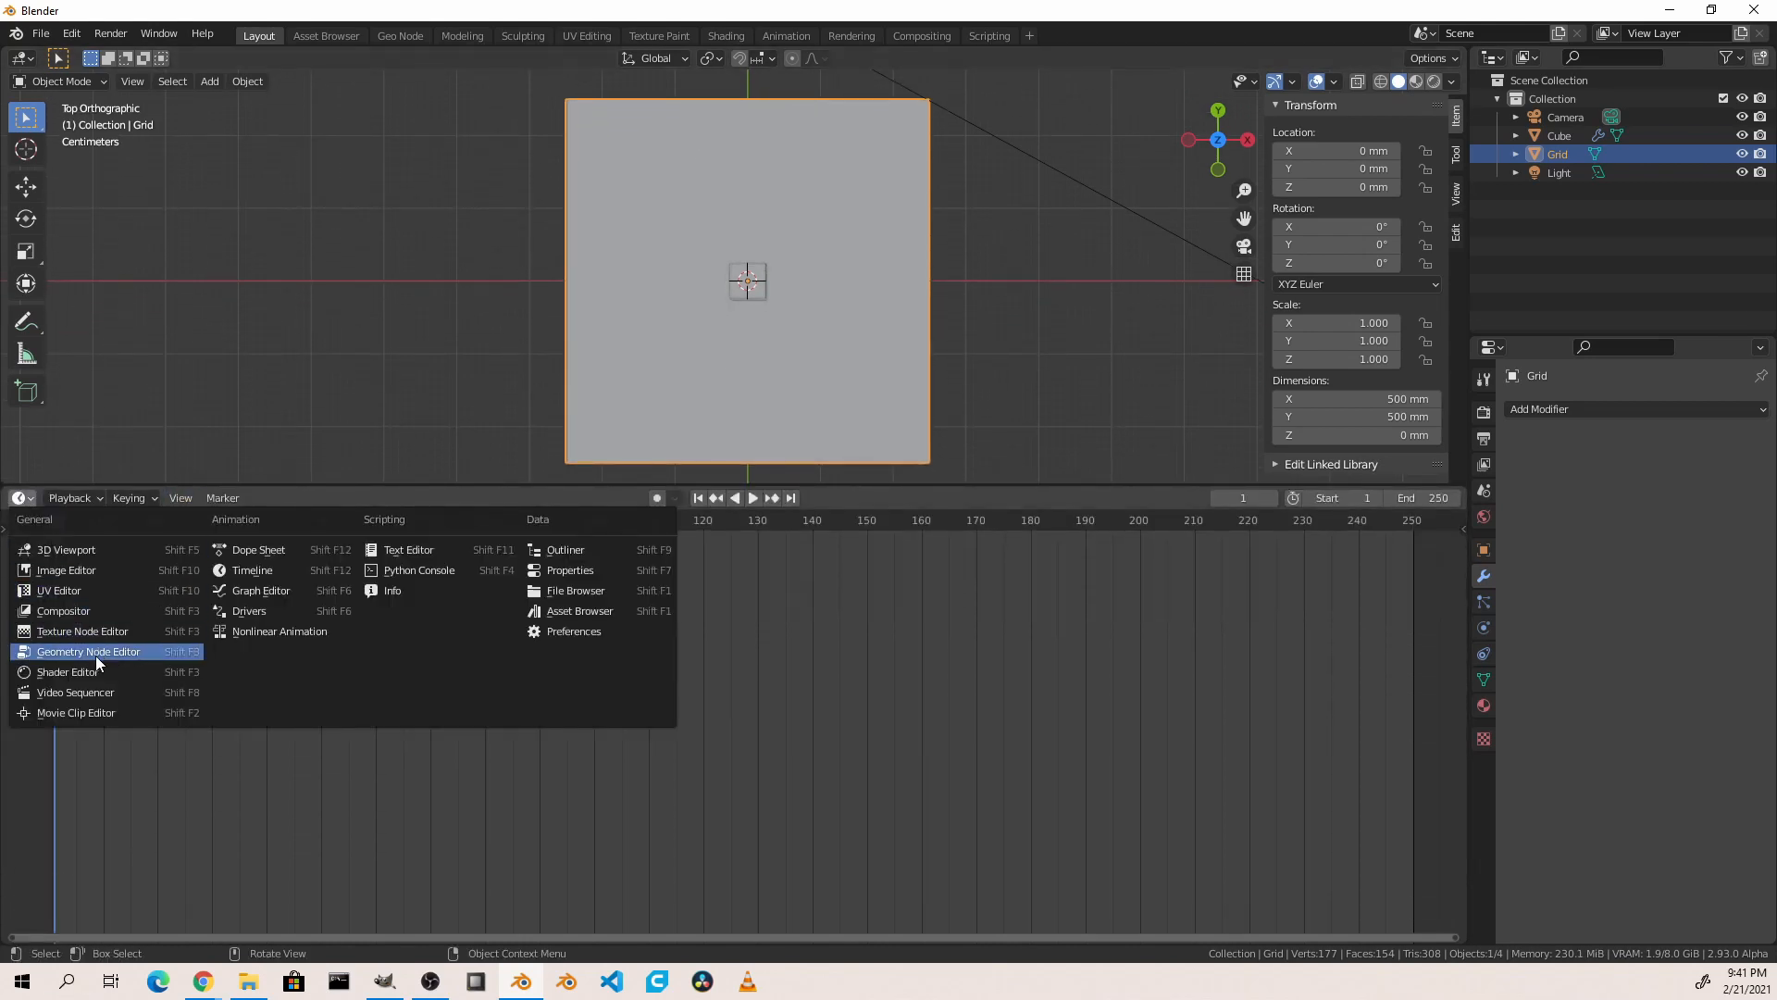
{"action": "left_click", "coordinate": [89, 650]}
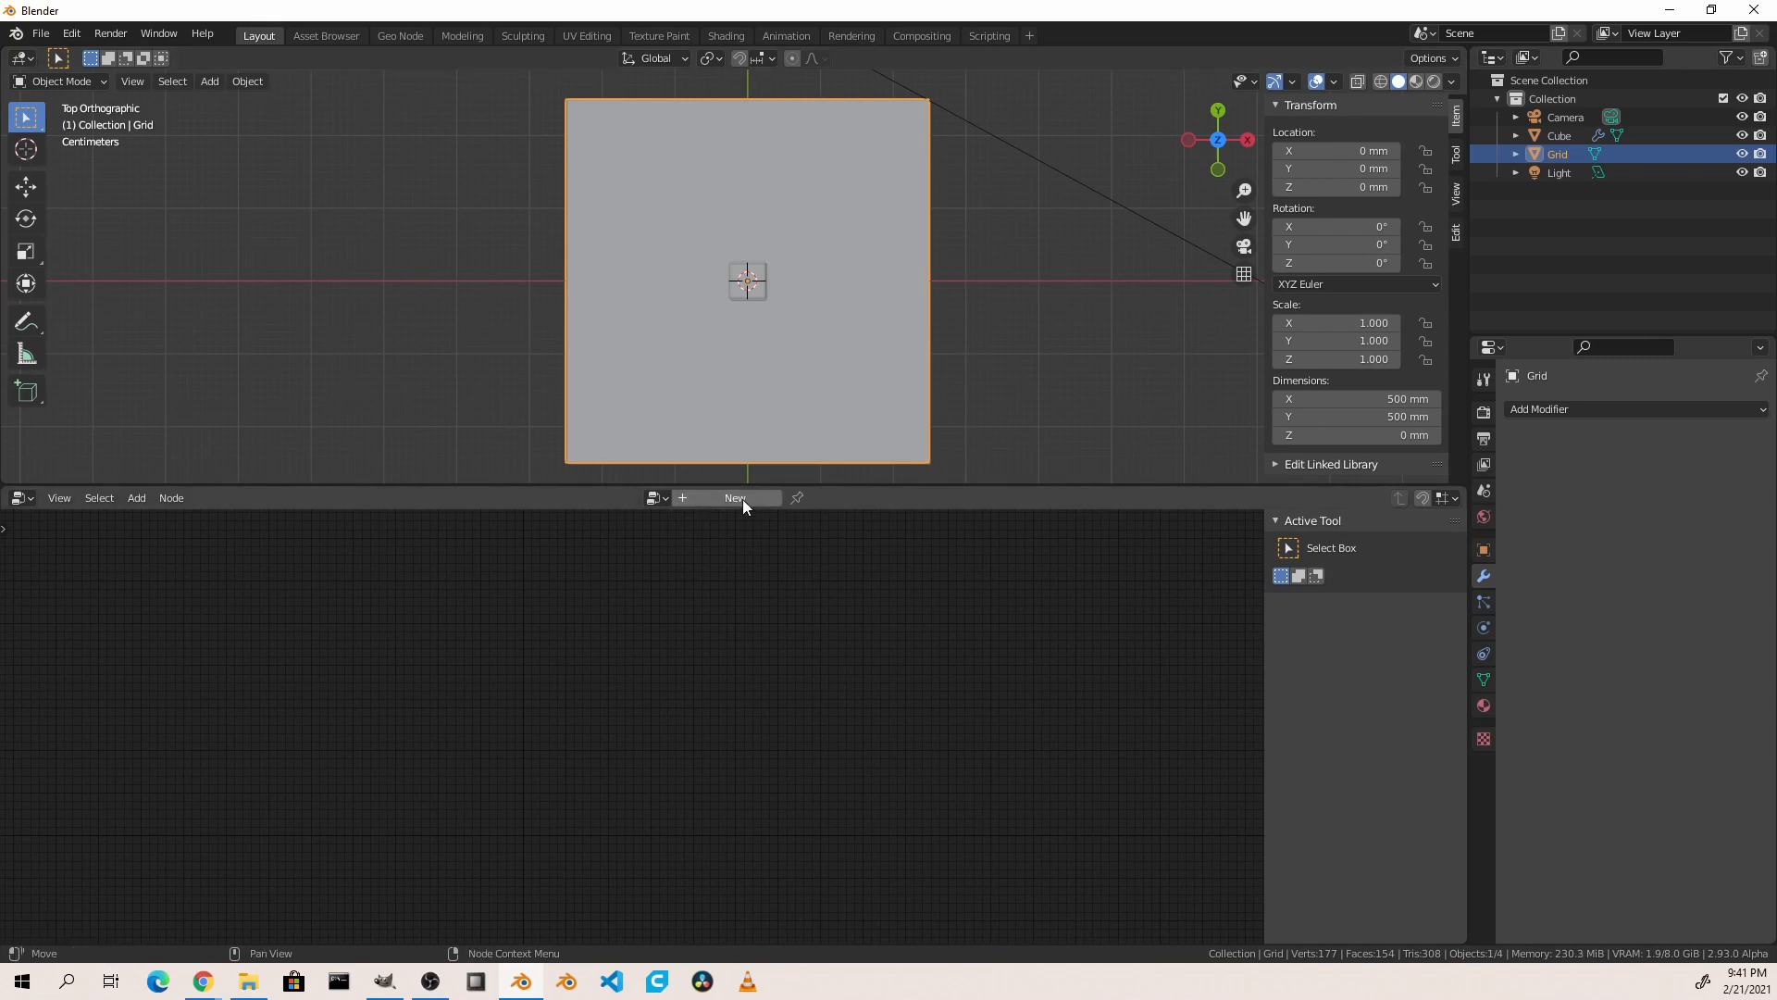
{"action": "left_click", "coordinate": [734, 498]}
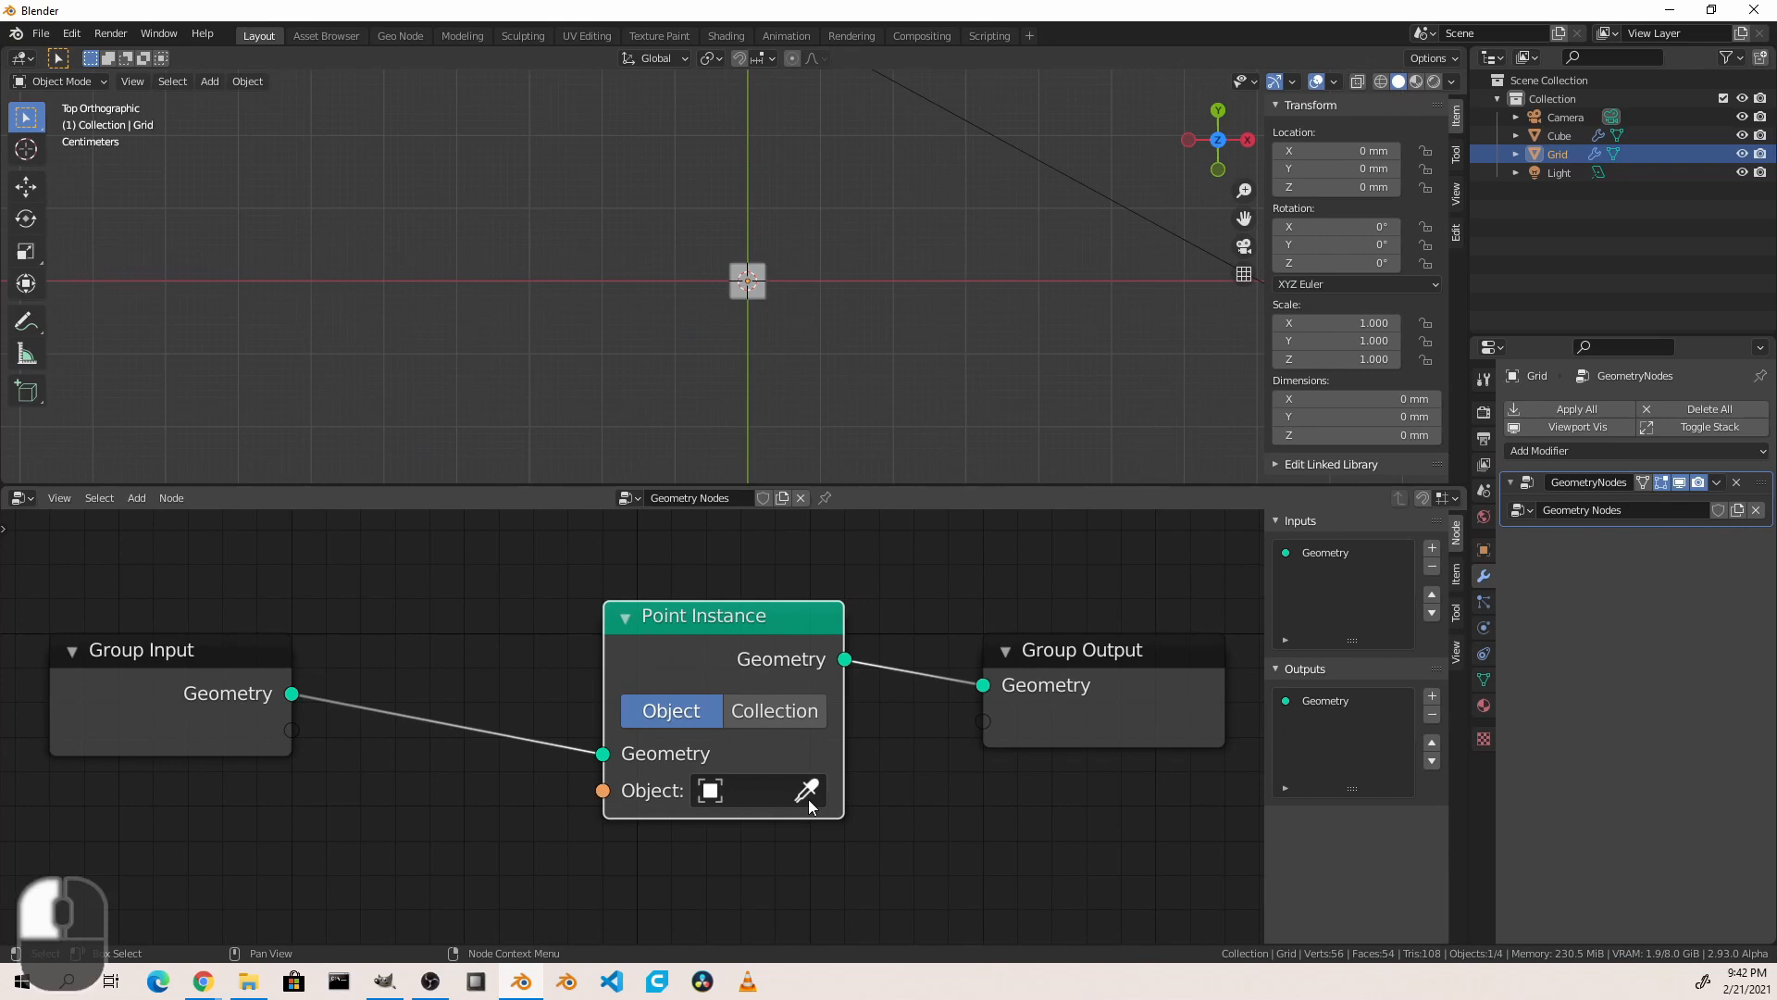
{"action": "left_click", "coordinate": [759, 790]}
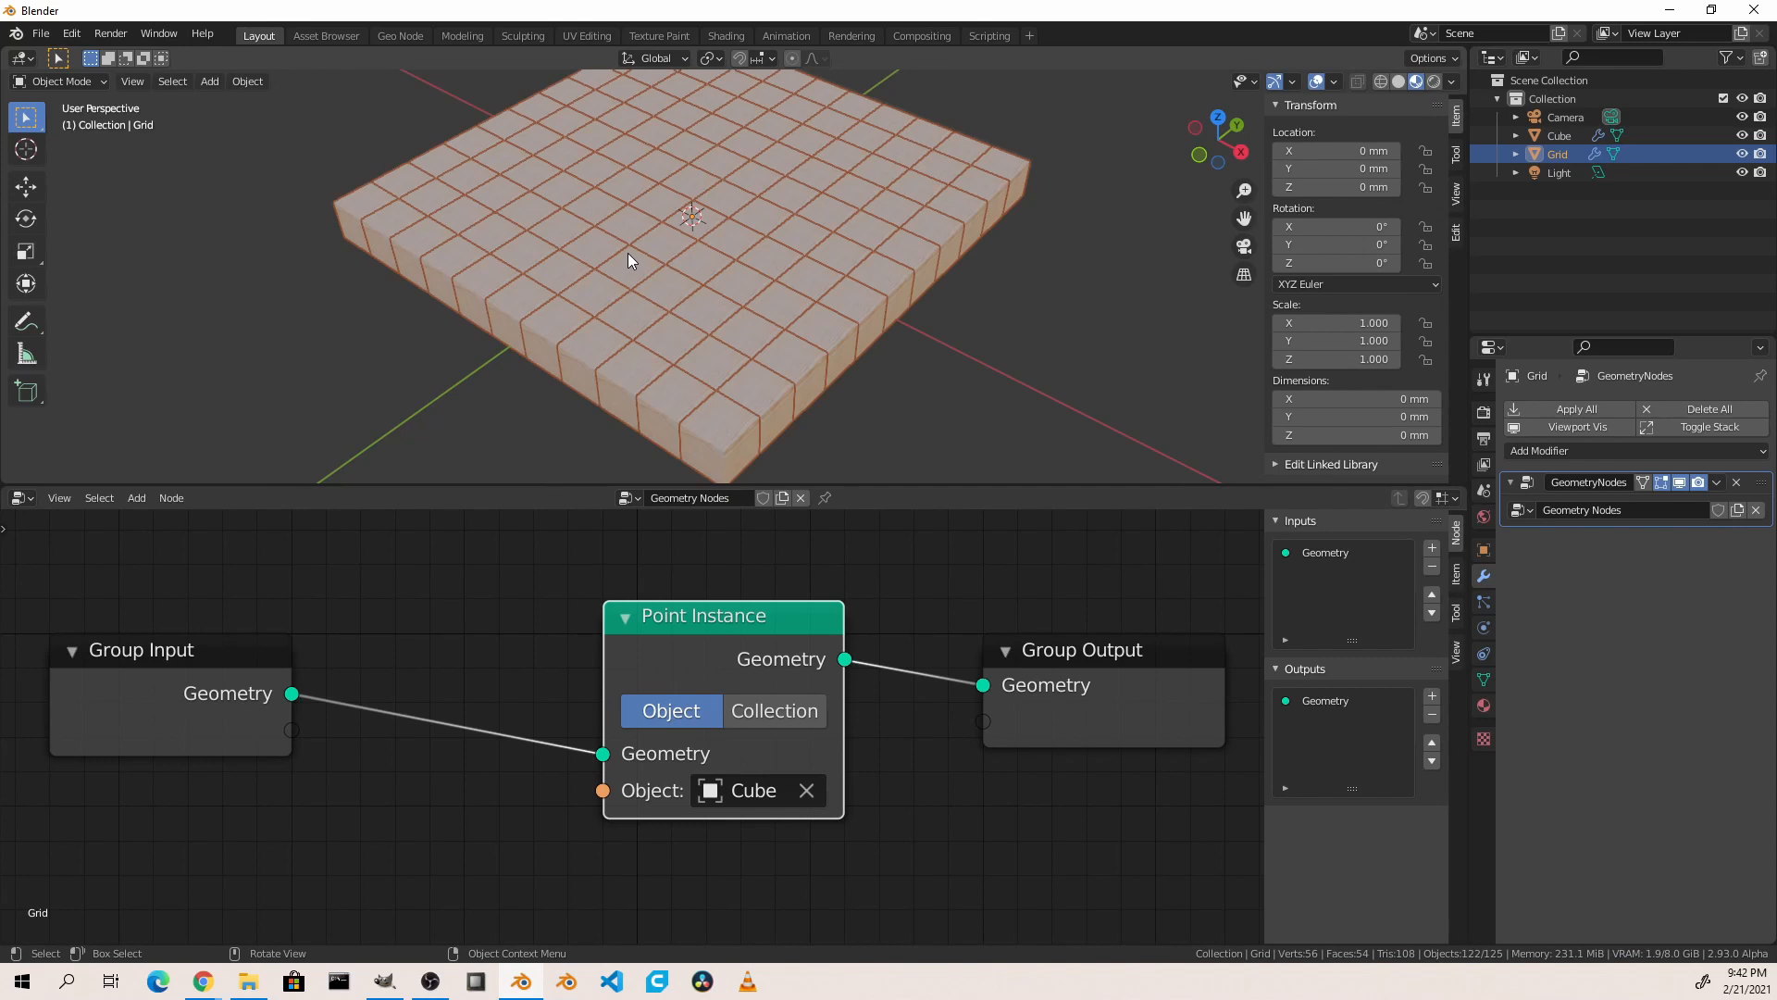
{"action": "mouse_move", "coordinate": [367, 723]}
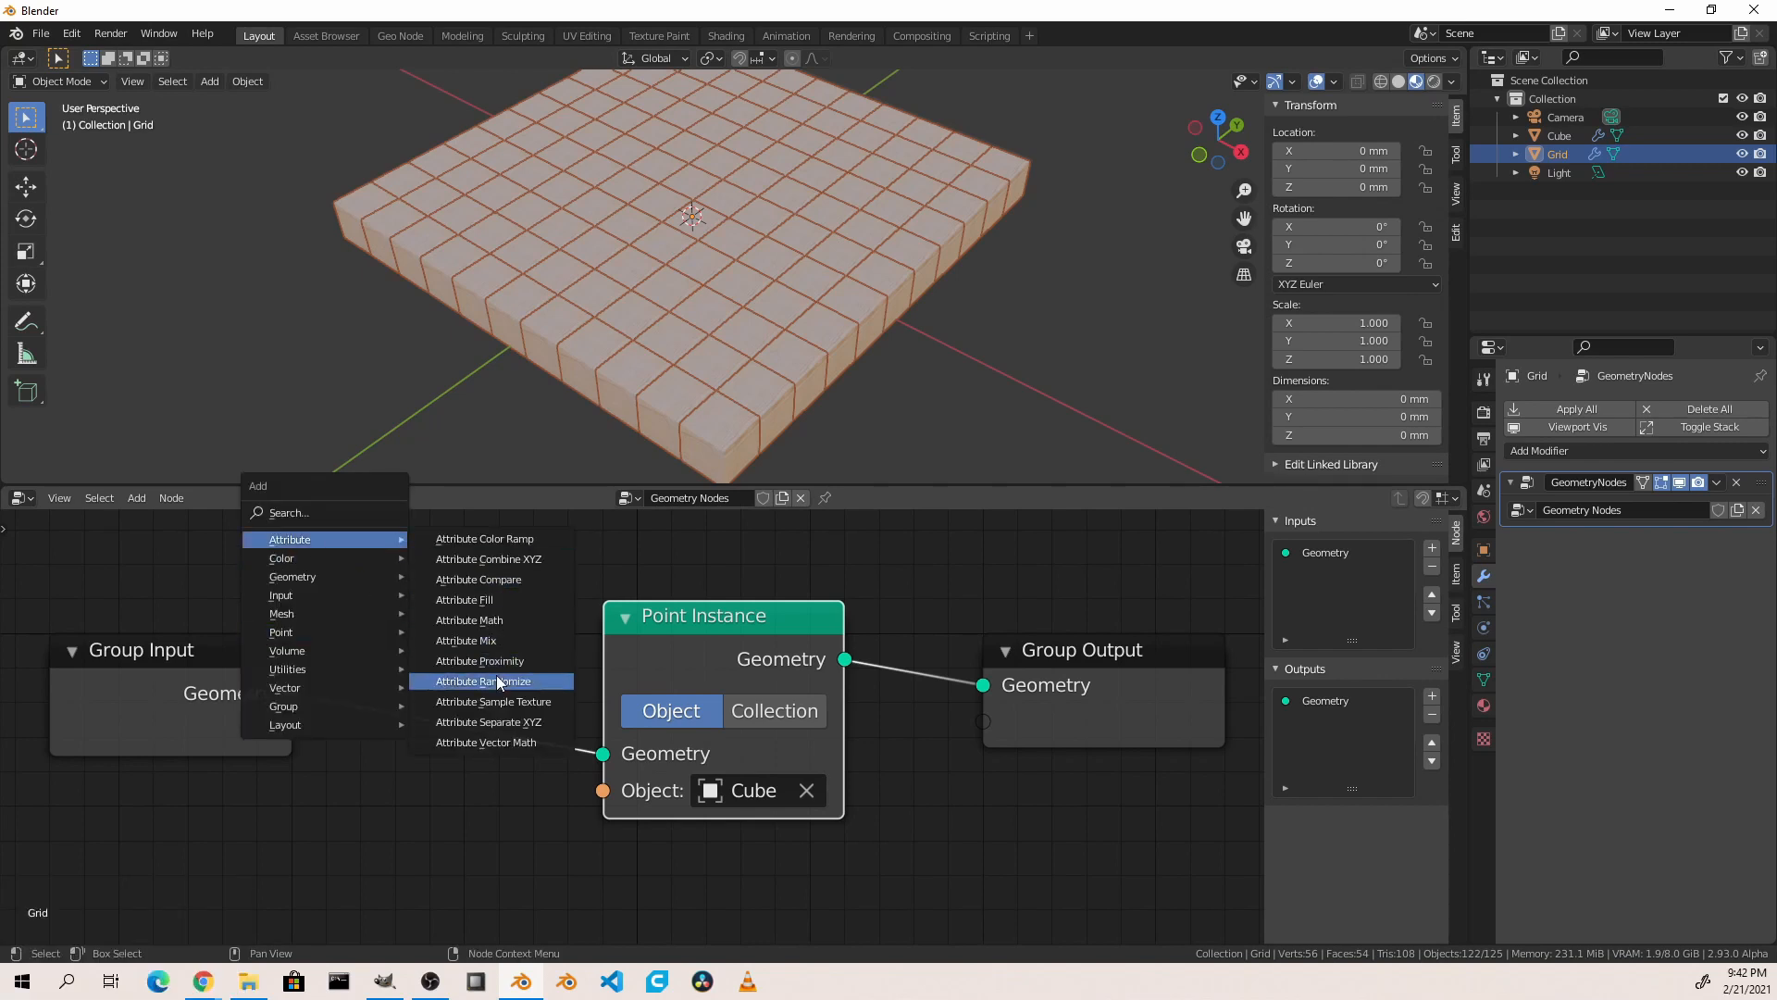
Step: Add Attribute Randomize for 'height' (1 to 5) and an Attribute Math node rounding 'height'
{"action": "left_click", "coordinate": [488, 681]}
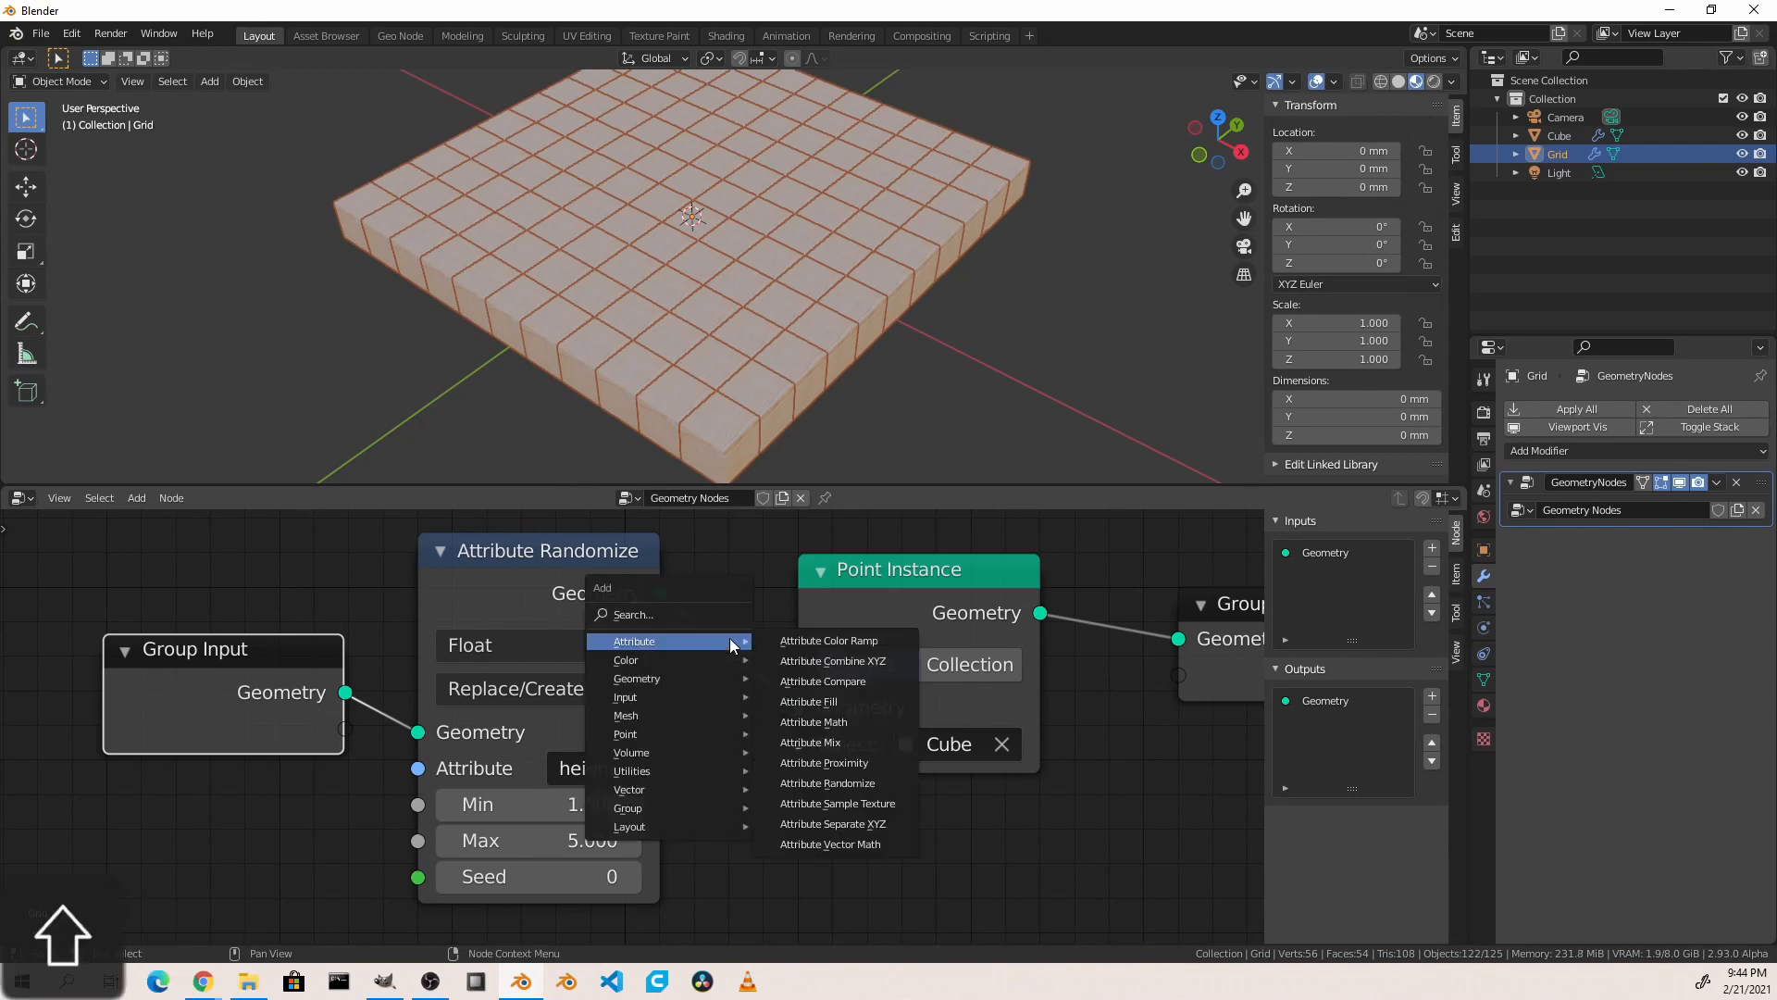
{"action": "left_click", "coordinate": [812, 721]}
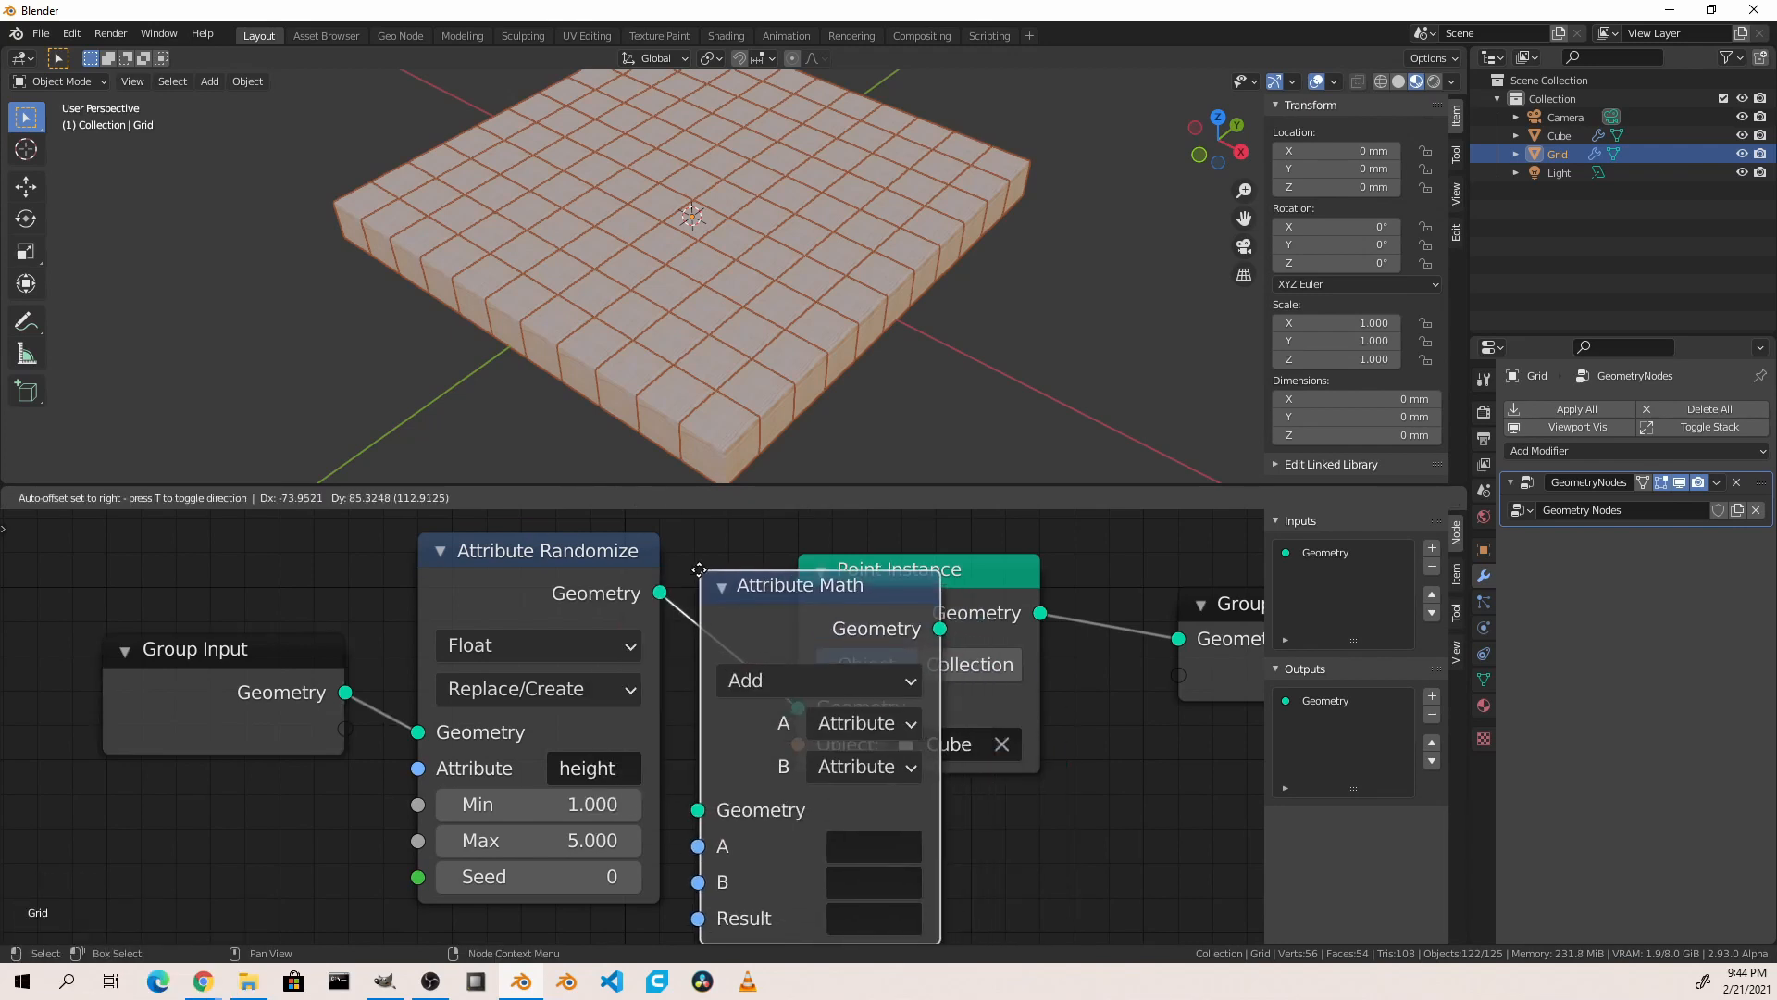
{"action": "left_click", "coordinate": [816, 680]}
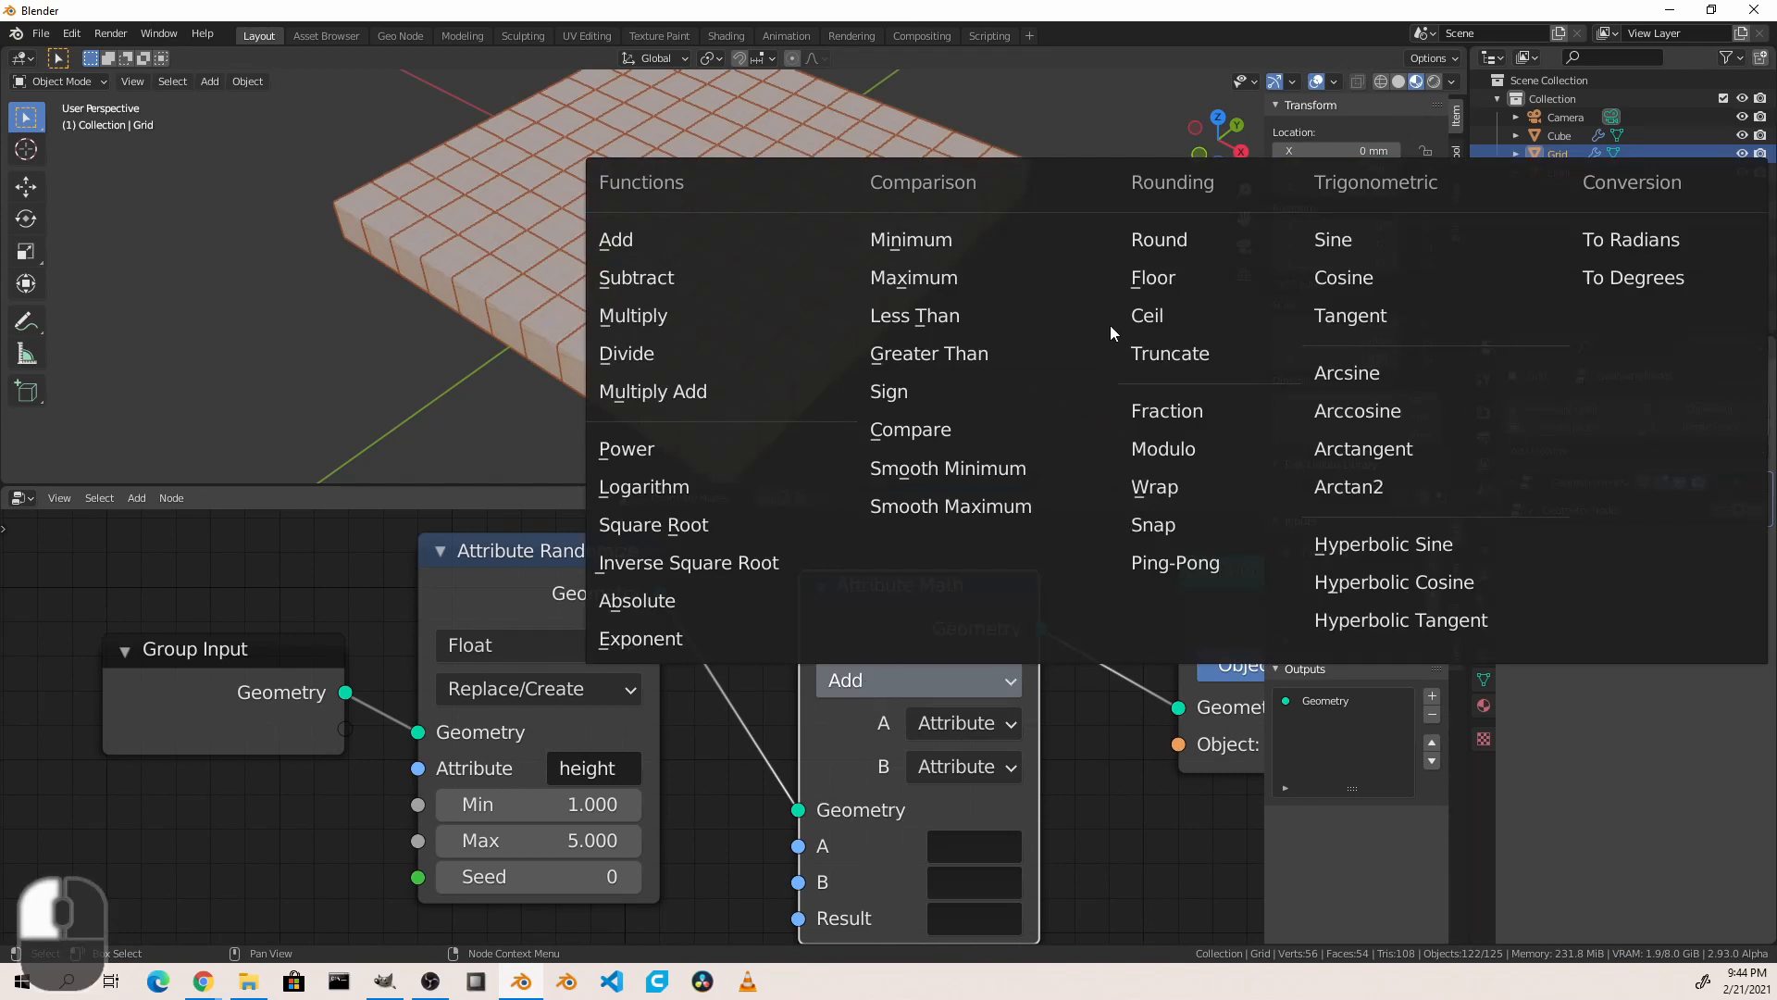
{"action": "left_click", "coordinate": [1158, 239]}
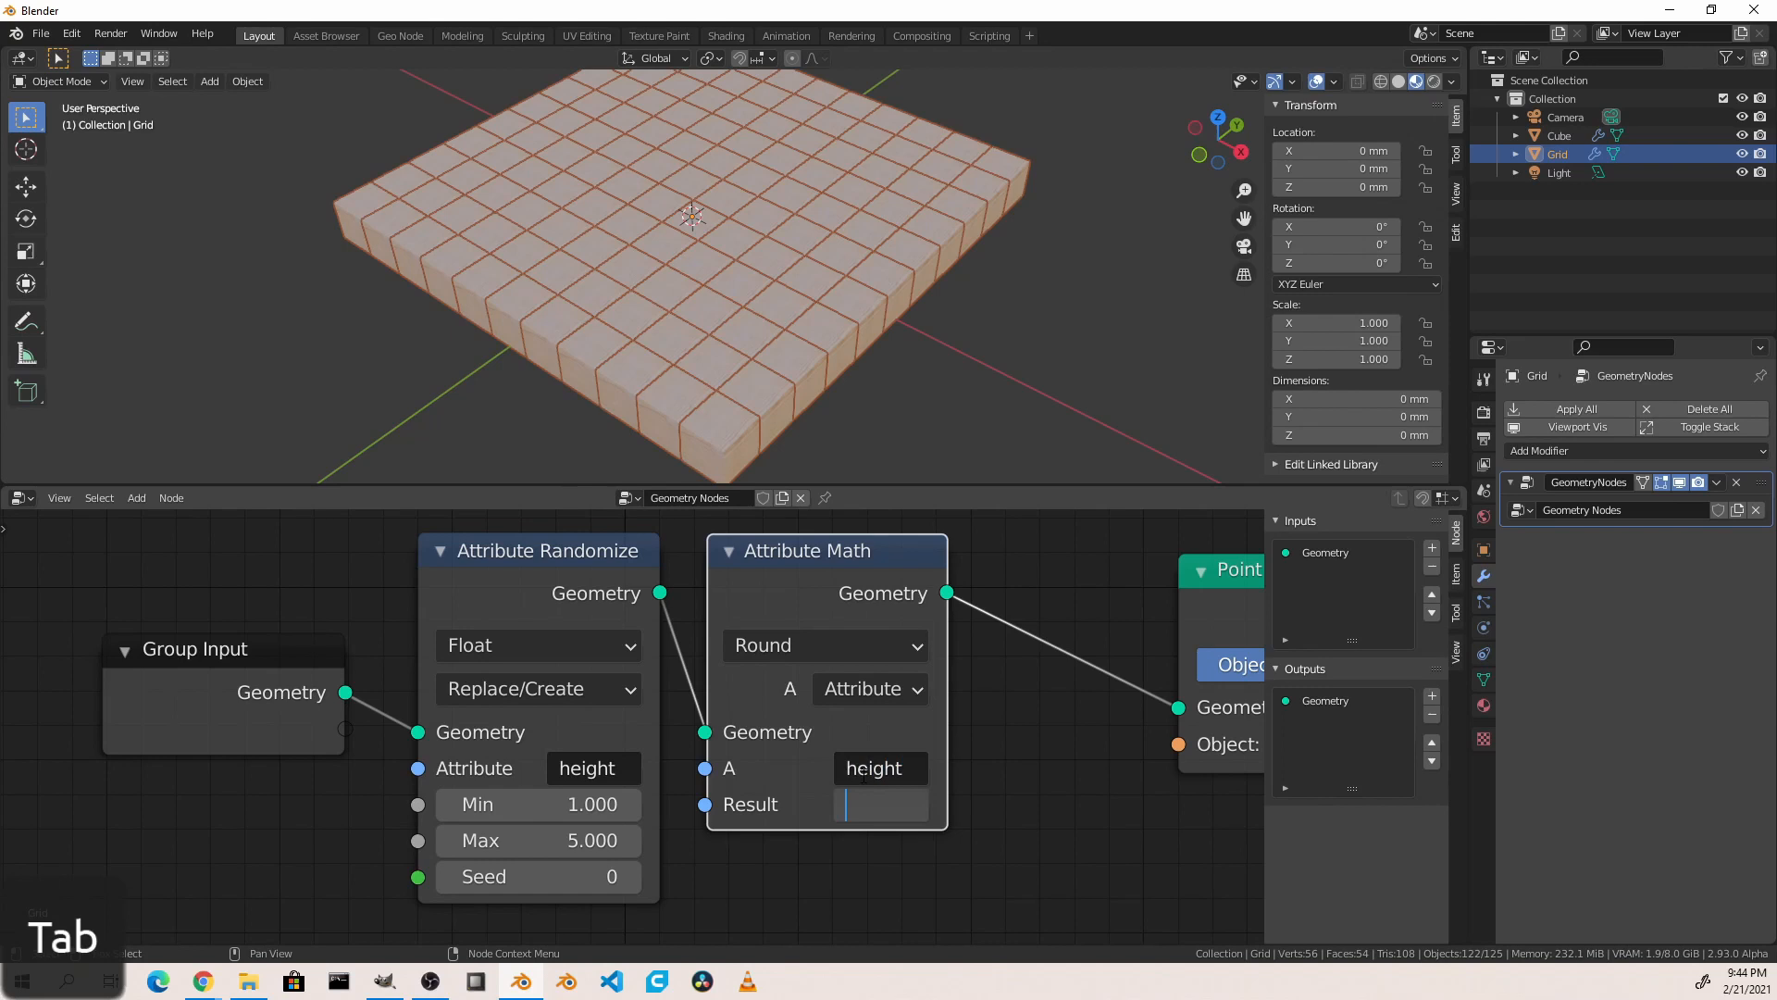
{"action": "type", "text": "height"}
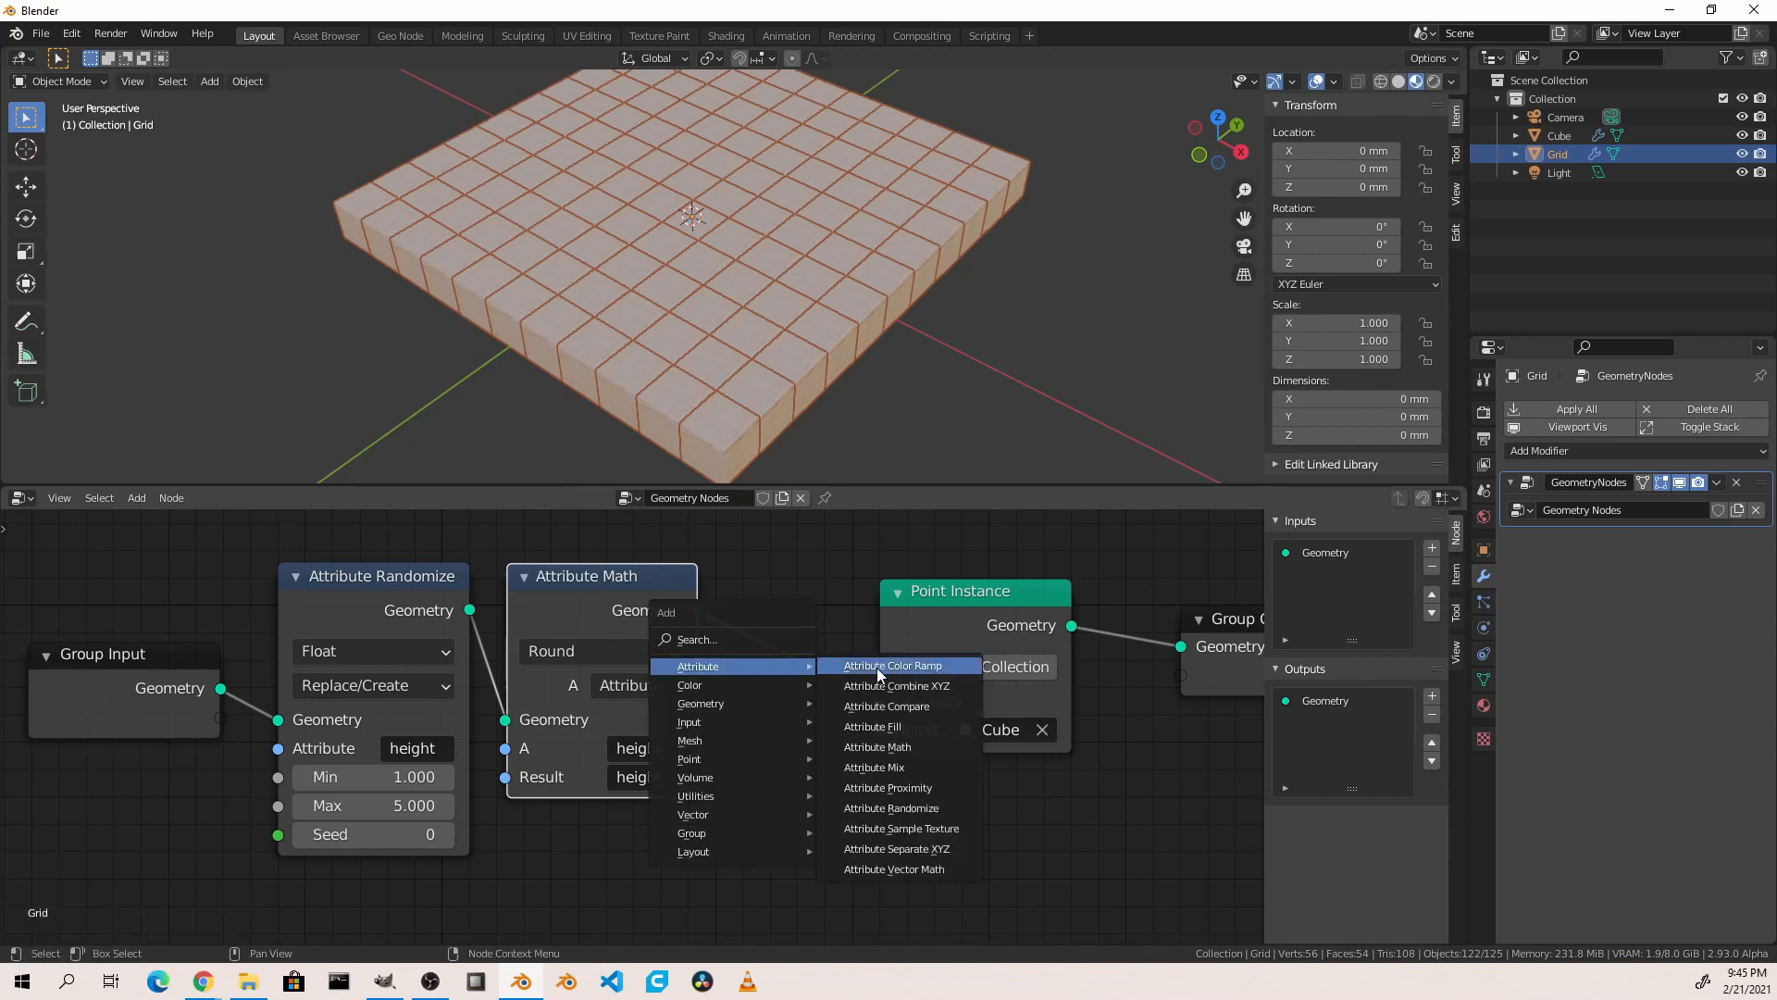
Step: Add Attribute Combine XYZ with Z from 'height' and its result stored as 'scale'
{"action": "left_click", "coordinate": [895, 685]}
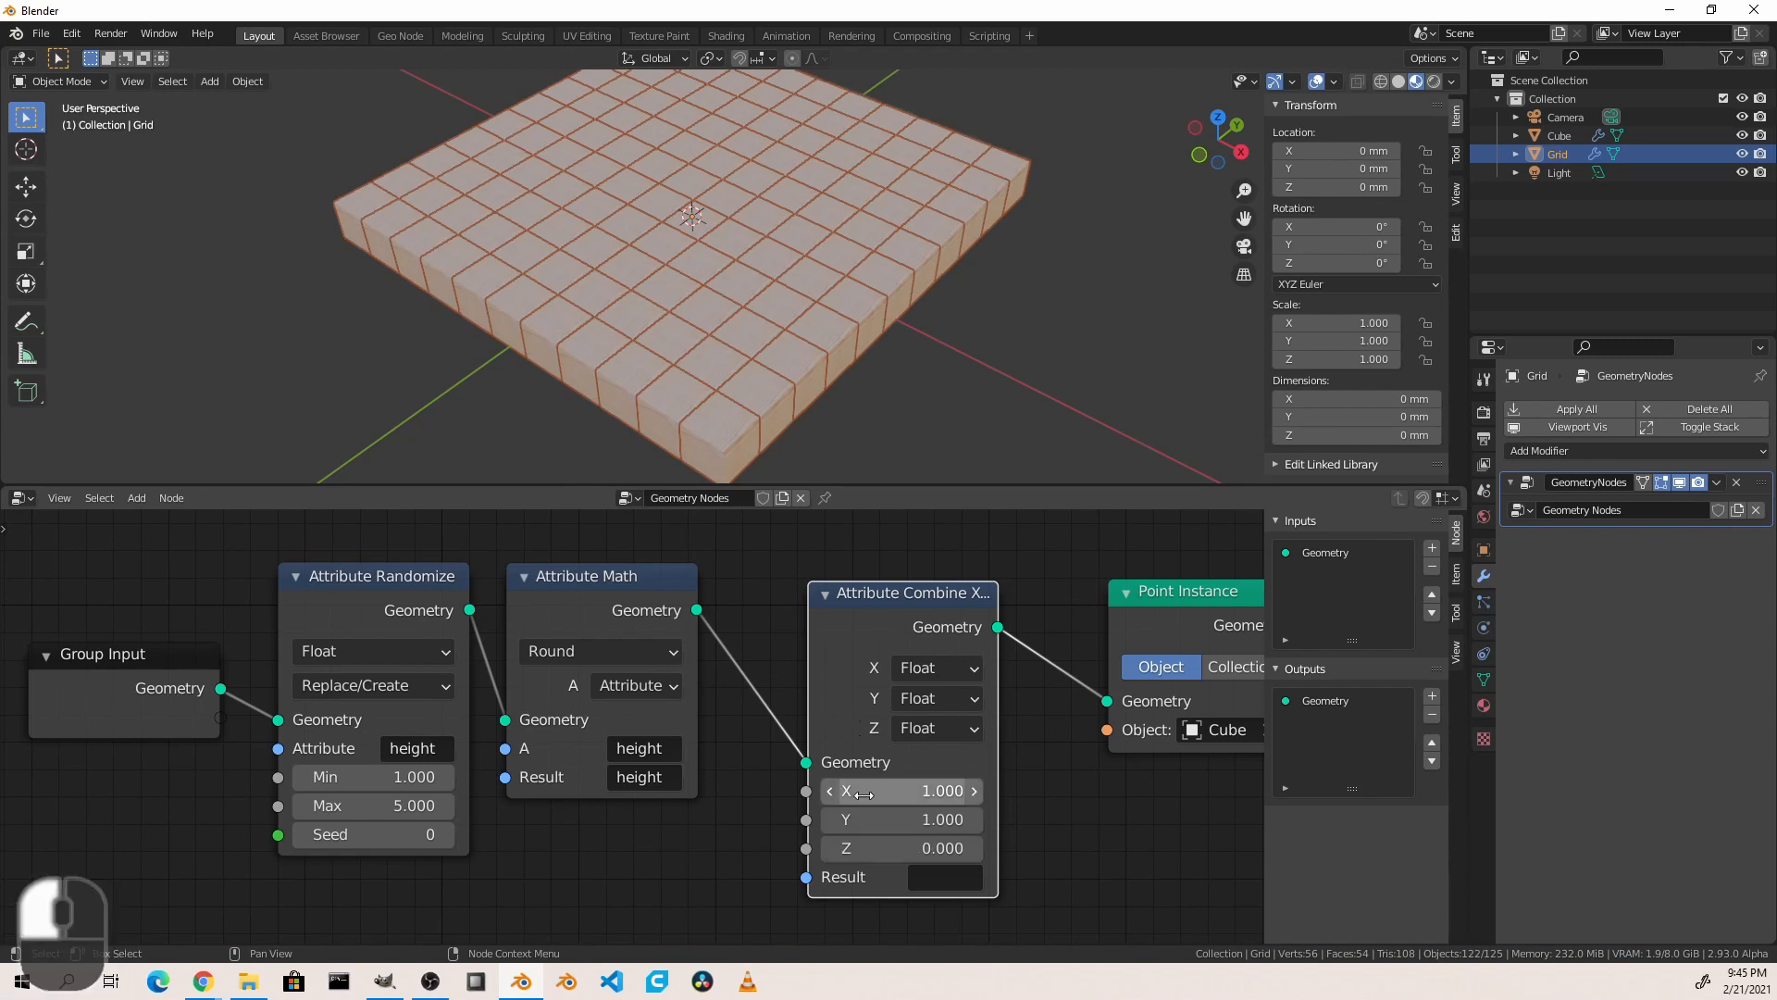
{"action": "mouse_move", "coordinate": [901, 789]}
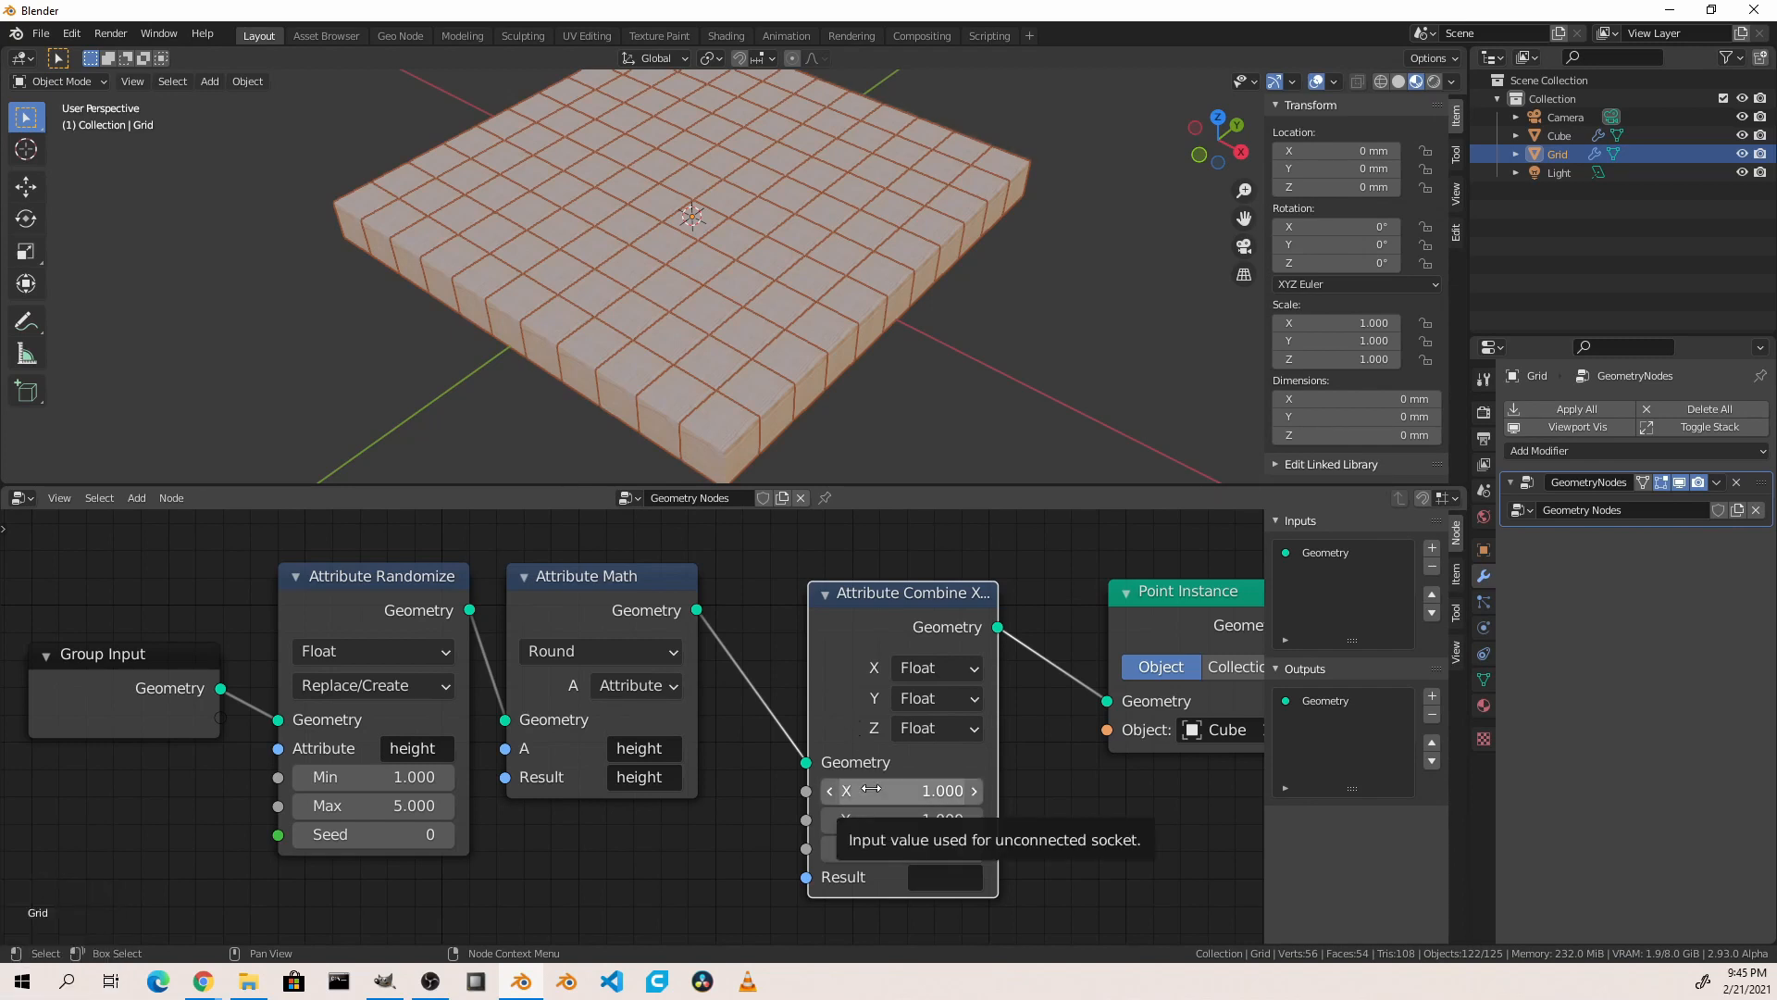
{"action": "mouse_move", "coordinate": [900, 818]}
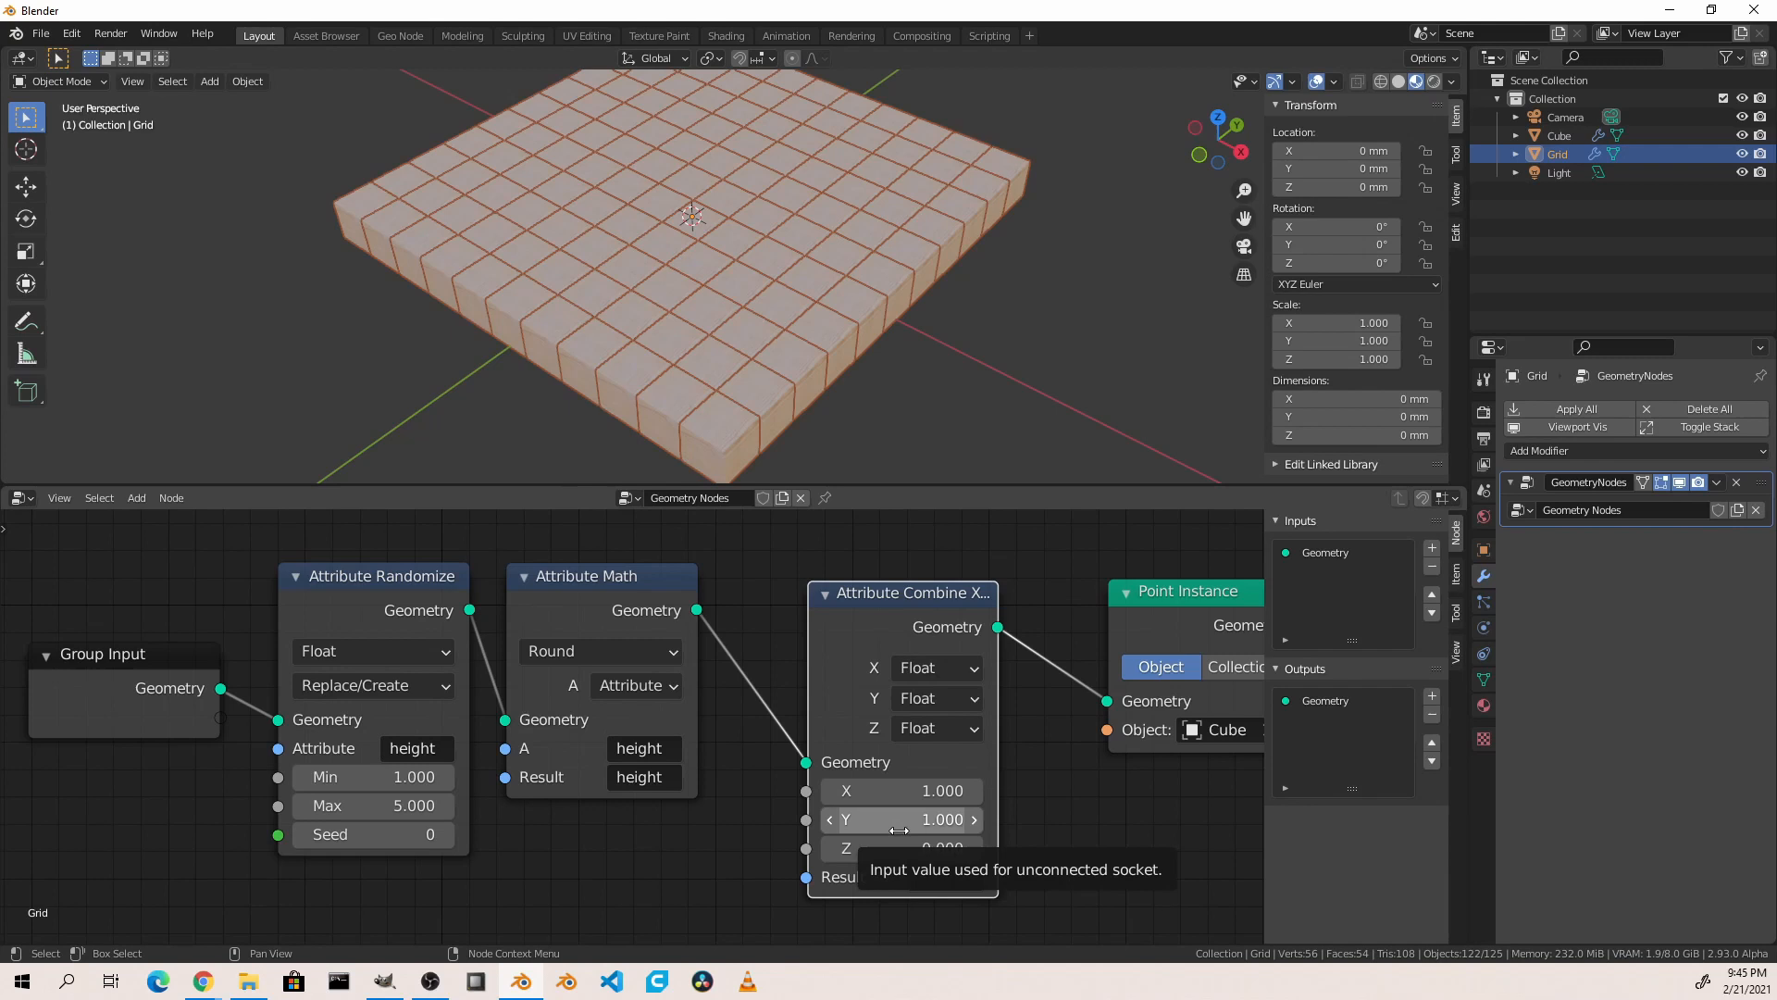
{"action": "mouse_move", "coordinate": [899, 848]}
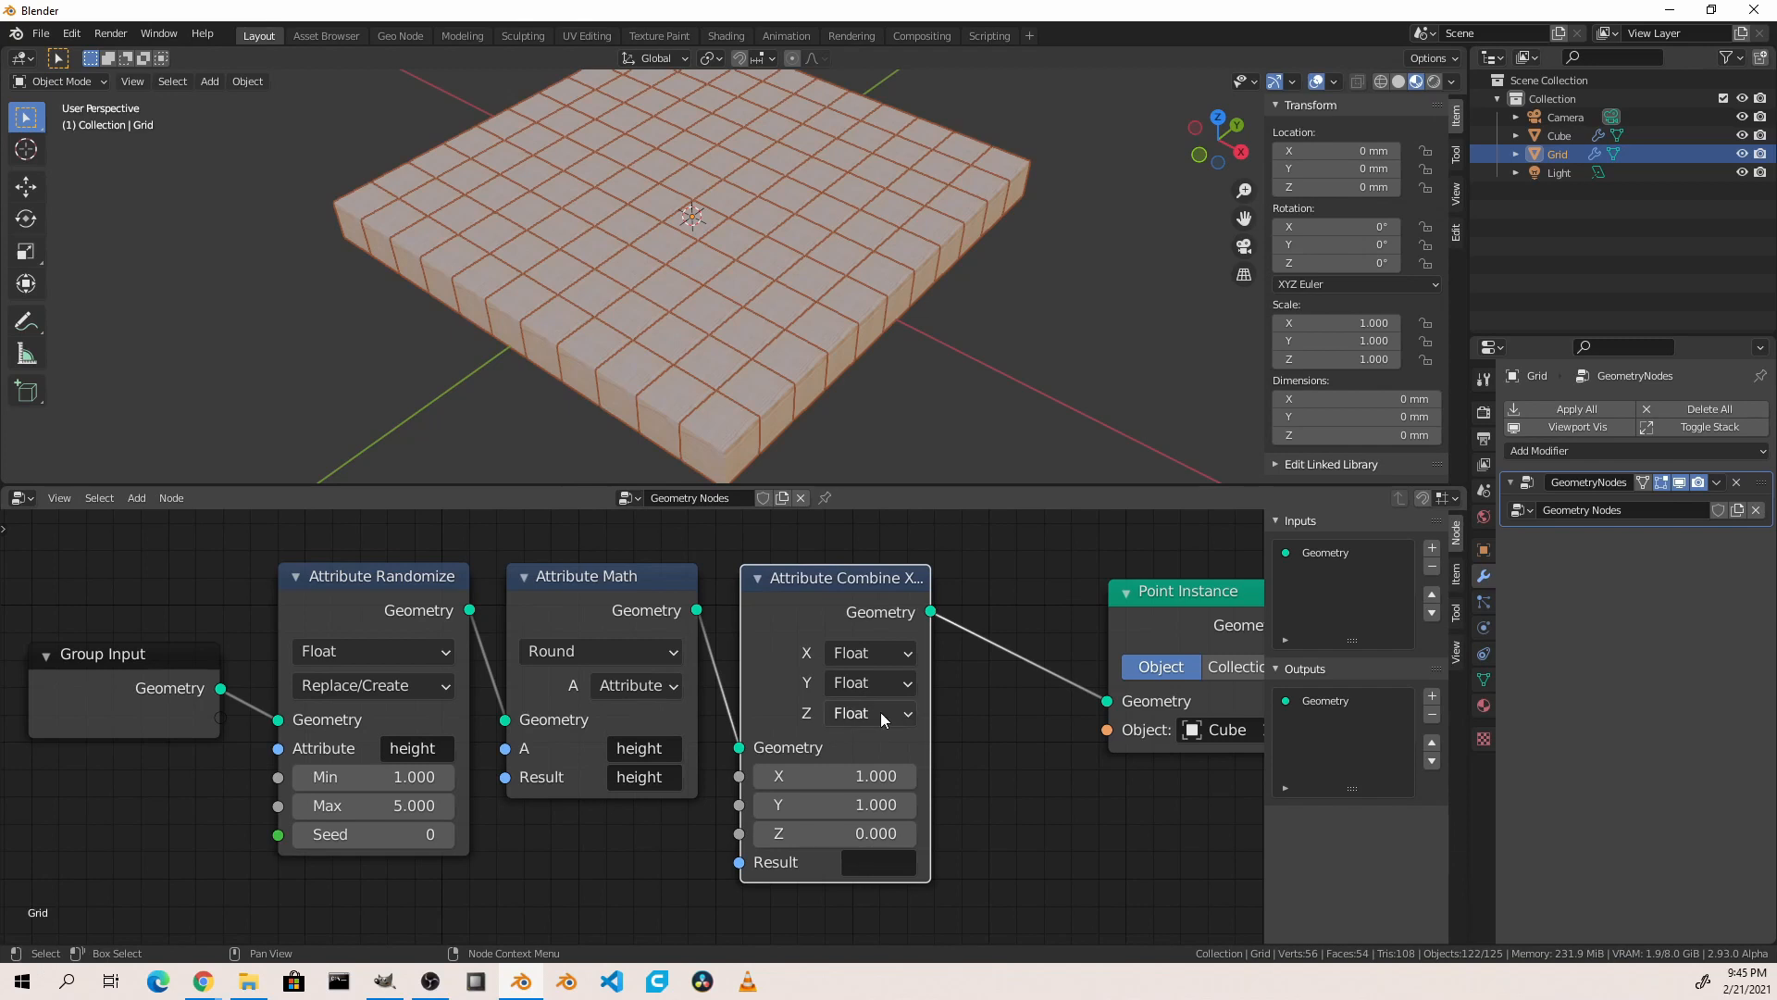
{"action": "left_click", "coordinate": [867, 711]}
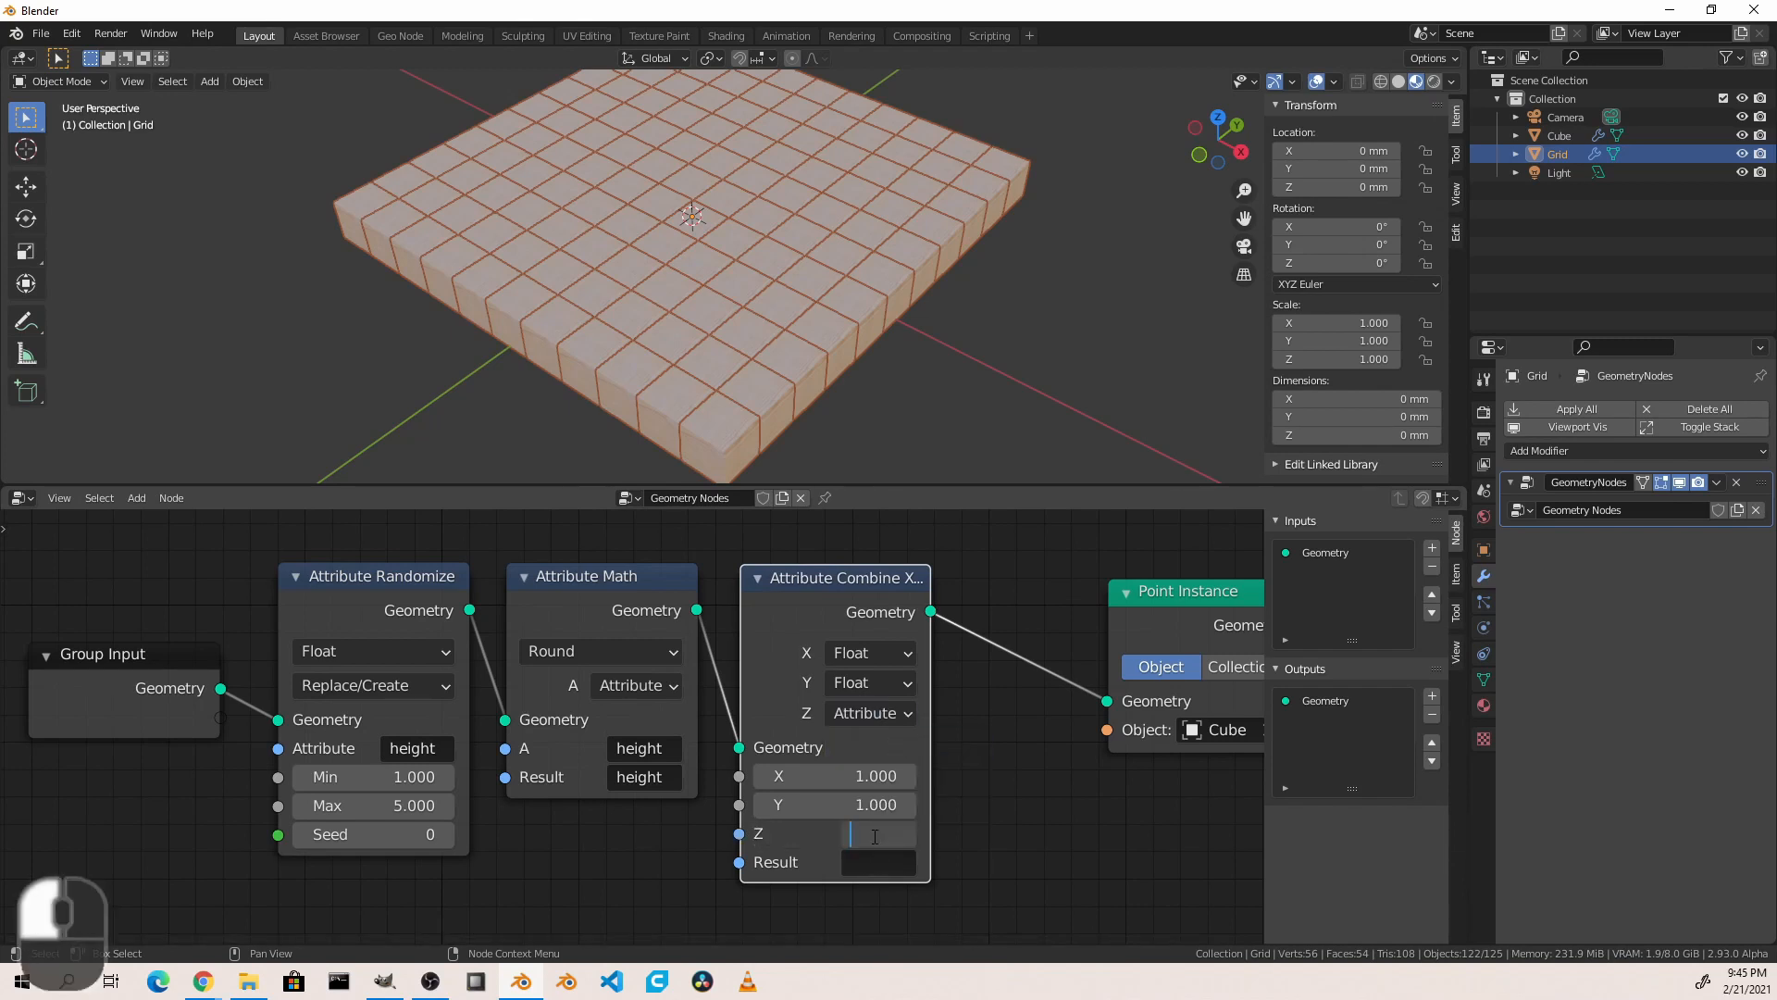
{"action": "type", "text": "height"}
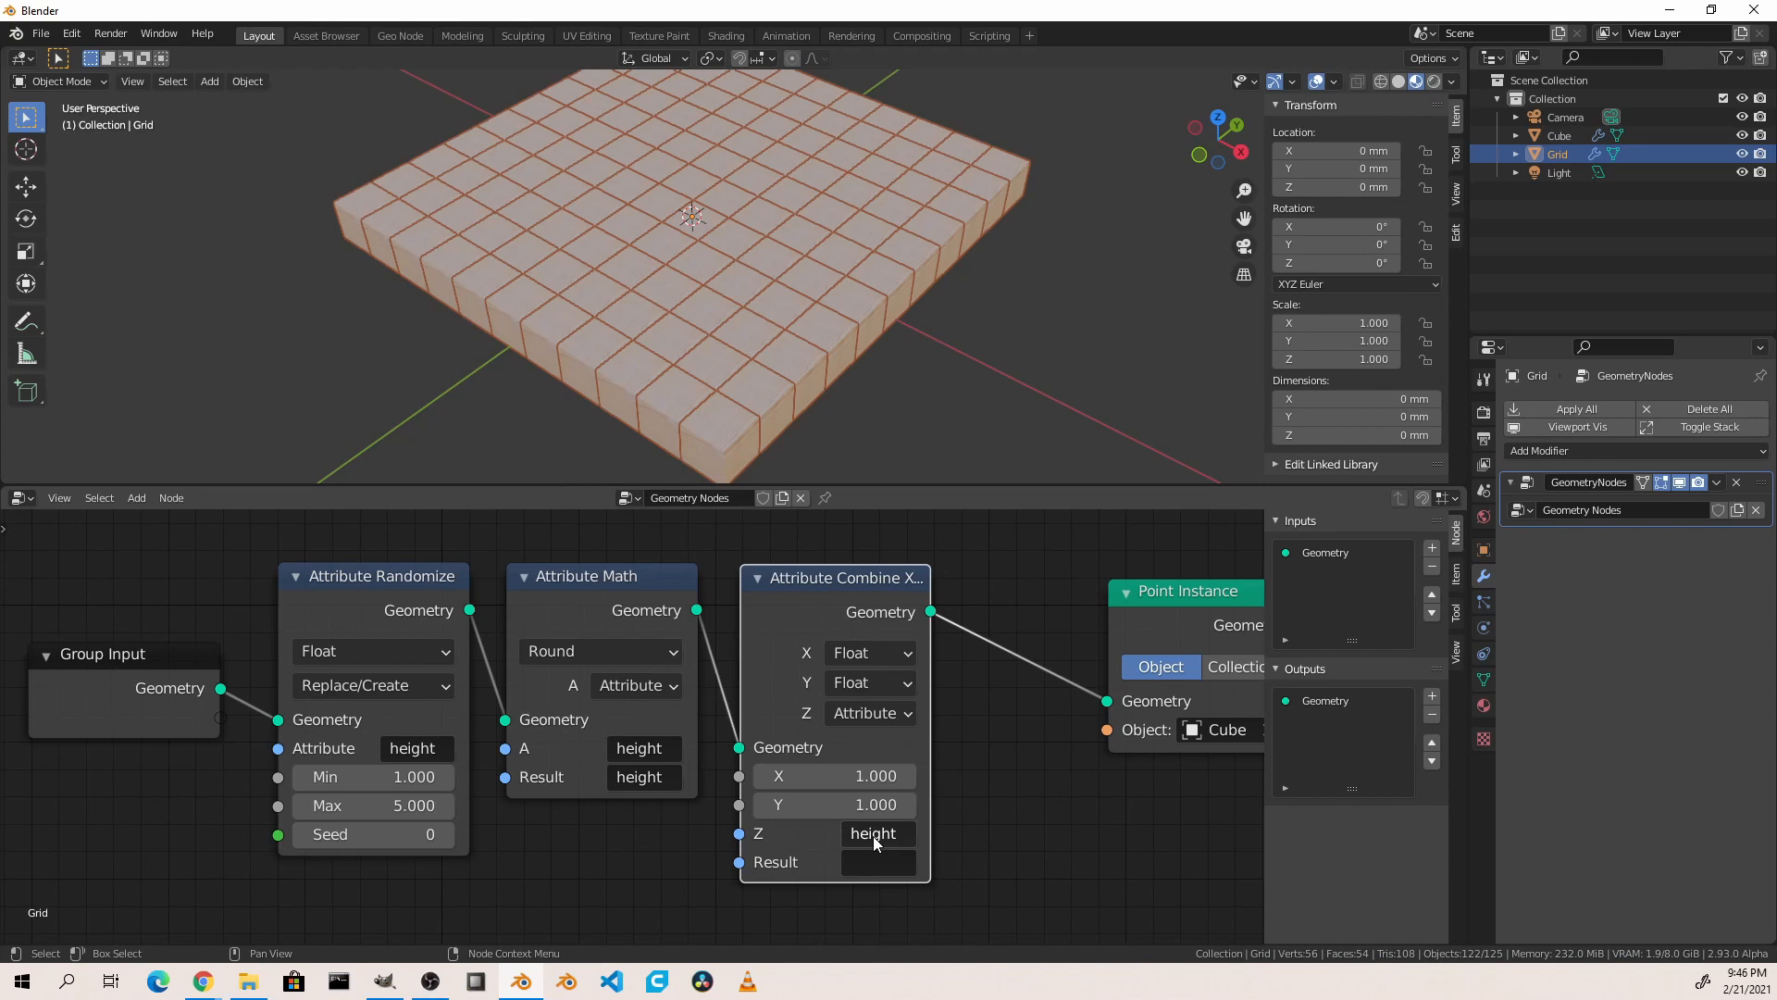
{"action": "left_click", "coordinate": [878, 862]}
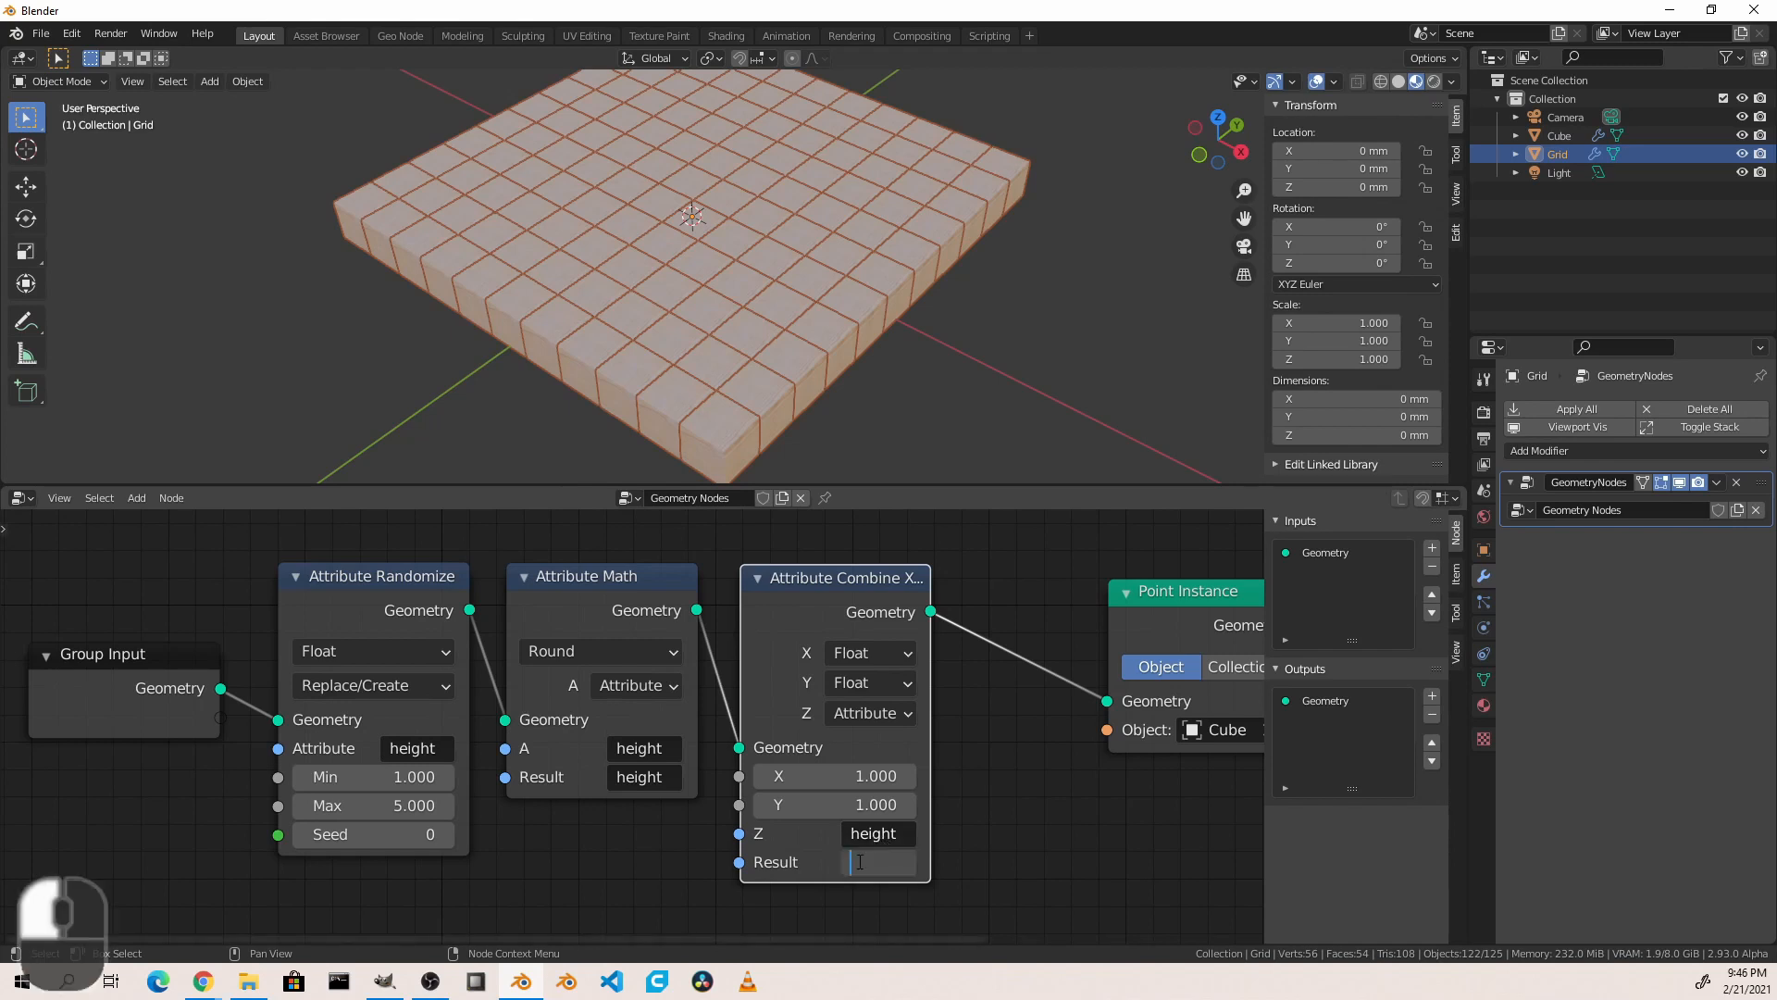
{"action": "type", "text": "scale"}
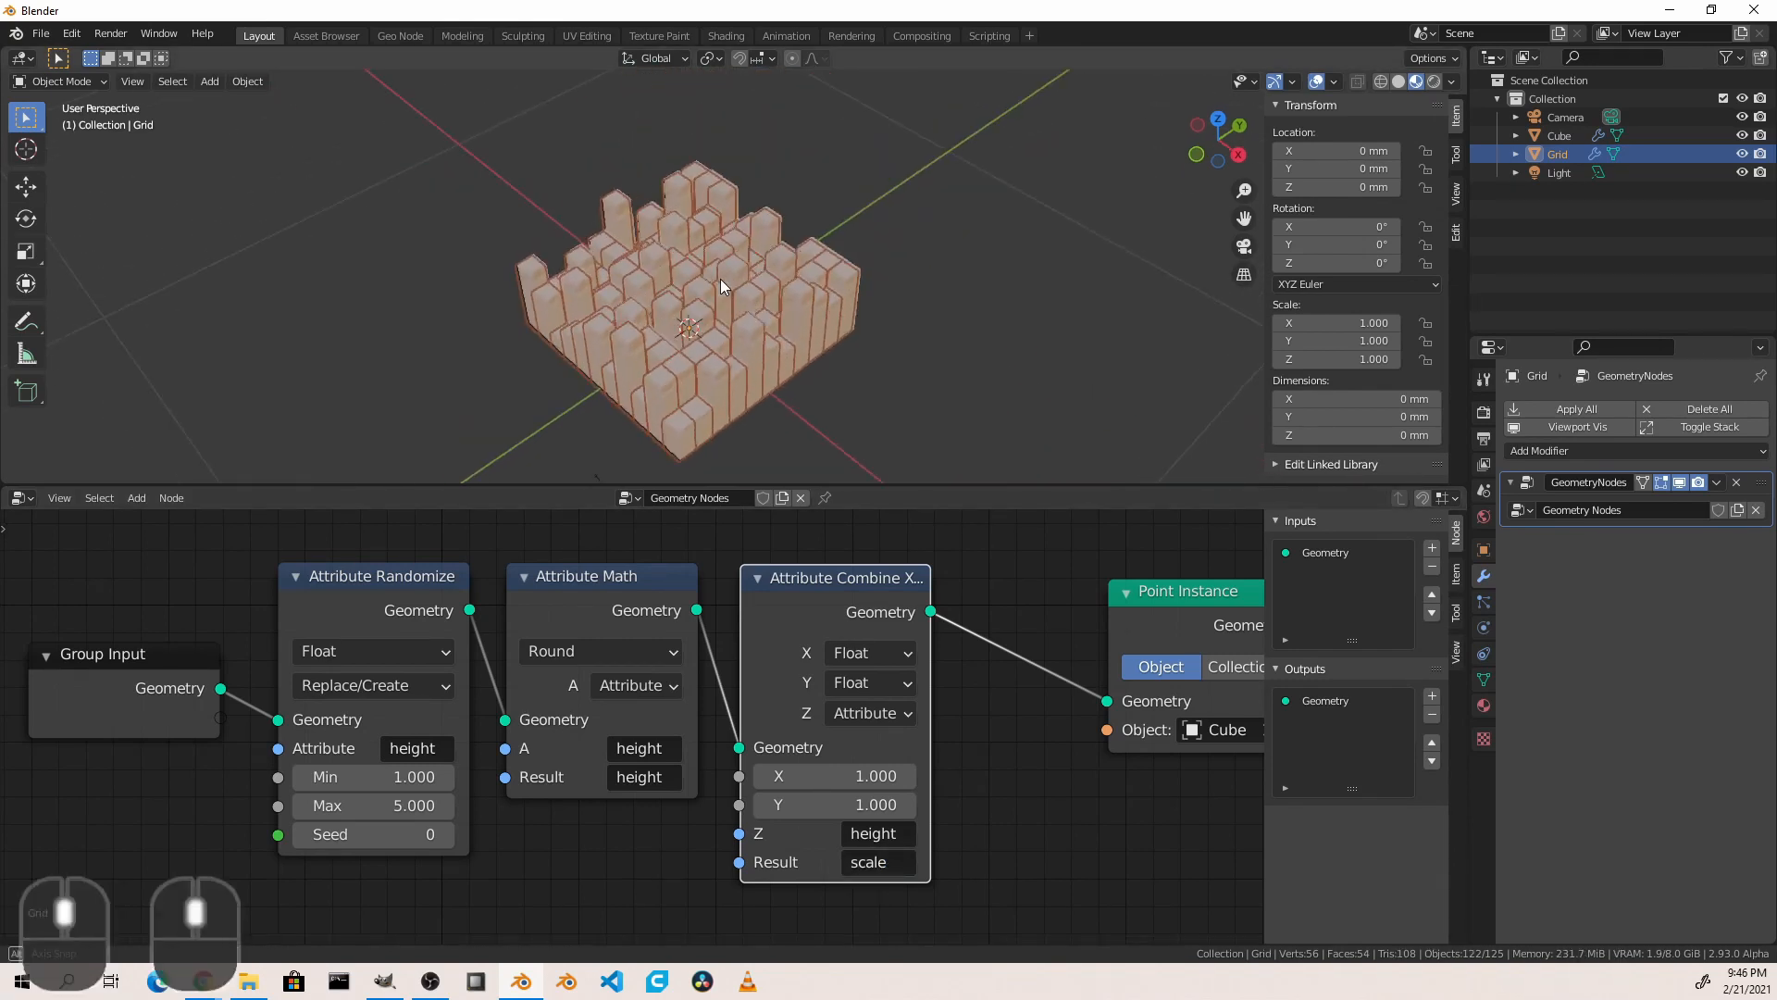
Step: Zoom the viewport in on the stepped wooden blocks
{"action": "left_click_drag", "start_coordinate": [720, 286], "coordinate": [402, 249]}
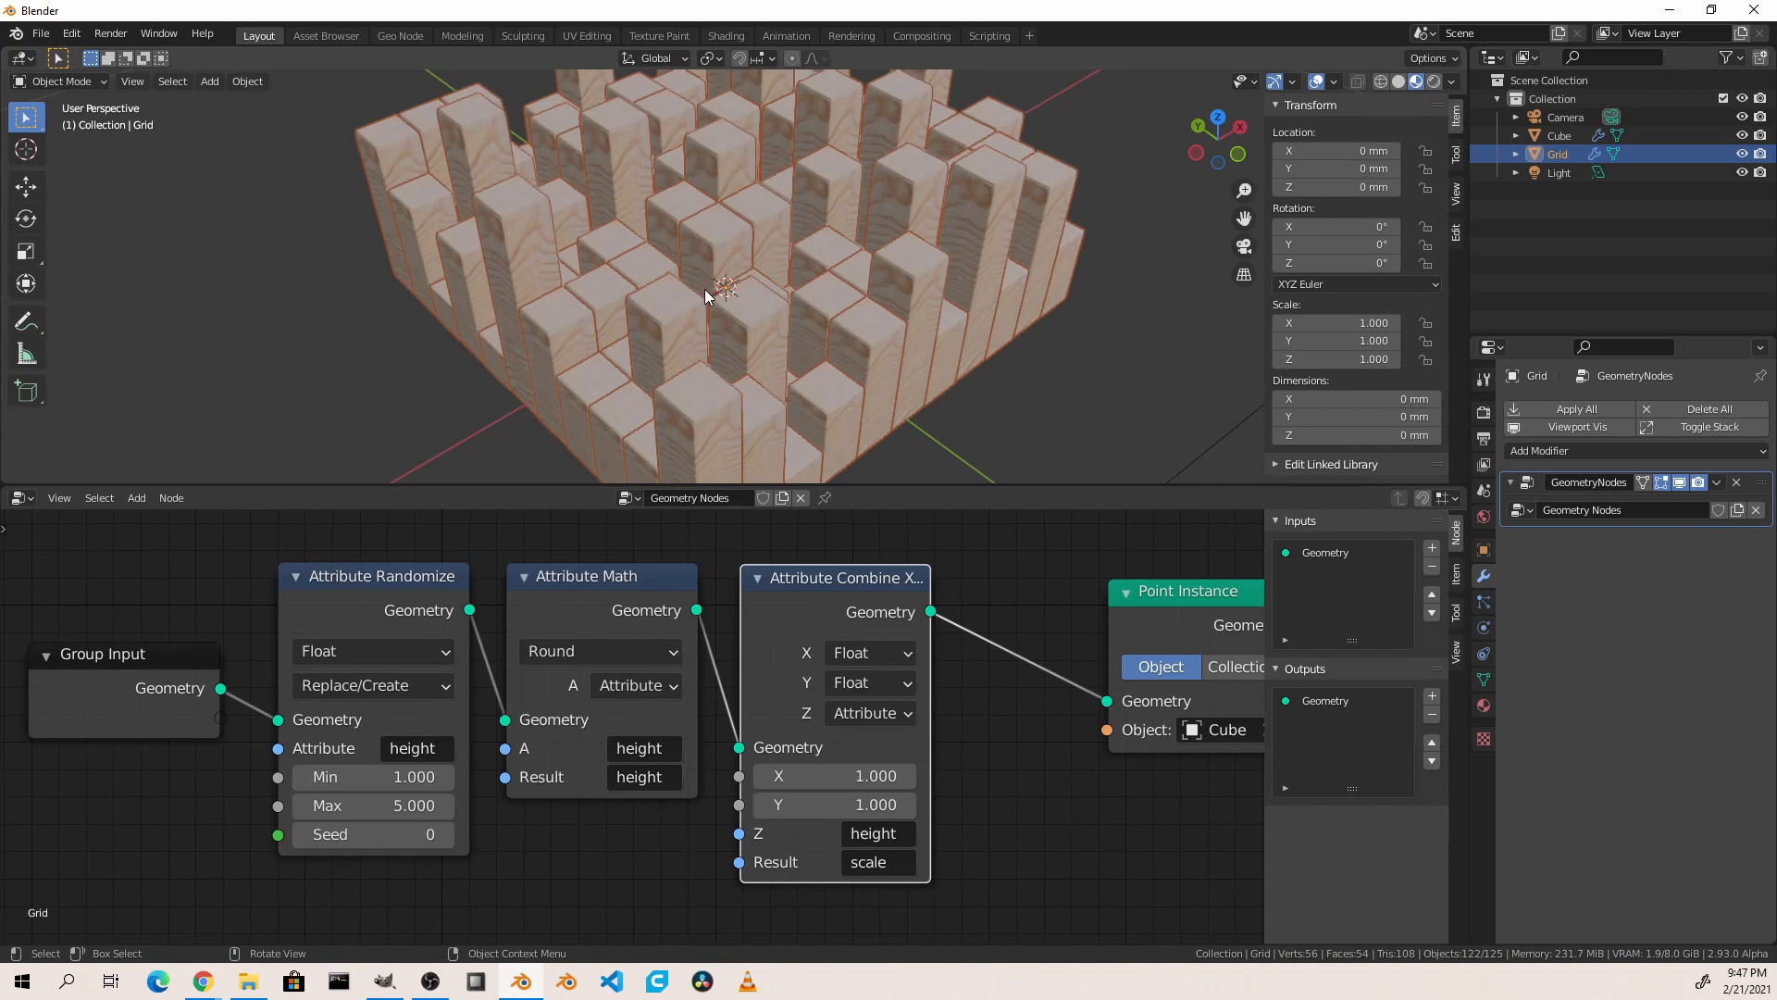
{"action": "mouse_move", "coordinate": [733, 676]}
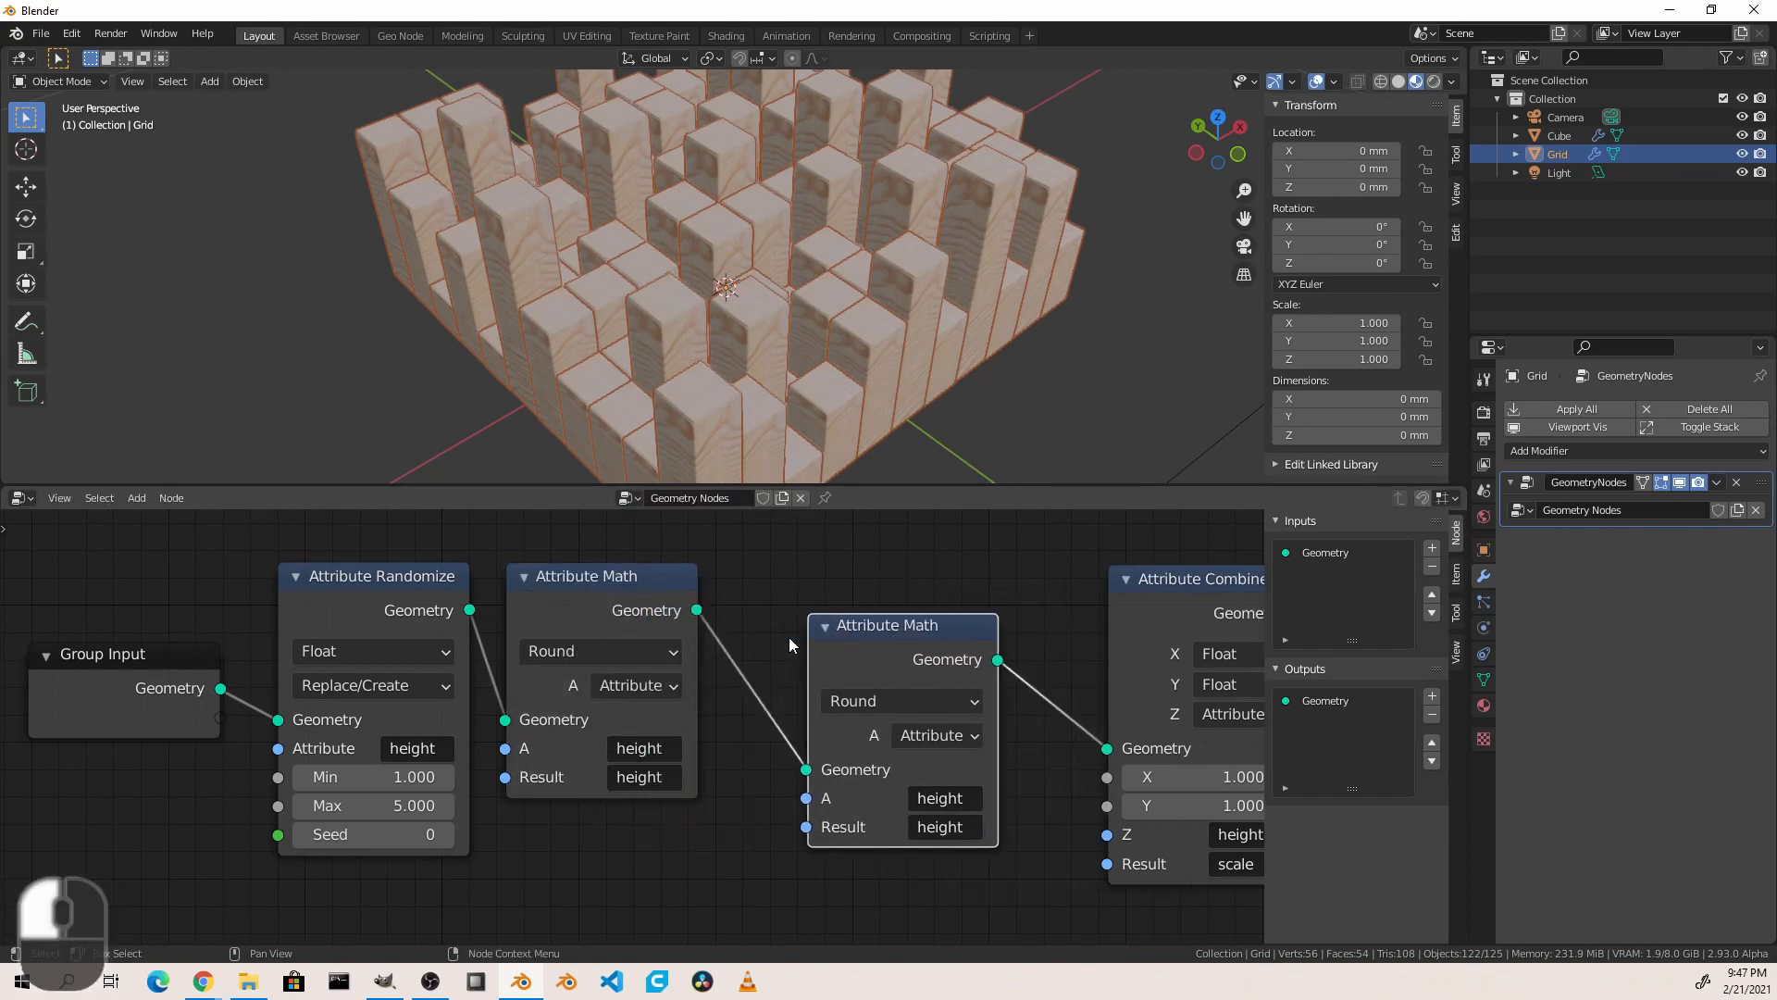
Step: Set the second math node to Multiply with a fixed Float B of 0.36
{"action": "left_click", "coordinate": [901, 700]}
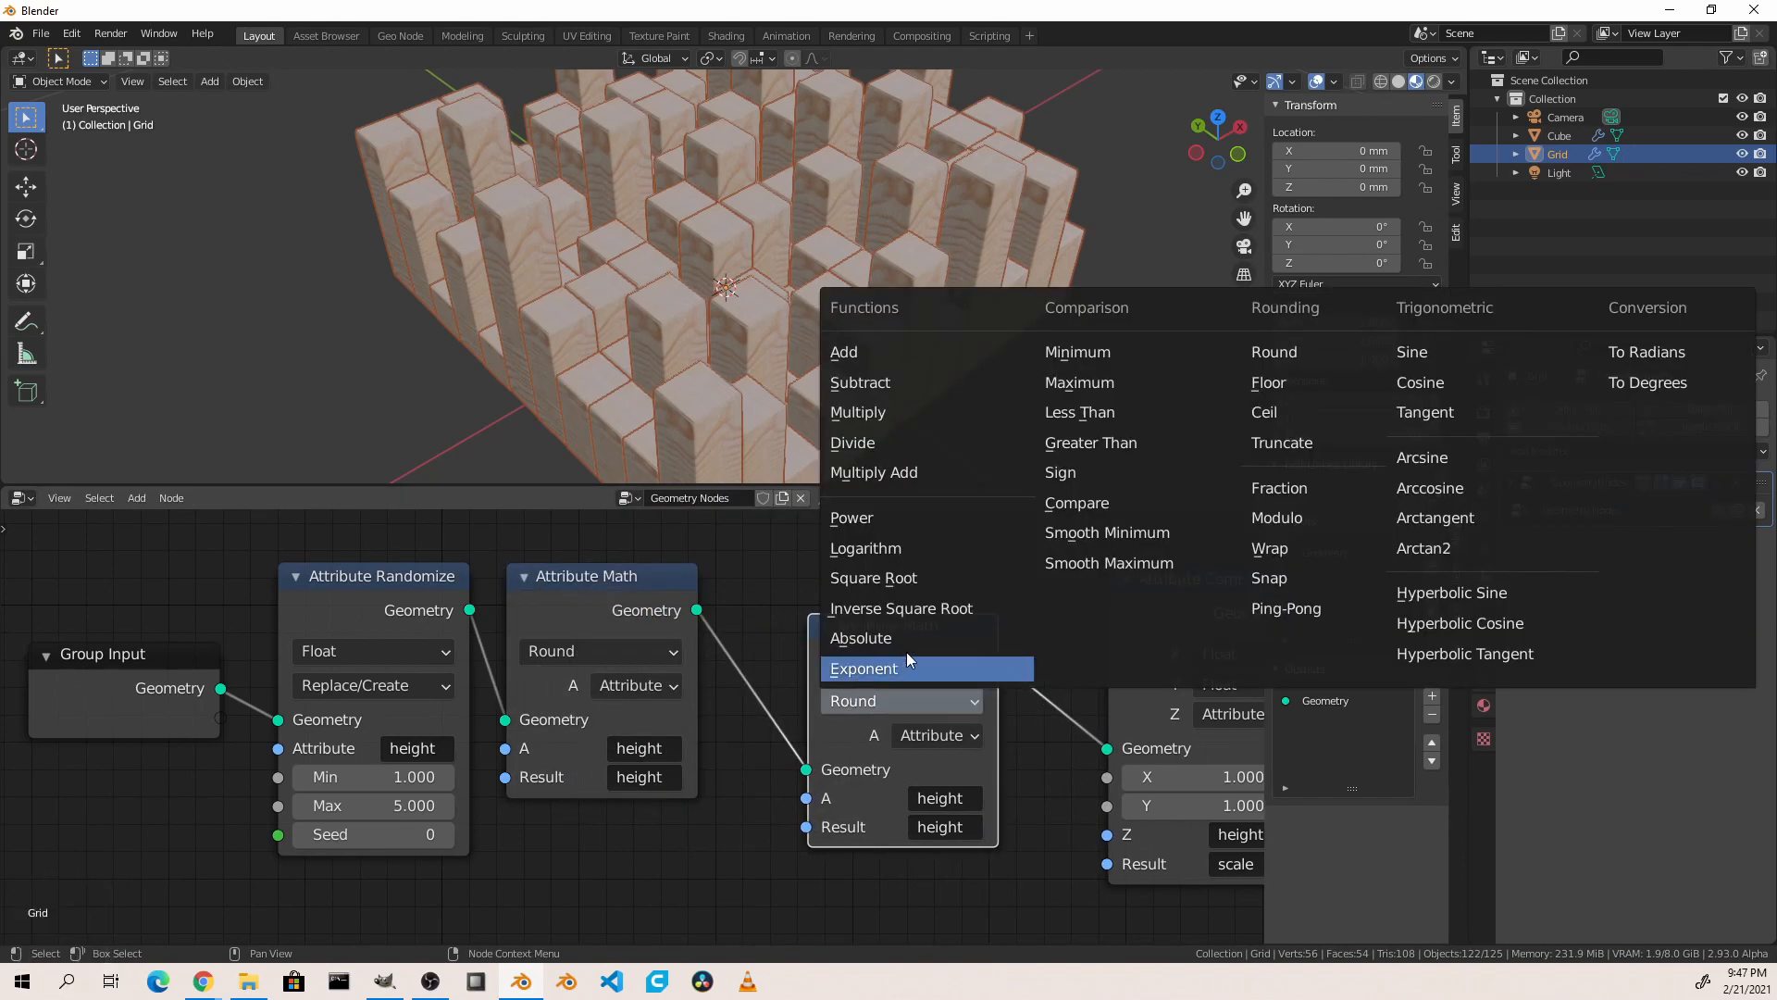
{"action": "left_click", "coordinate": [857, 411]}
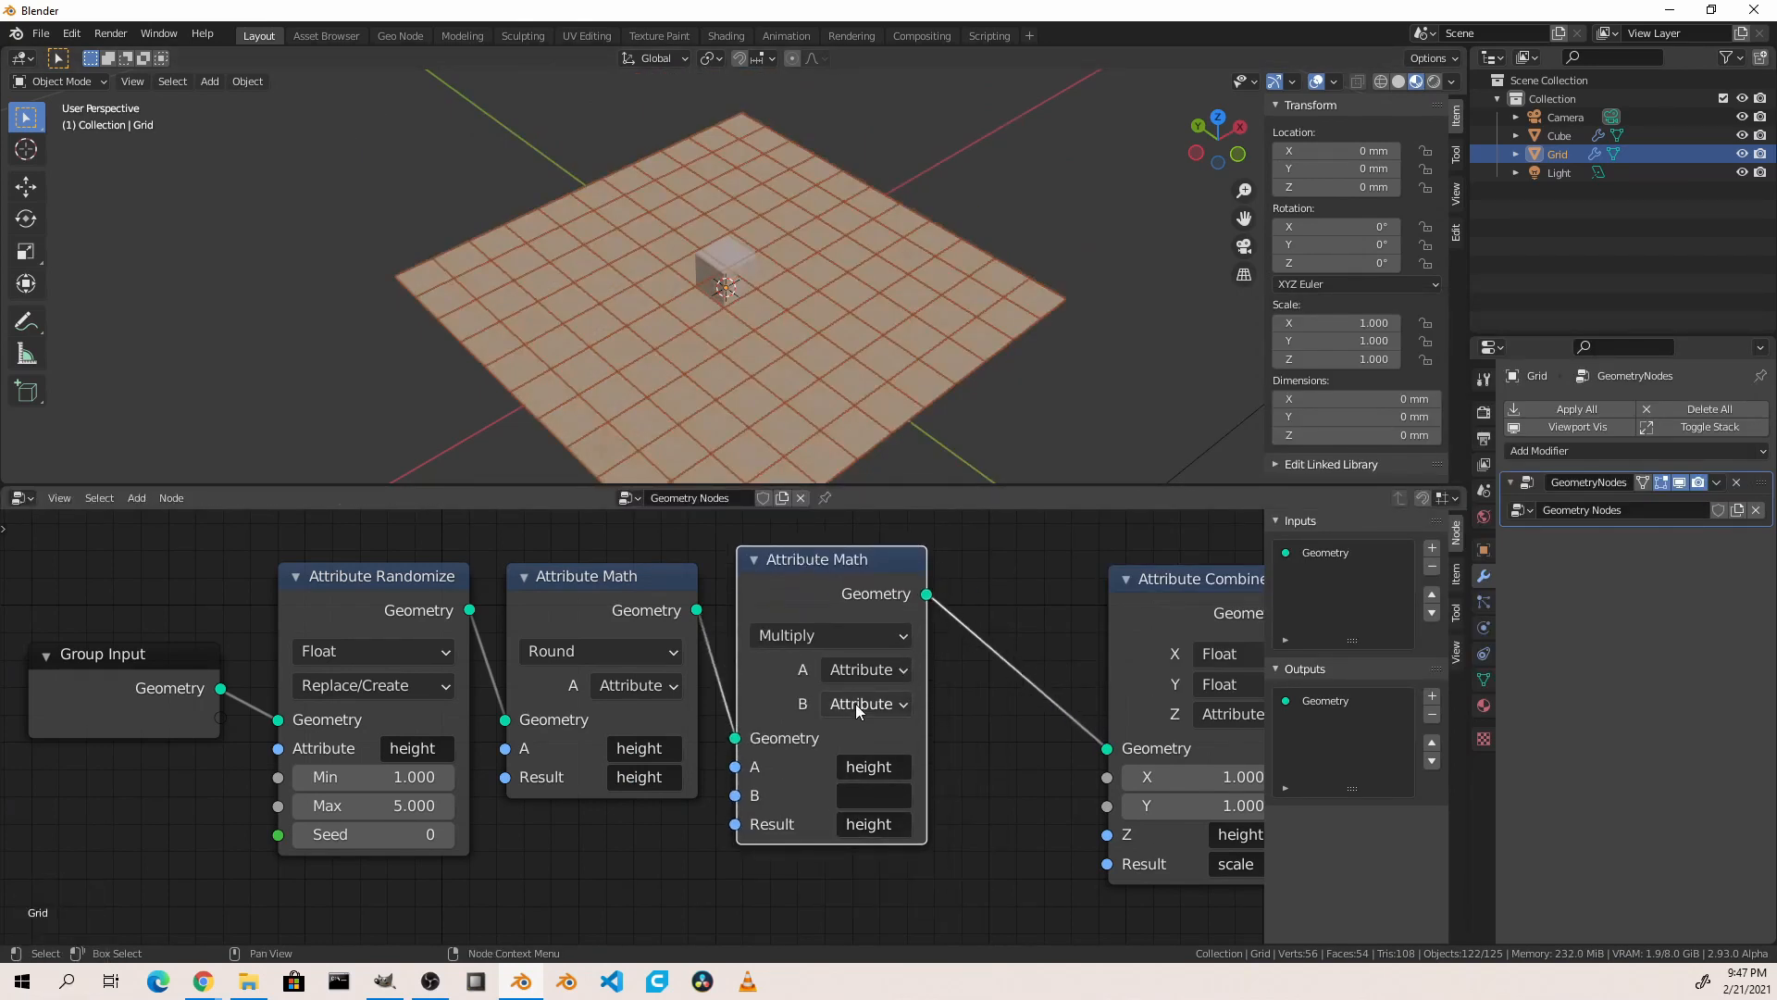
{"action": "left_click", "coordinate": [865, 704]}
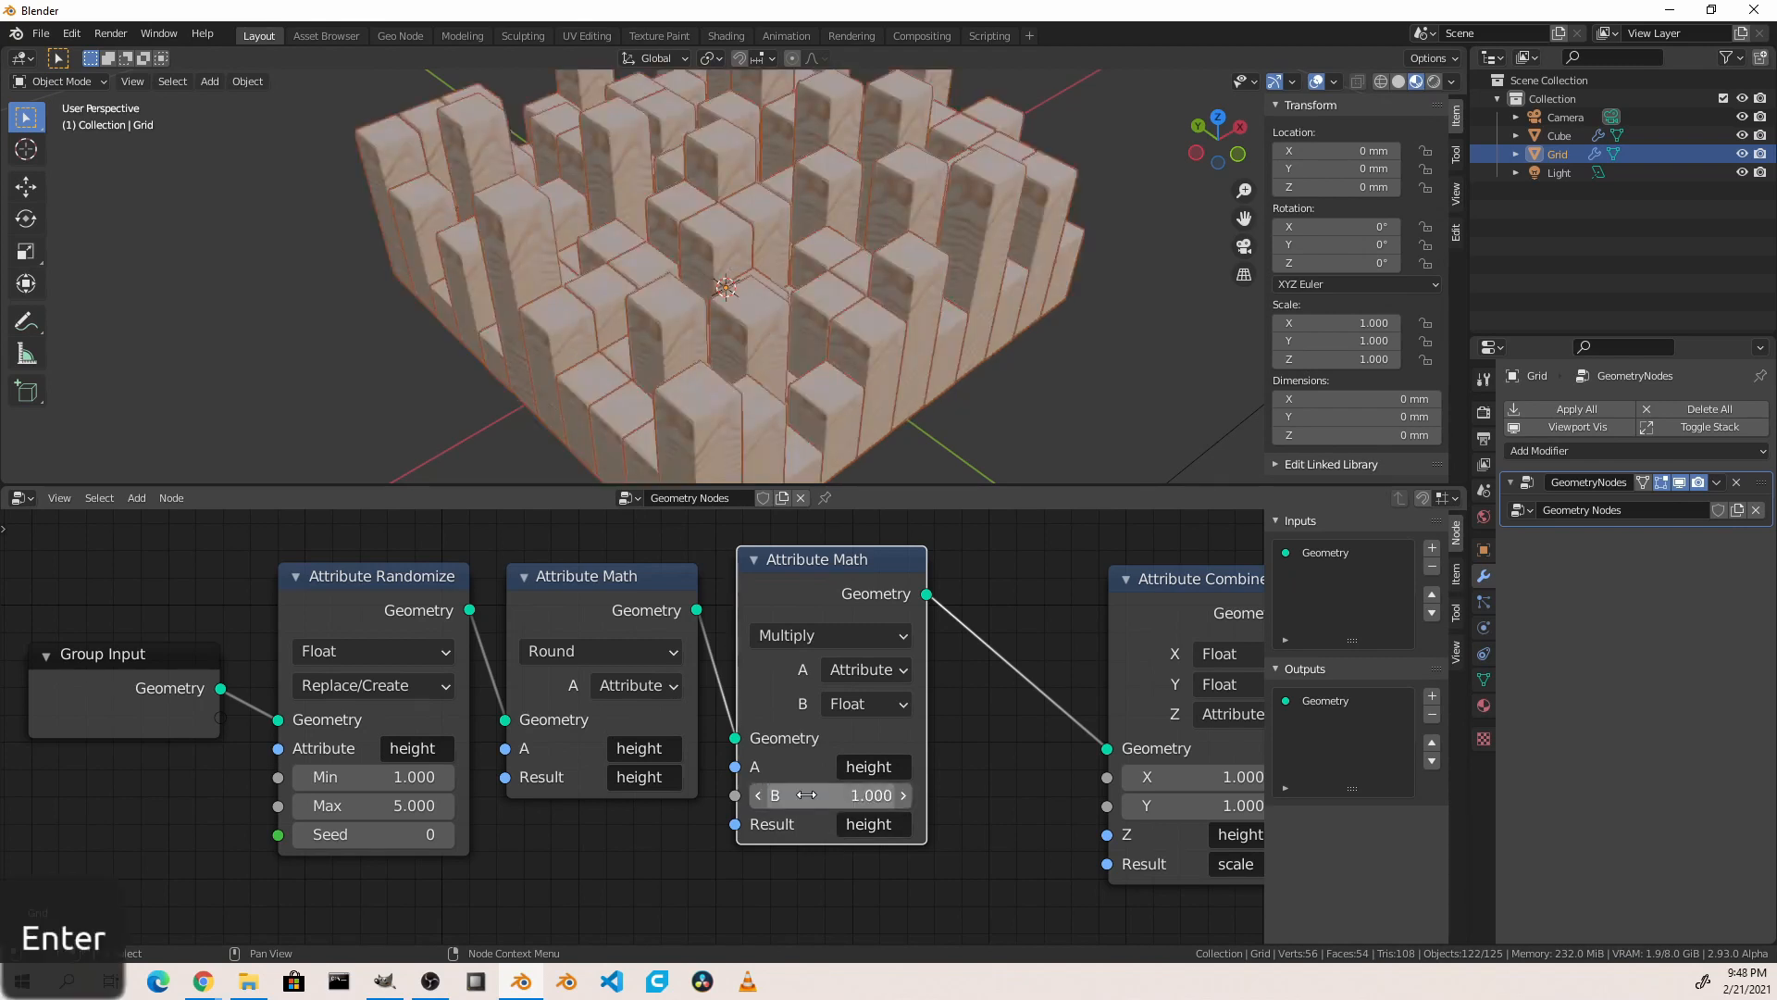
{"action": "type", "text": "0.360"}
{"action": "key", "text": "Return"}
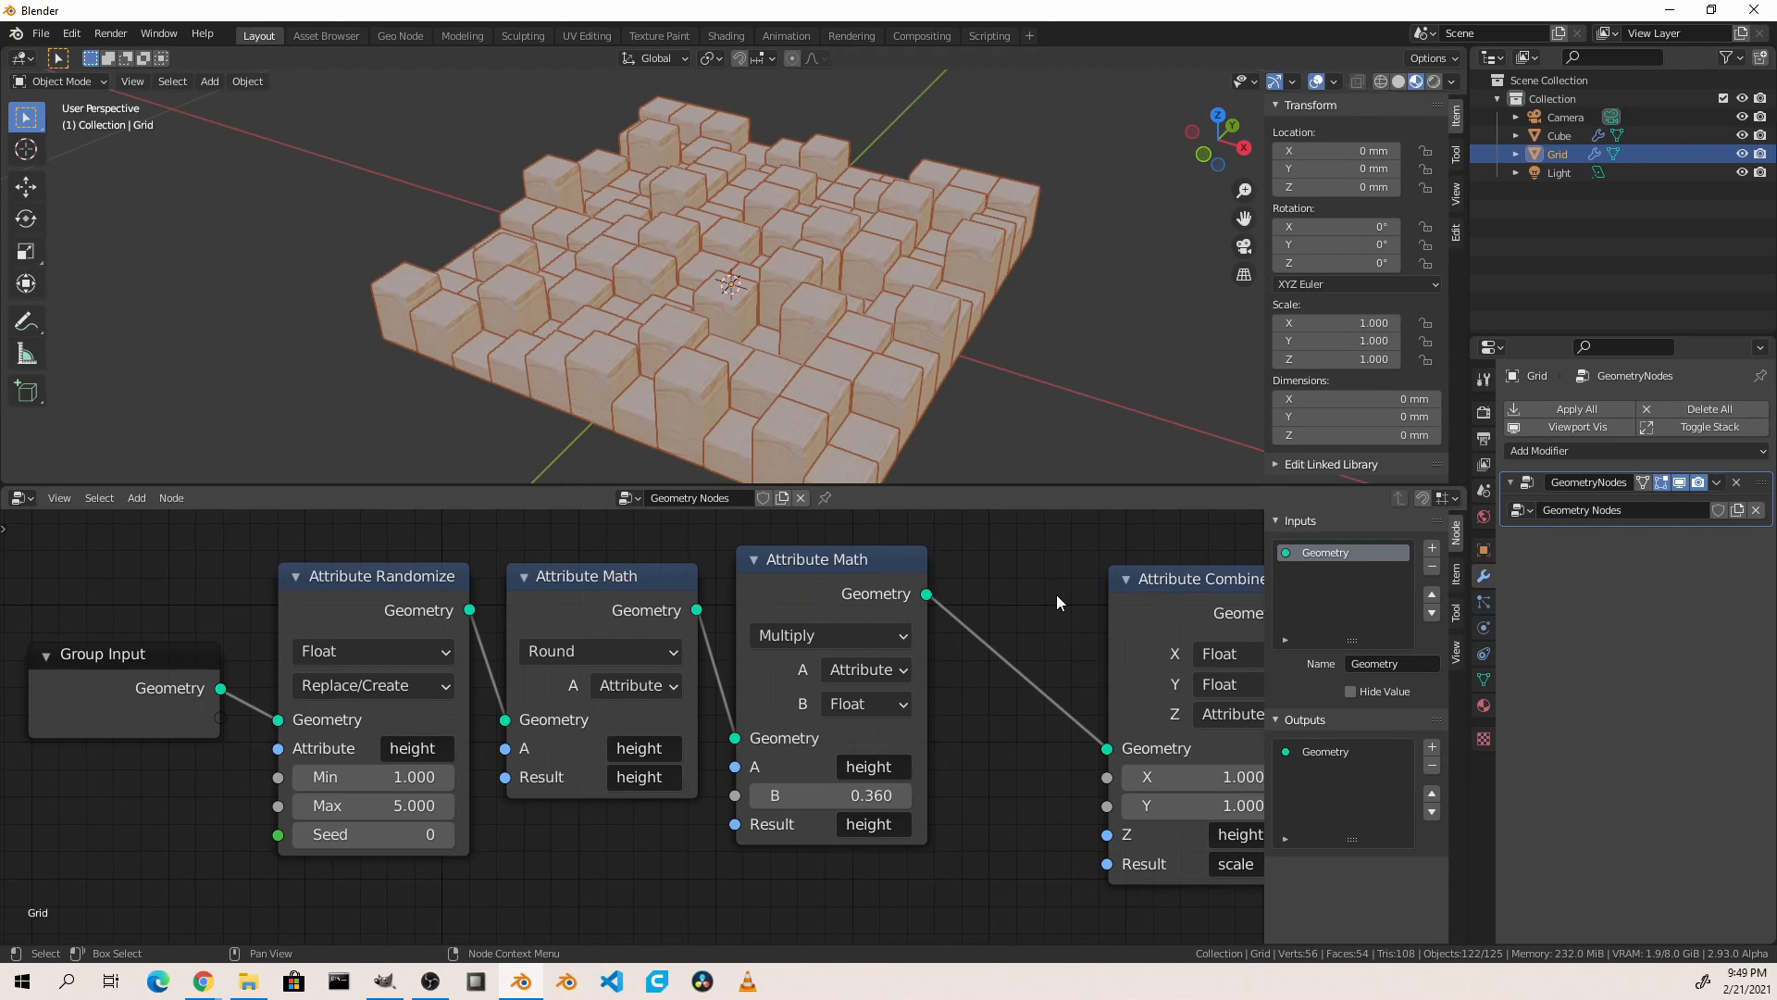
{"action": "mouse_move", "coordinate": [888, 323]}
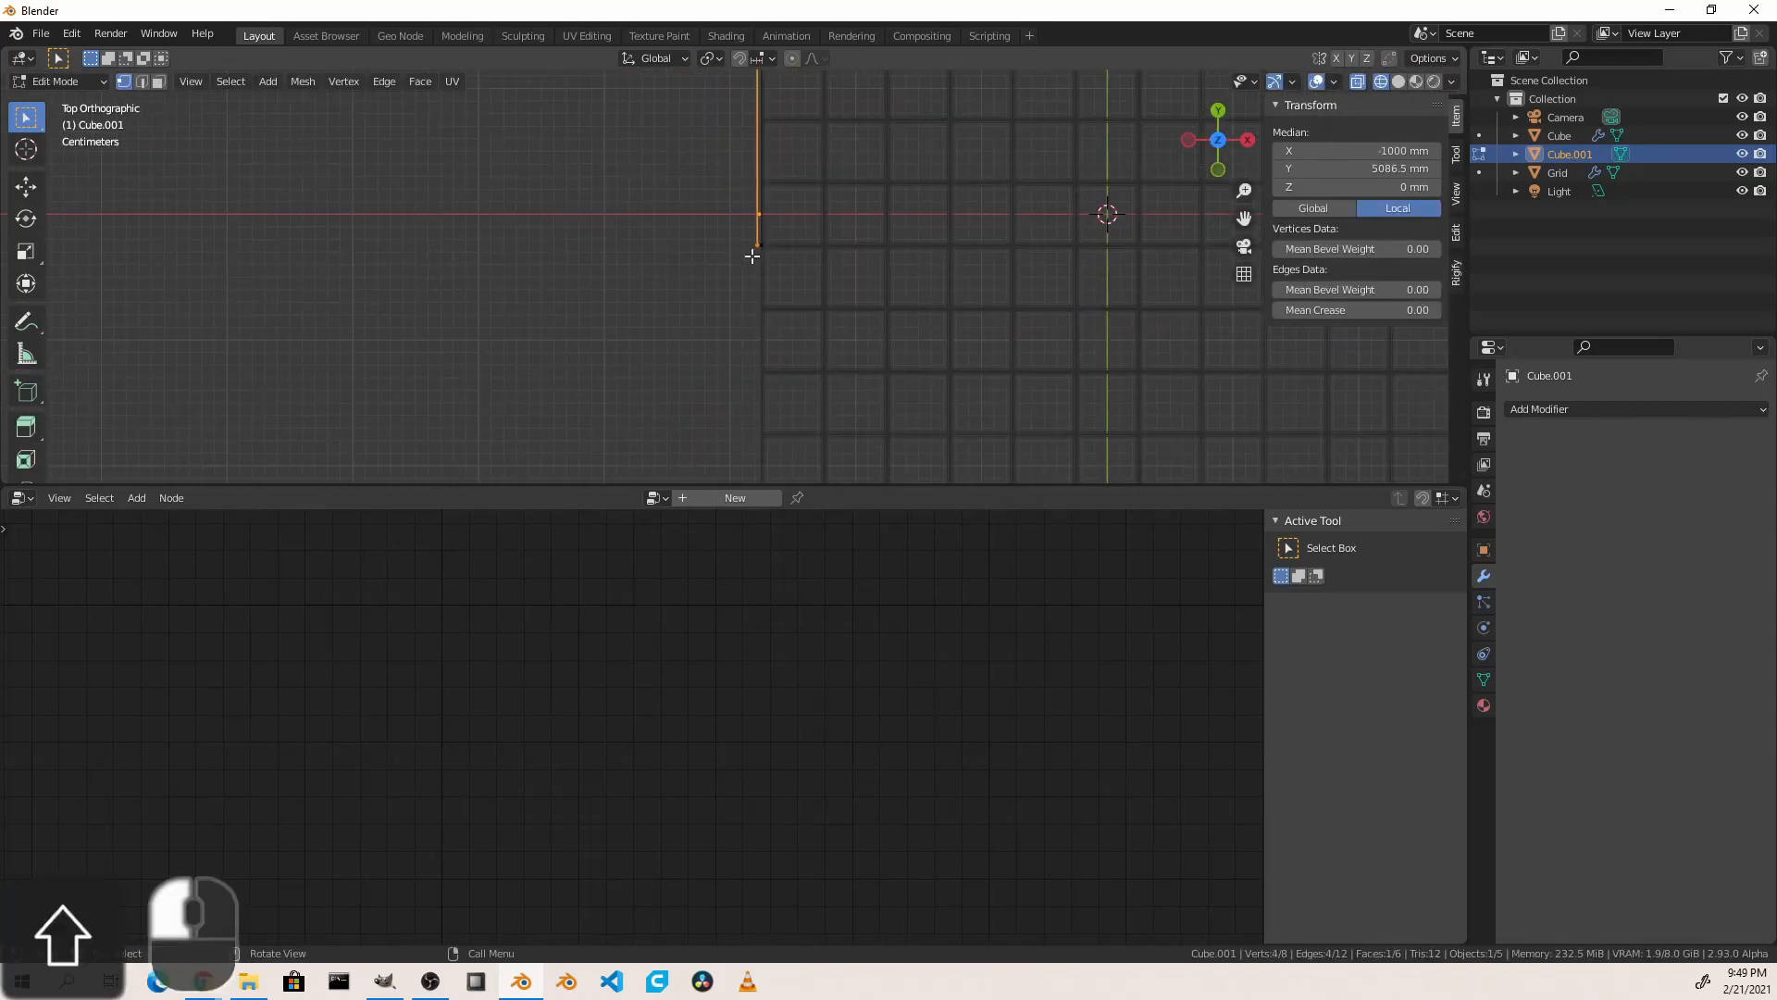
Step: Enter Edit Mode to start modeling the frame pieces around the grid
{"action": "key", "text": "Tab"}
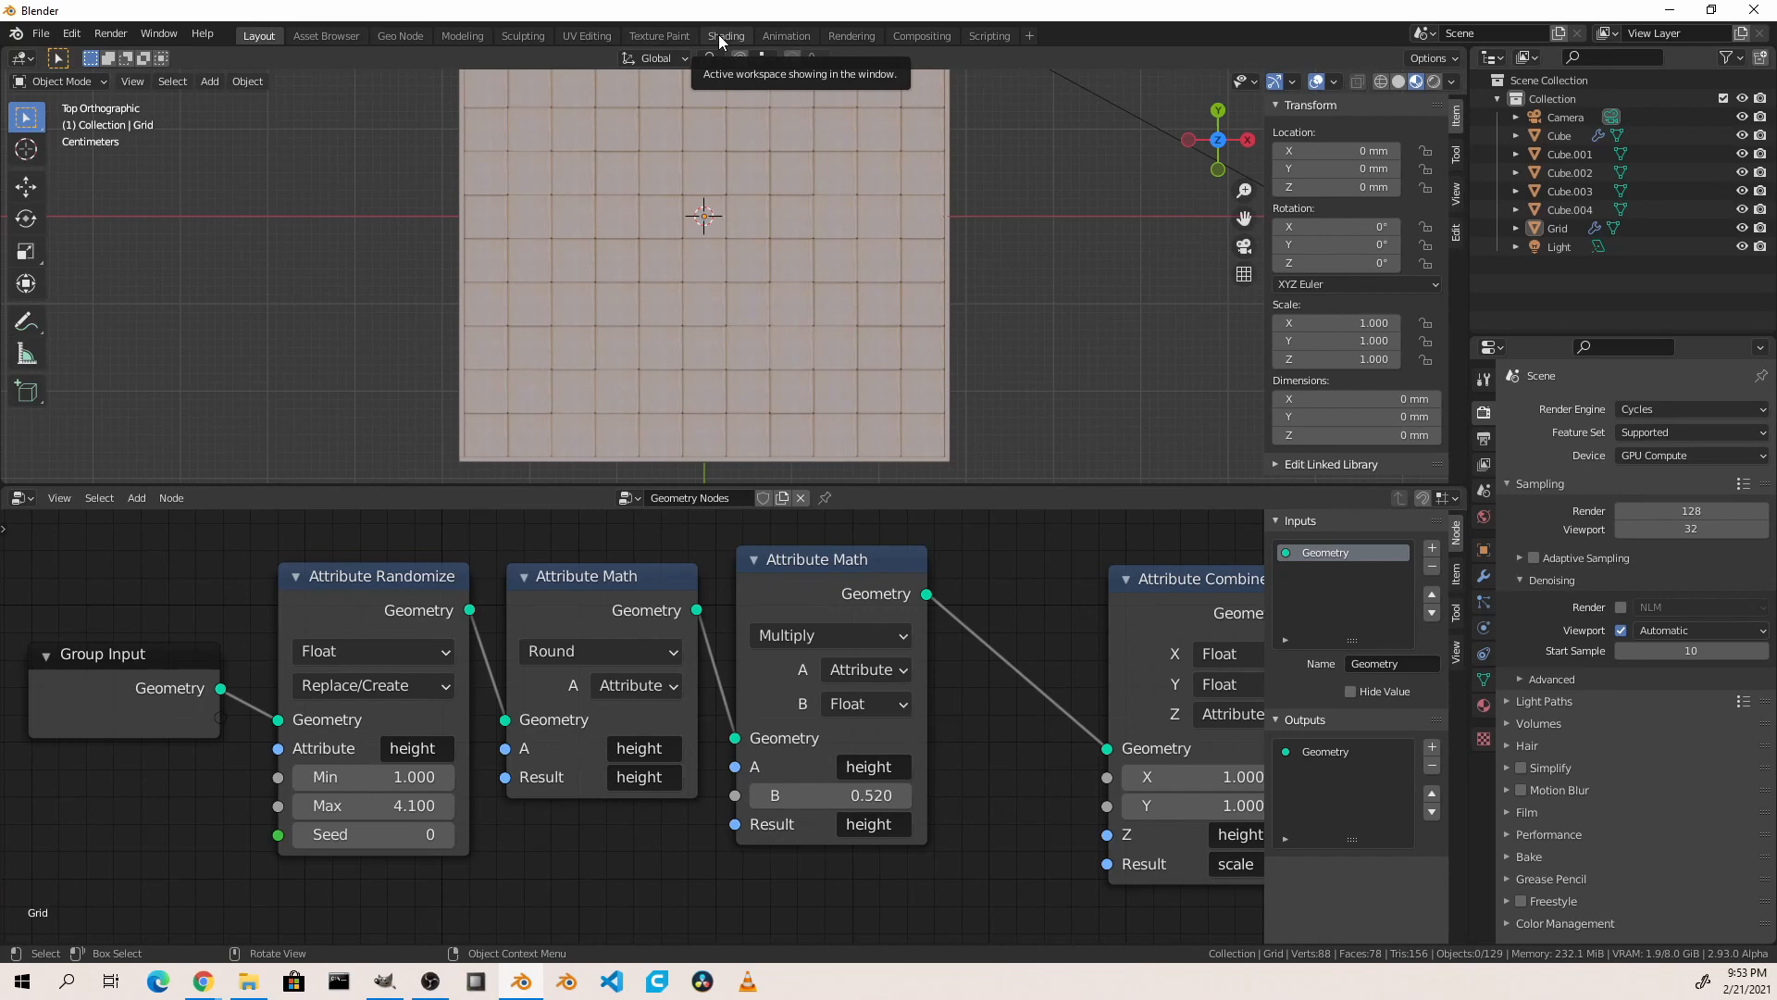
Step: In the Shading workspace, add an Object Info node to the Cube's material
{"action": "left_click", "coordinate": [725, 36]}
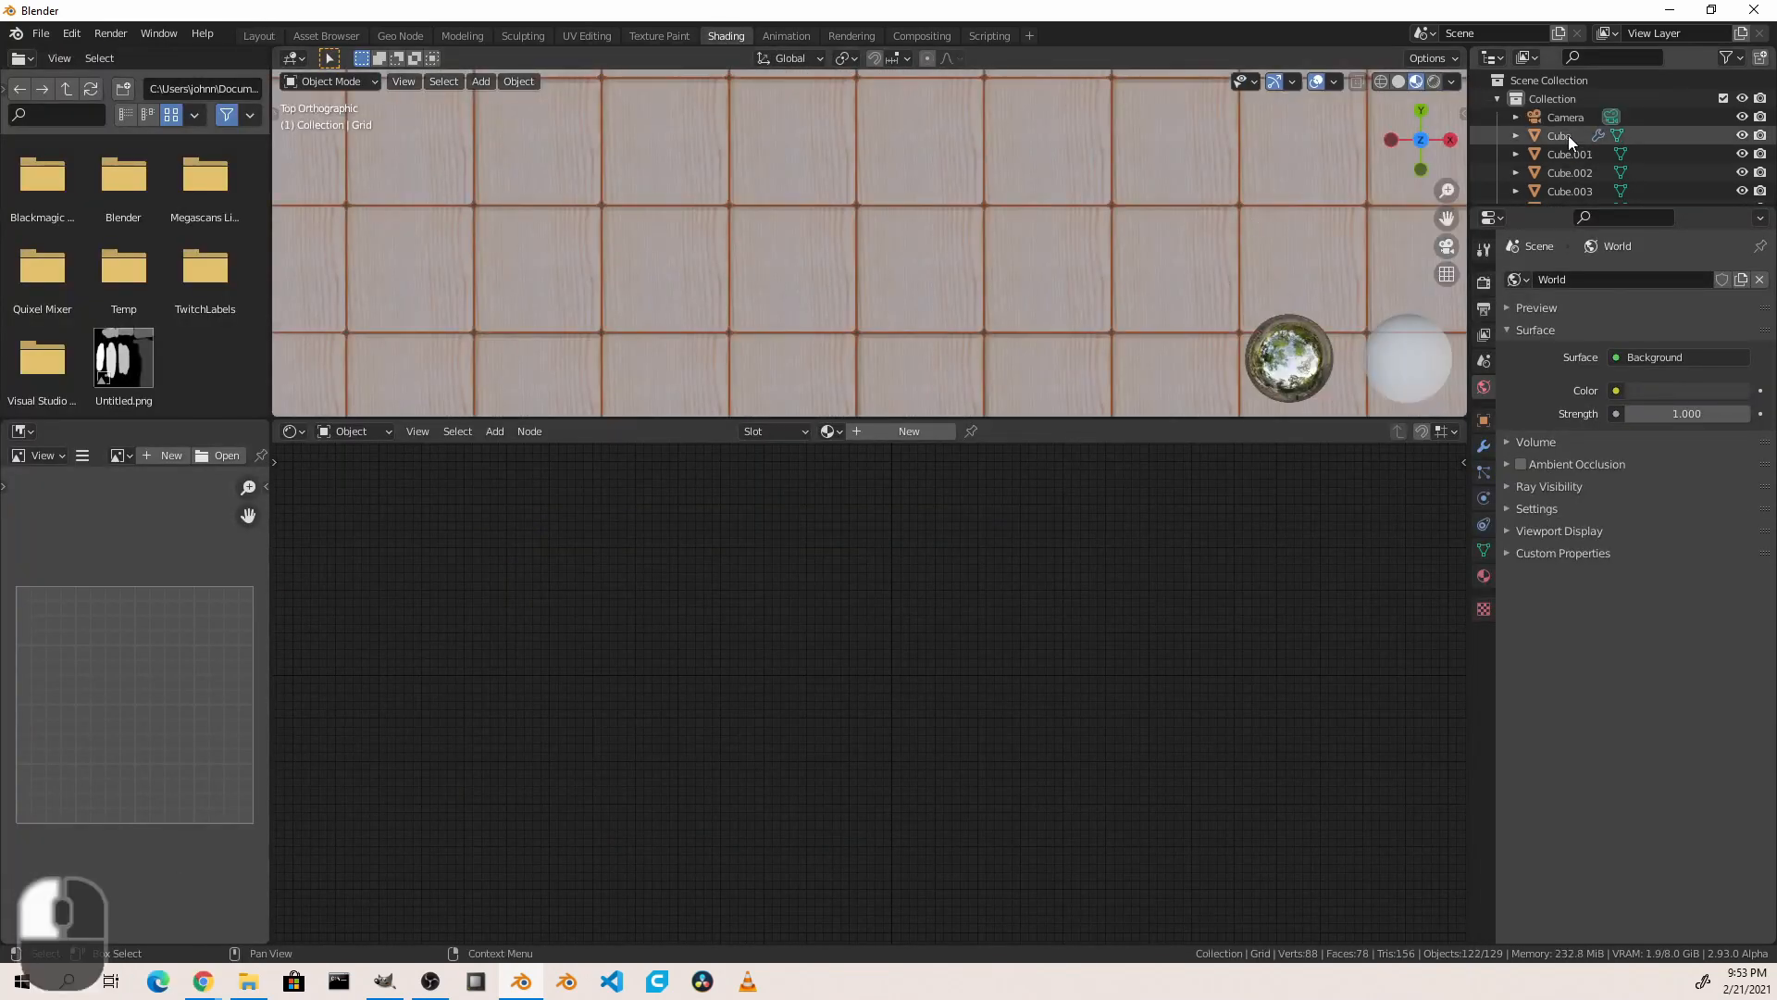
{"action": "left_click", "coordinate": [1559, 135]}
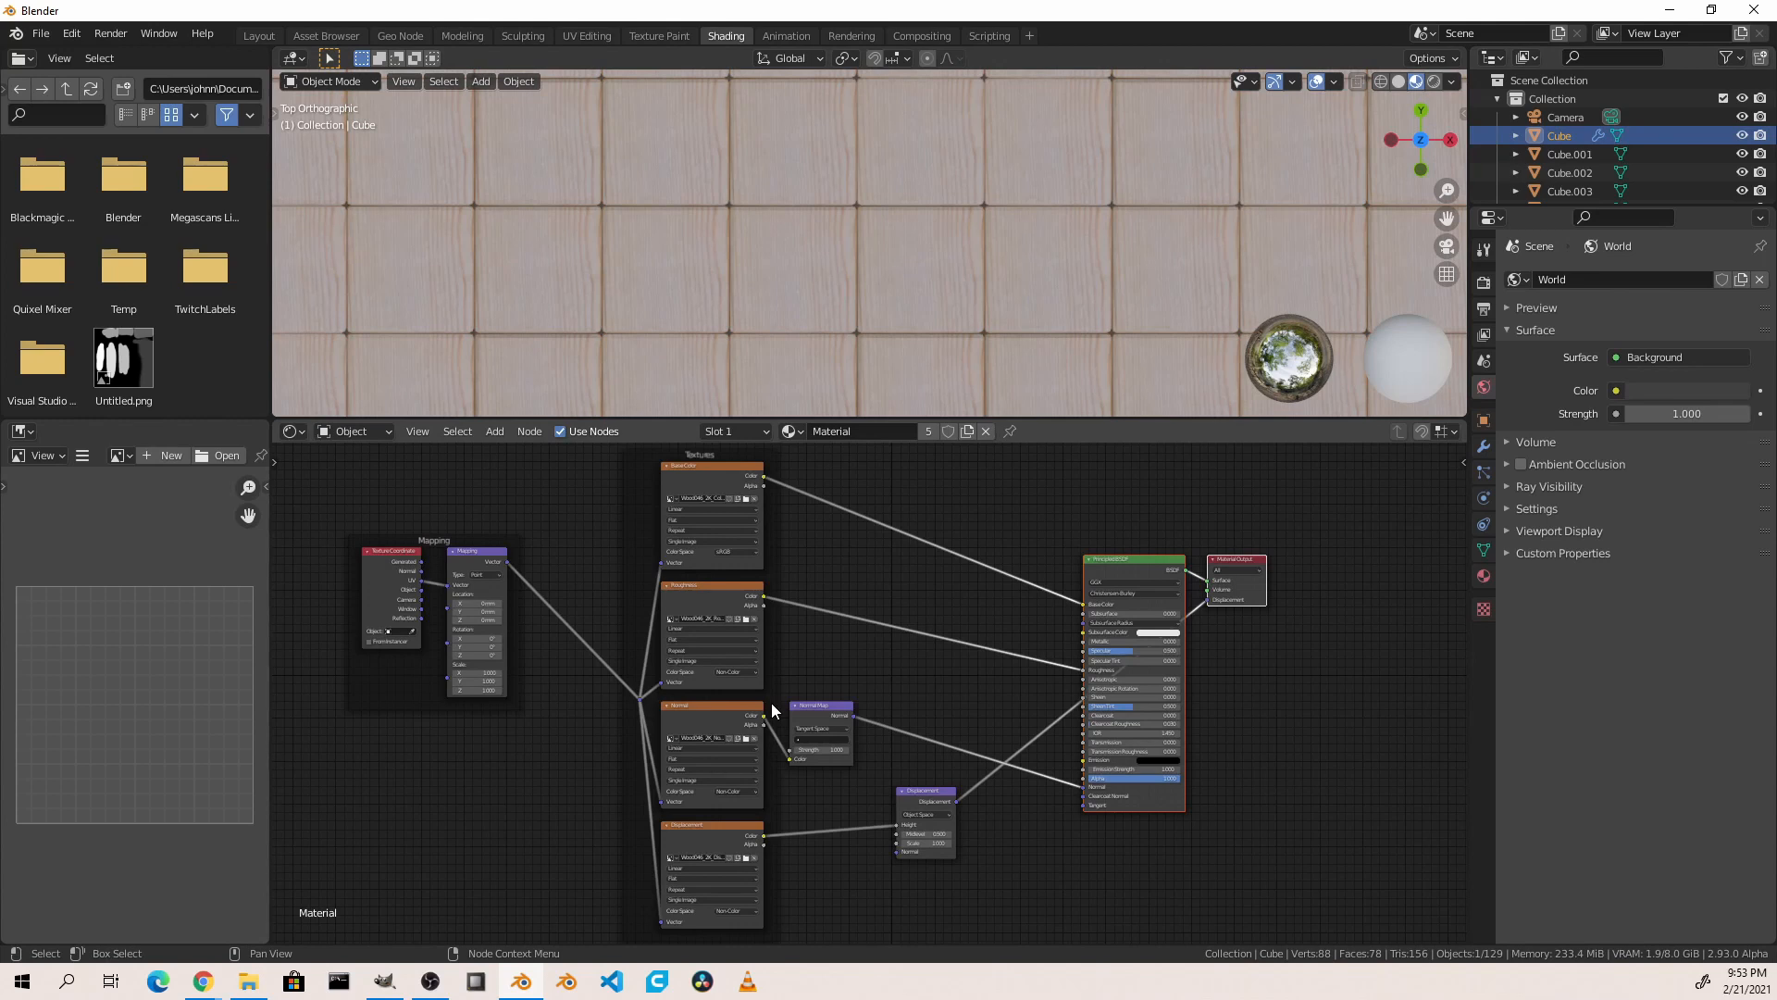
{"action": "left_click", "coordinate": [494, 431]}
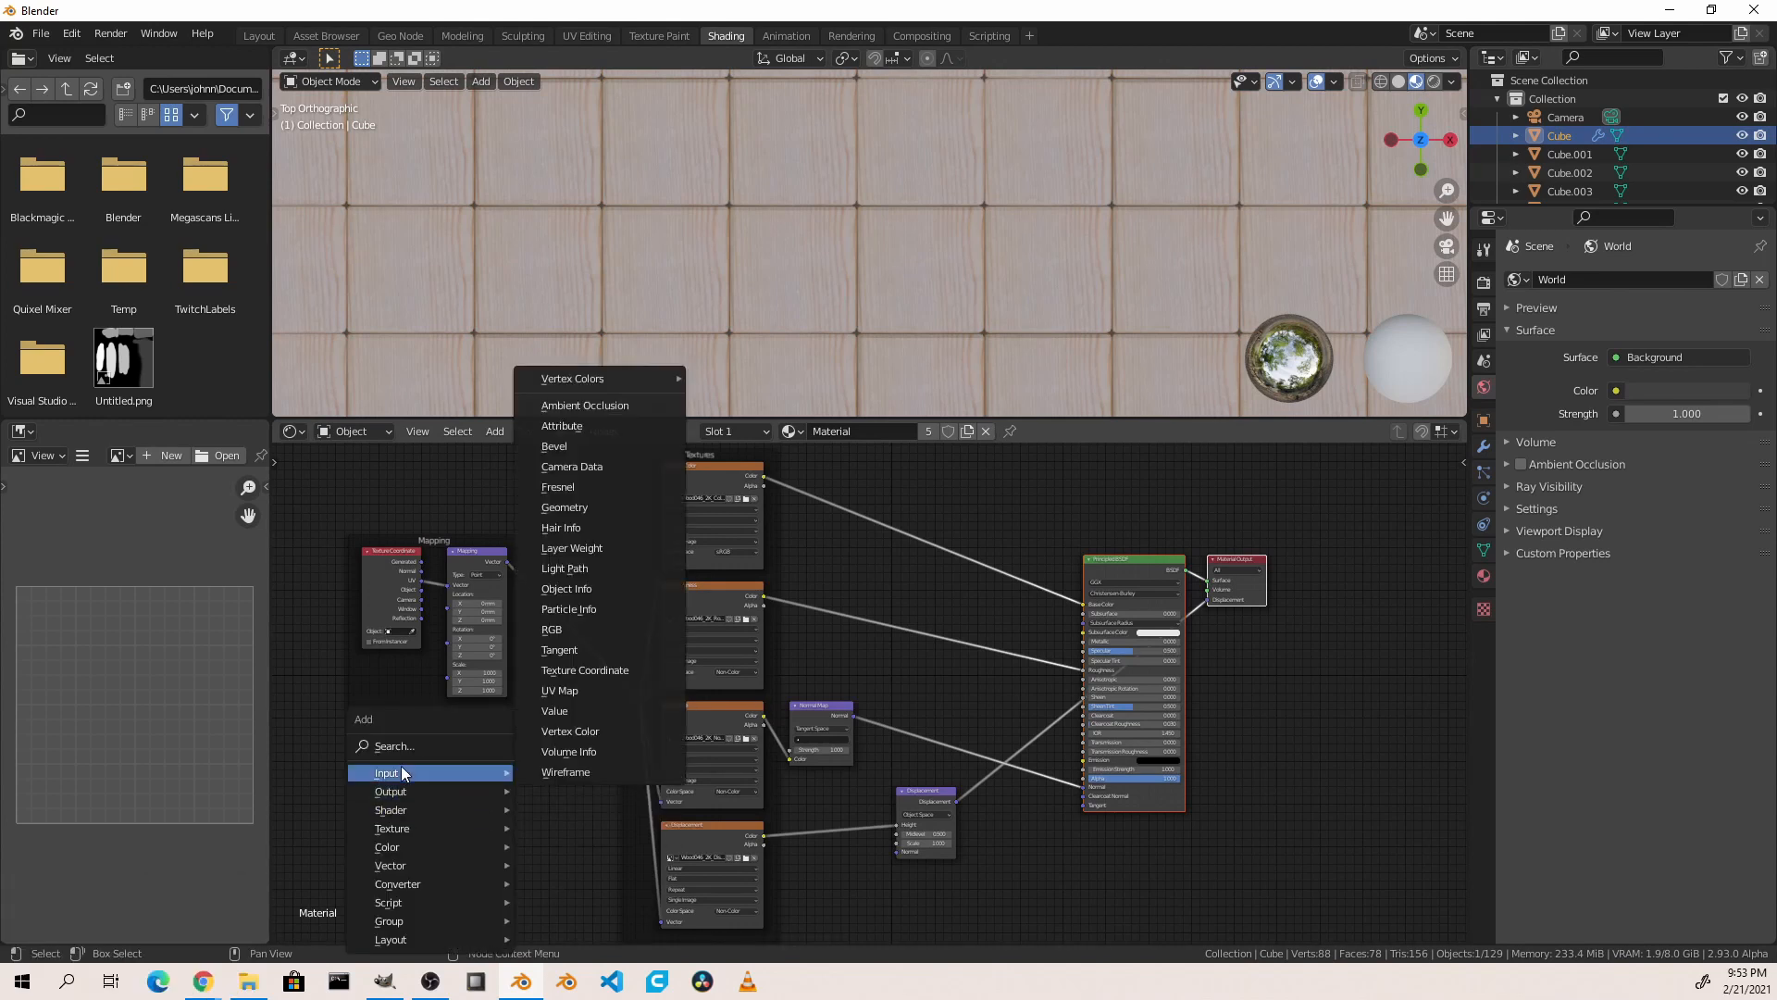
{"action": "mouse_move", "coordinate": [567, 586]}
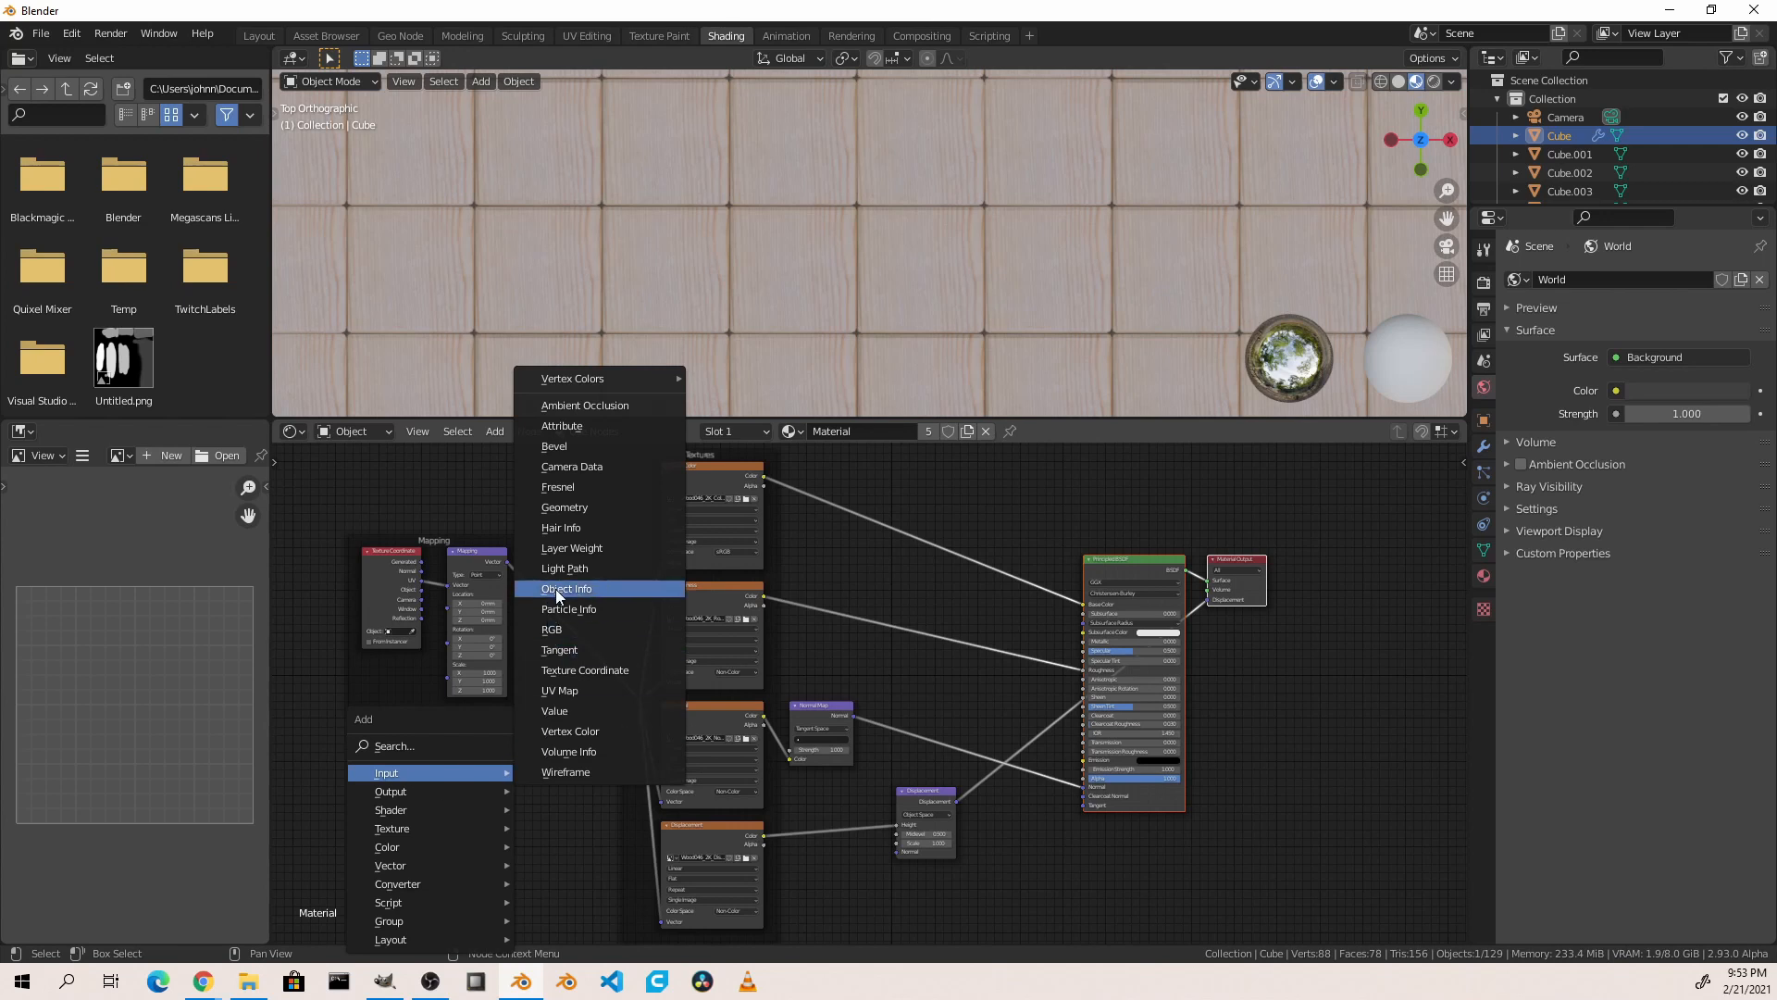
{"action": "left_click", "coordinate": [566, 586]}
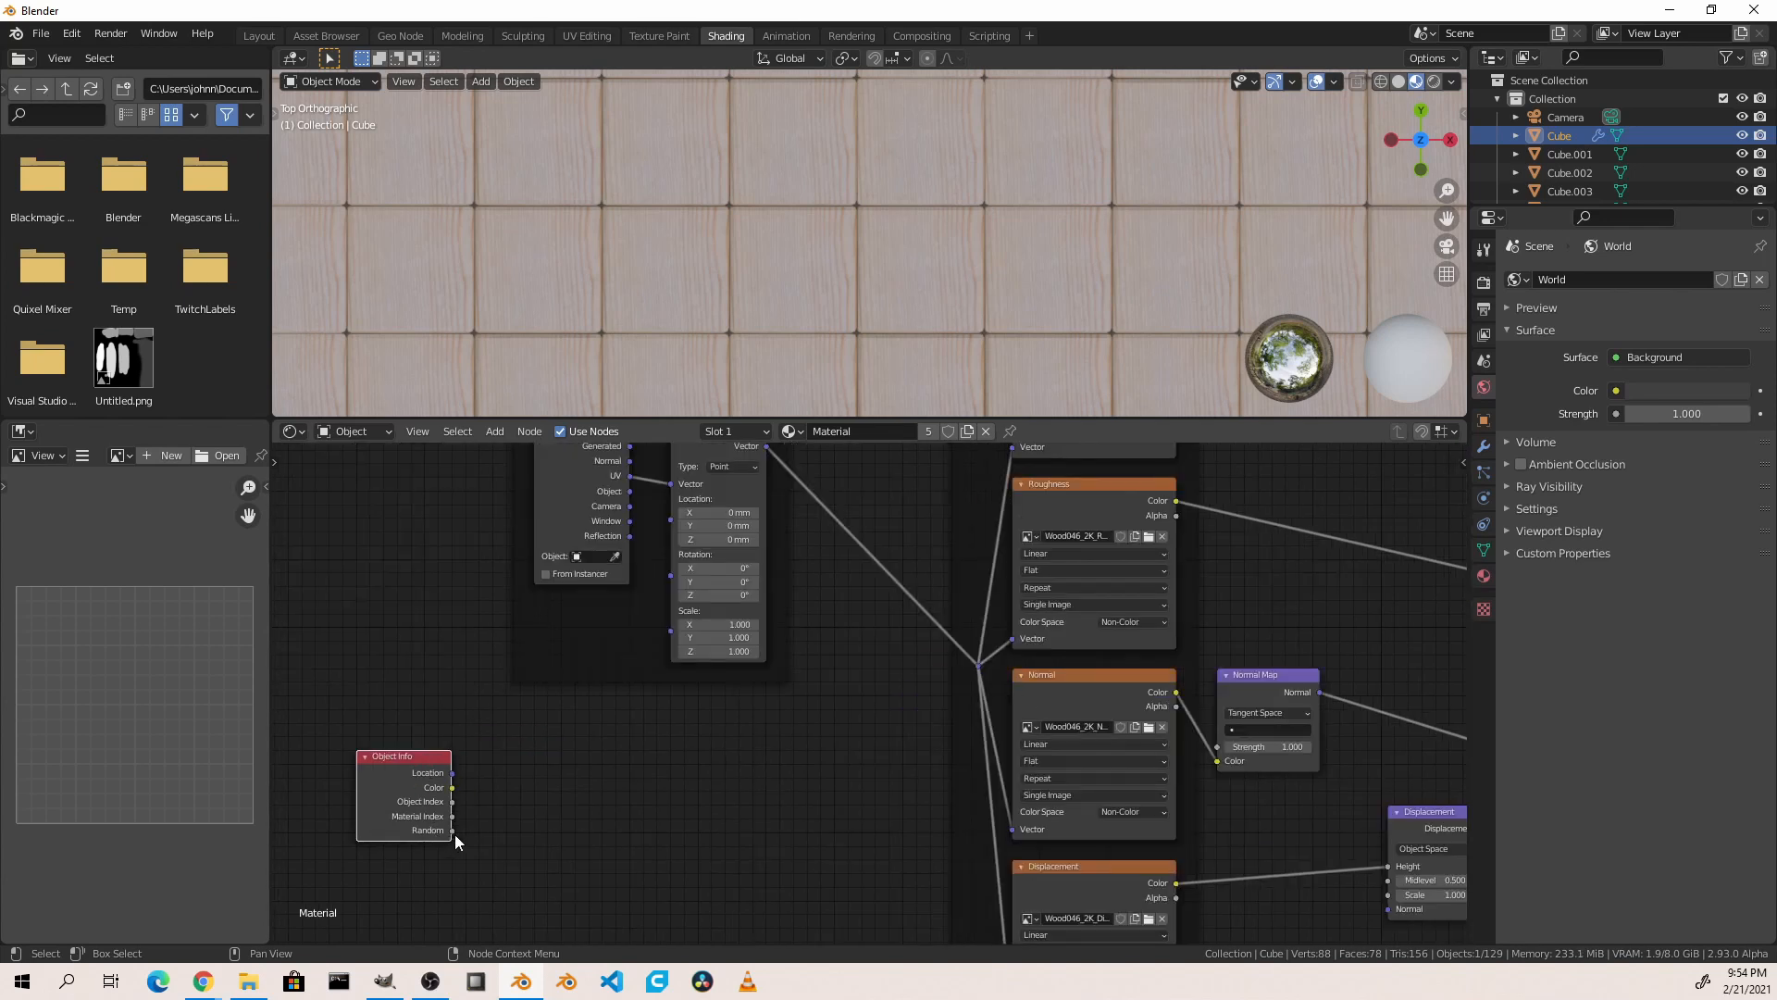
{"action": "mouse_move", "coordinate": [471, 813]}
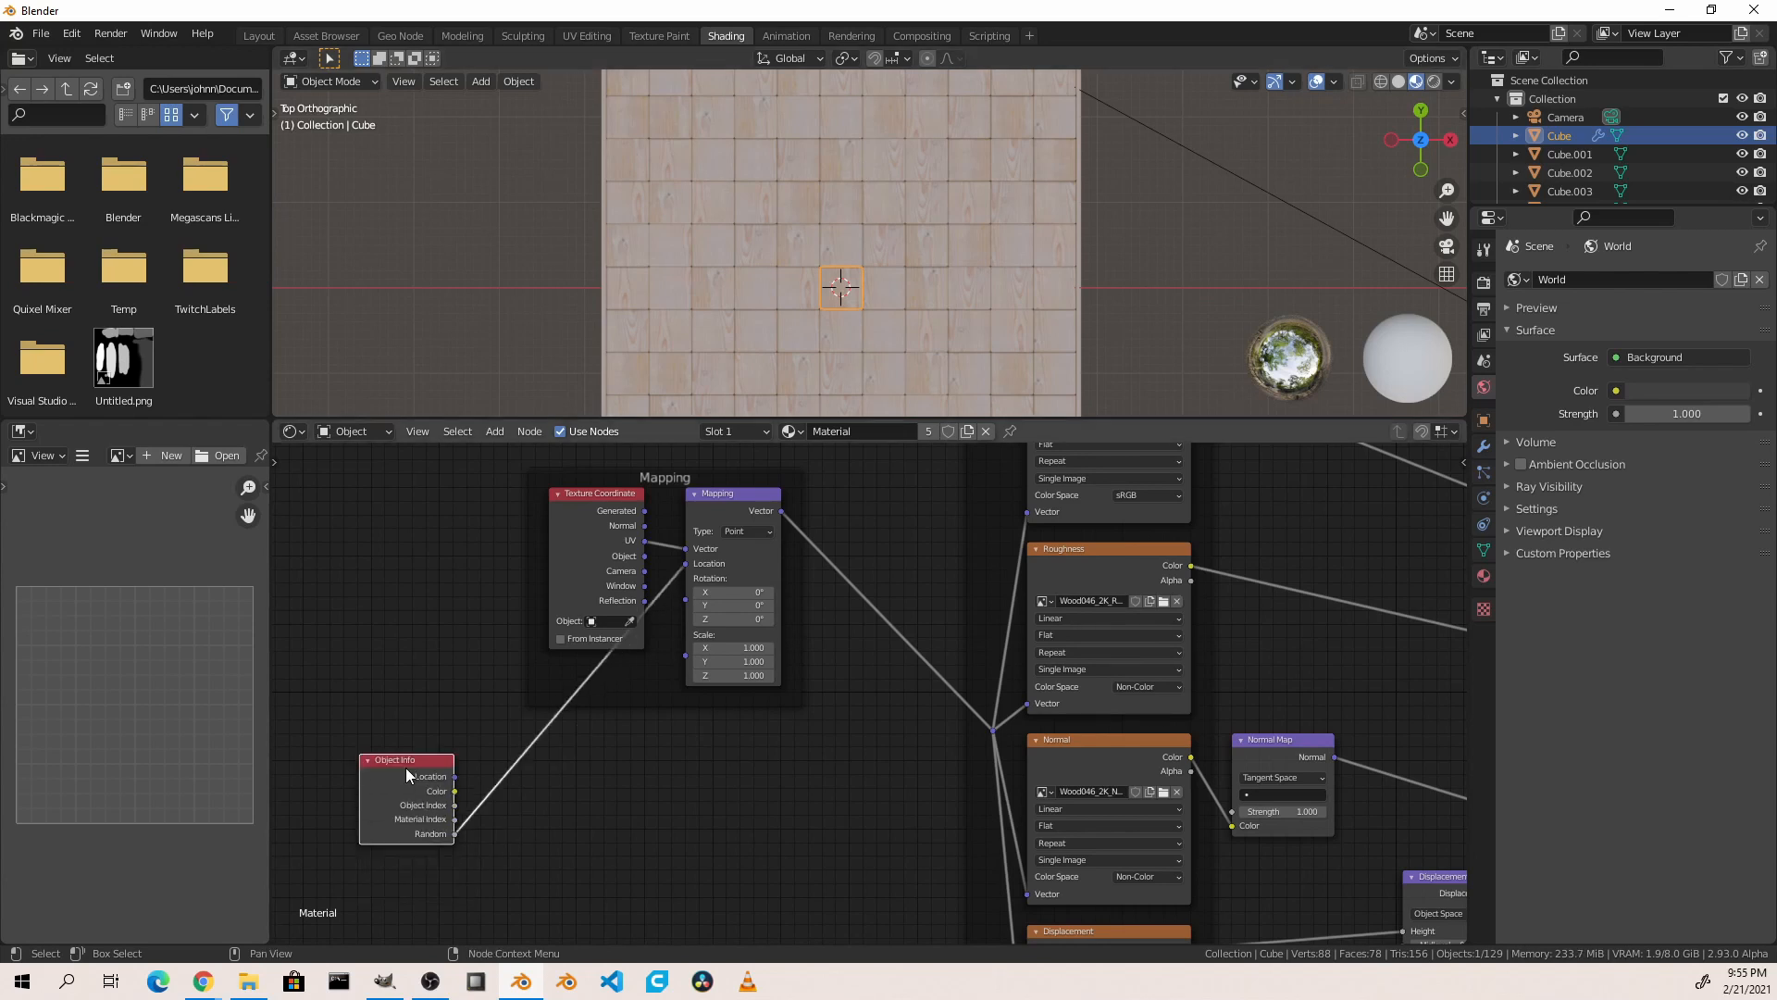
{"action": "mouse_move", "coordinate": [506, 799]}
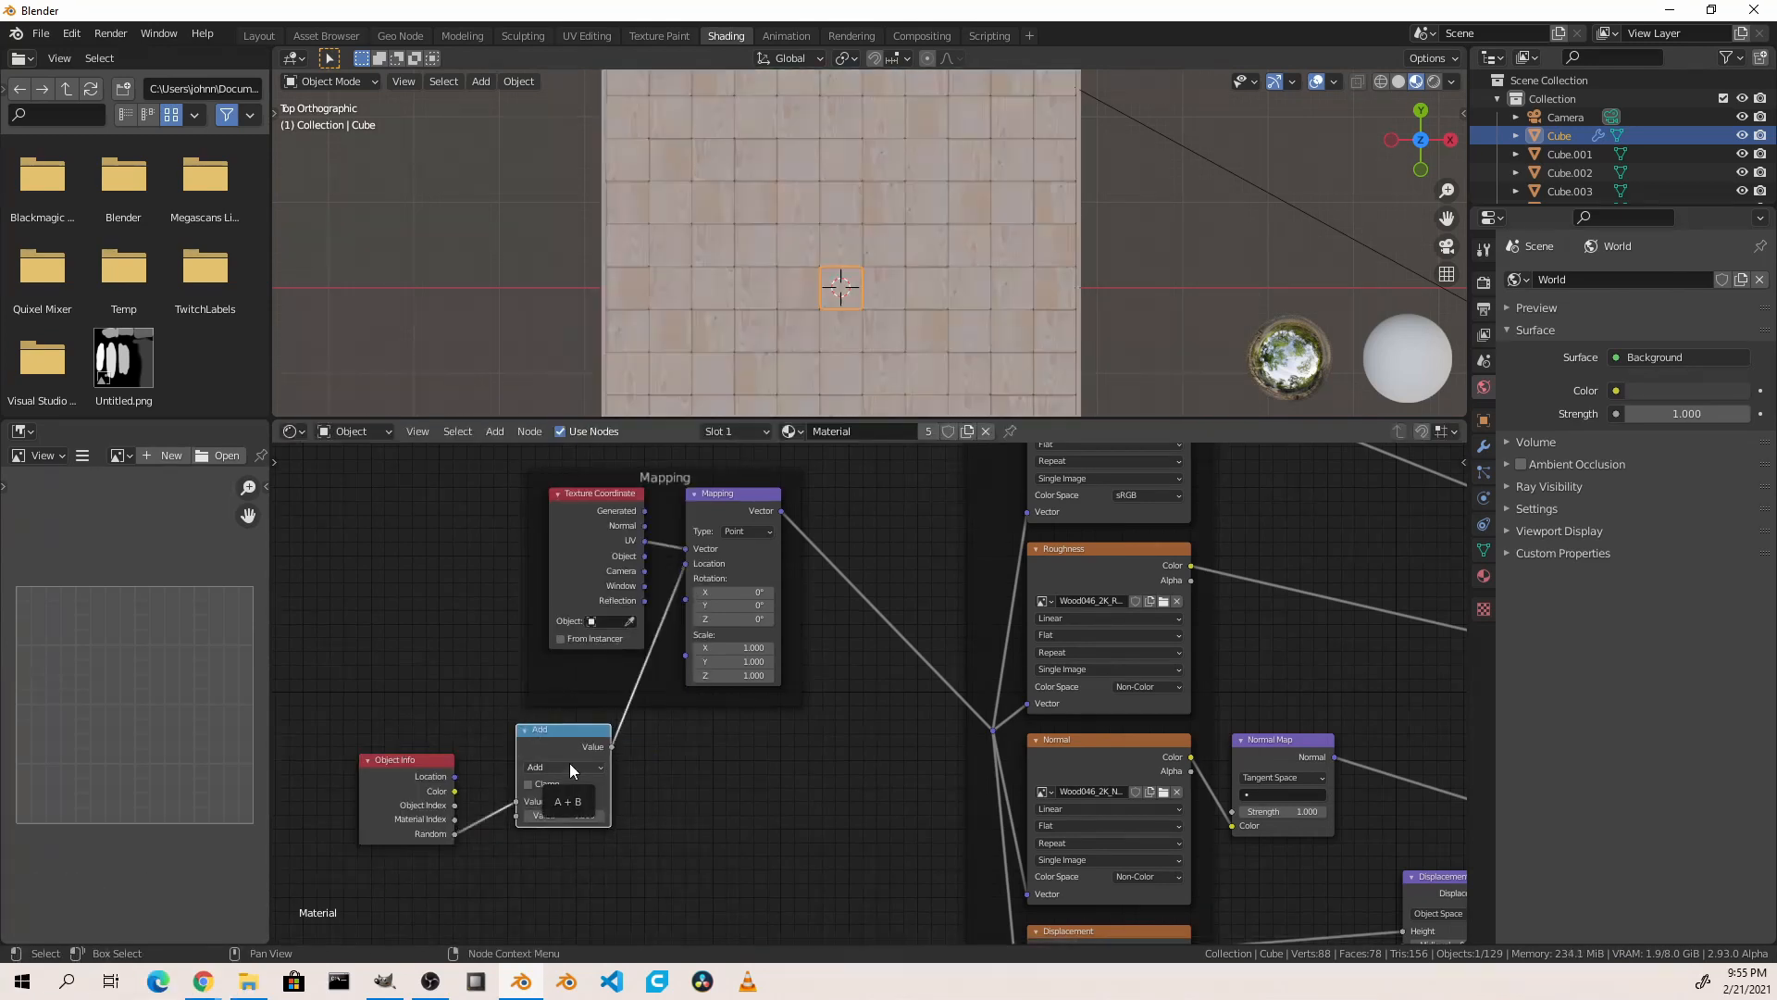
Step: Change the inserted Math node's operation from Add to Multiply
{"action": "left_click", "coordinate": [564, 766]}
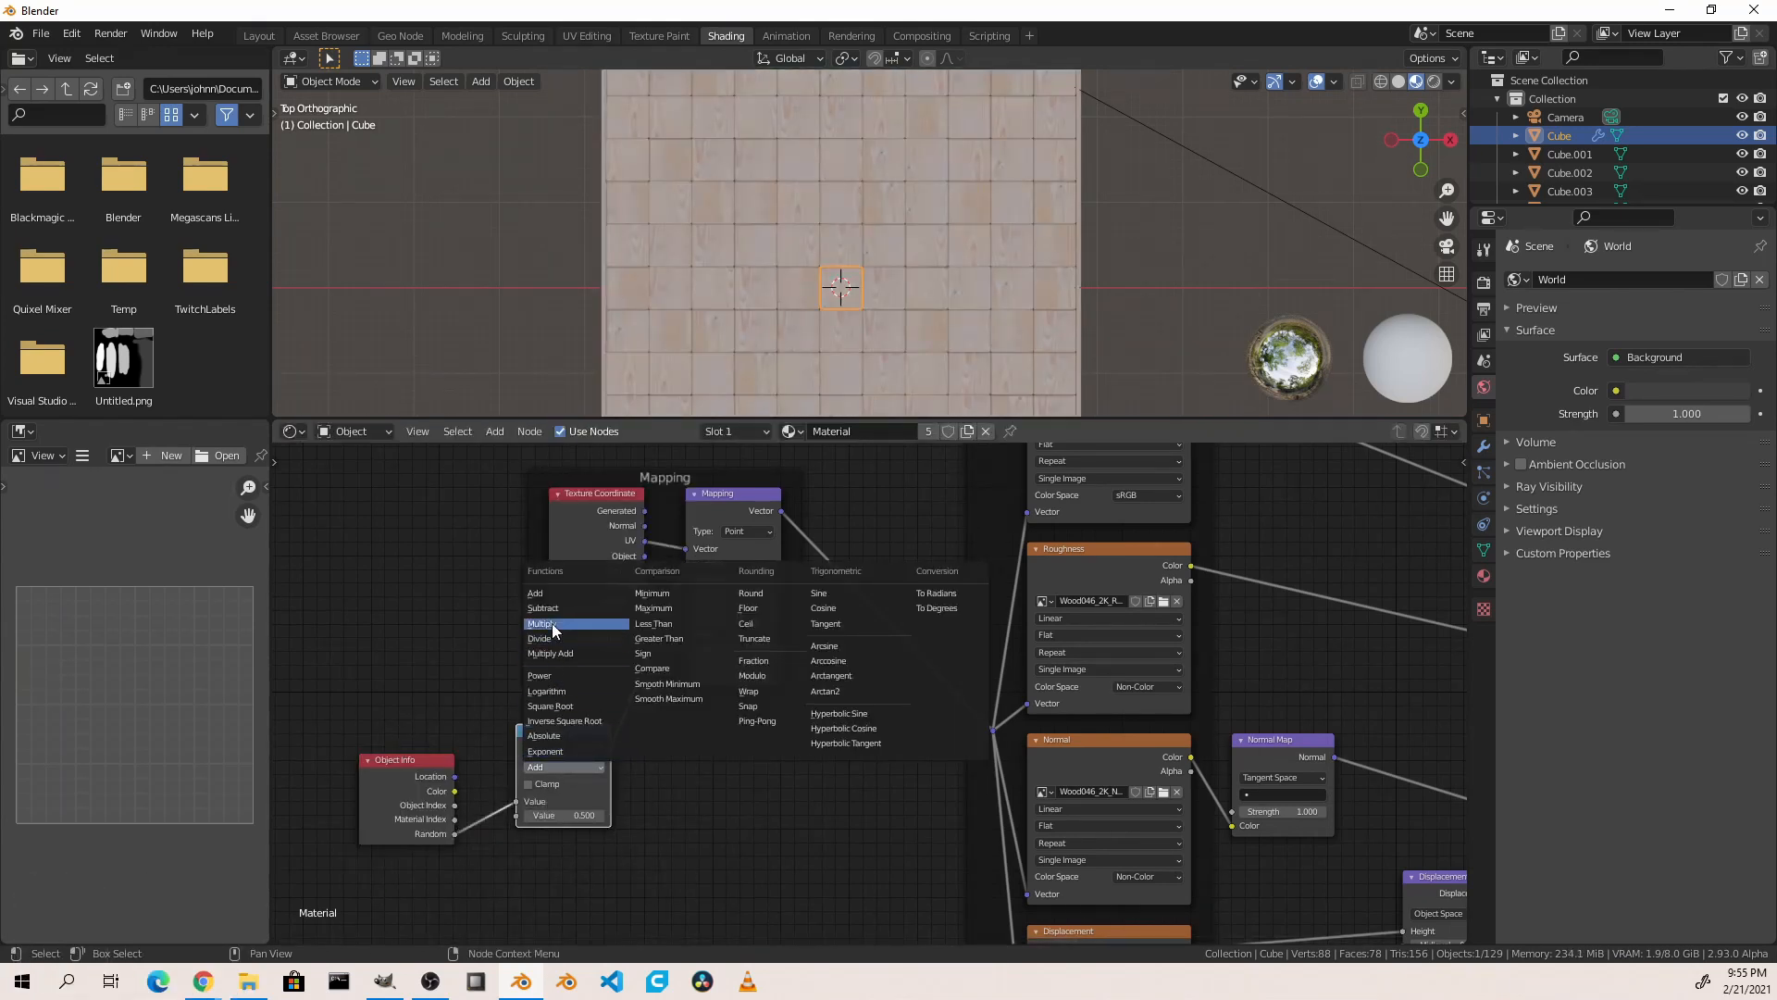
{"action": "left_click", "coordinate": [542, 622]}
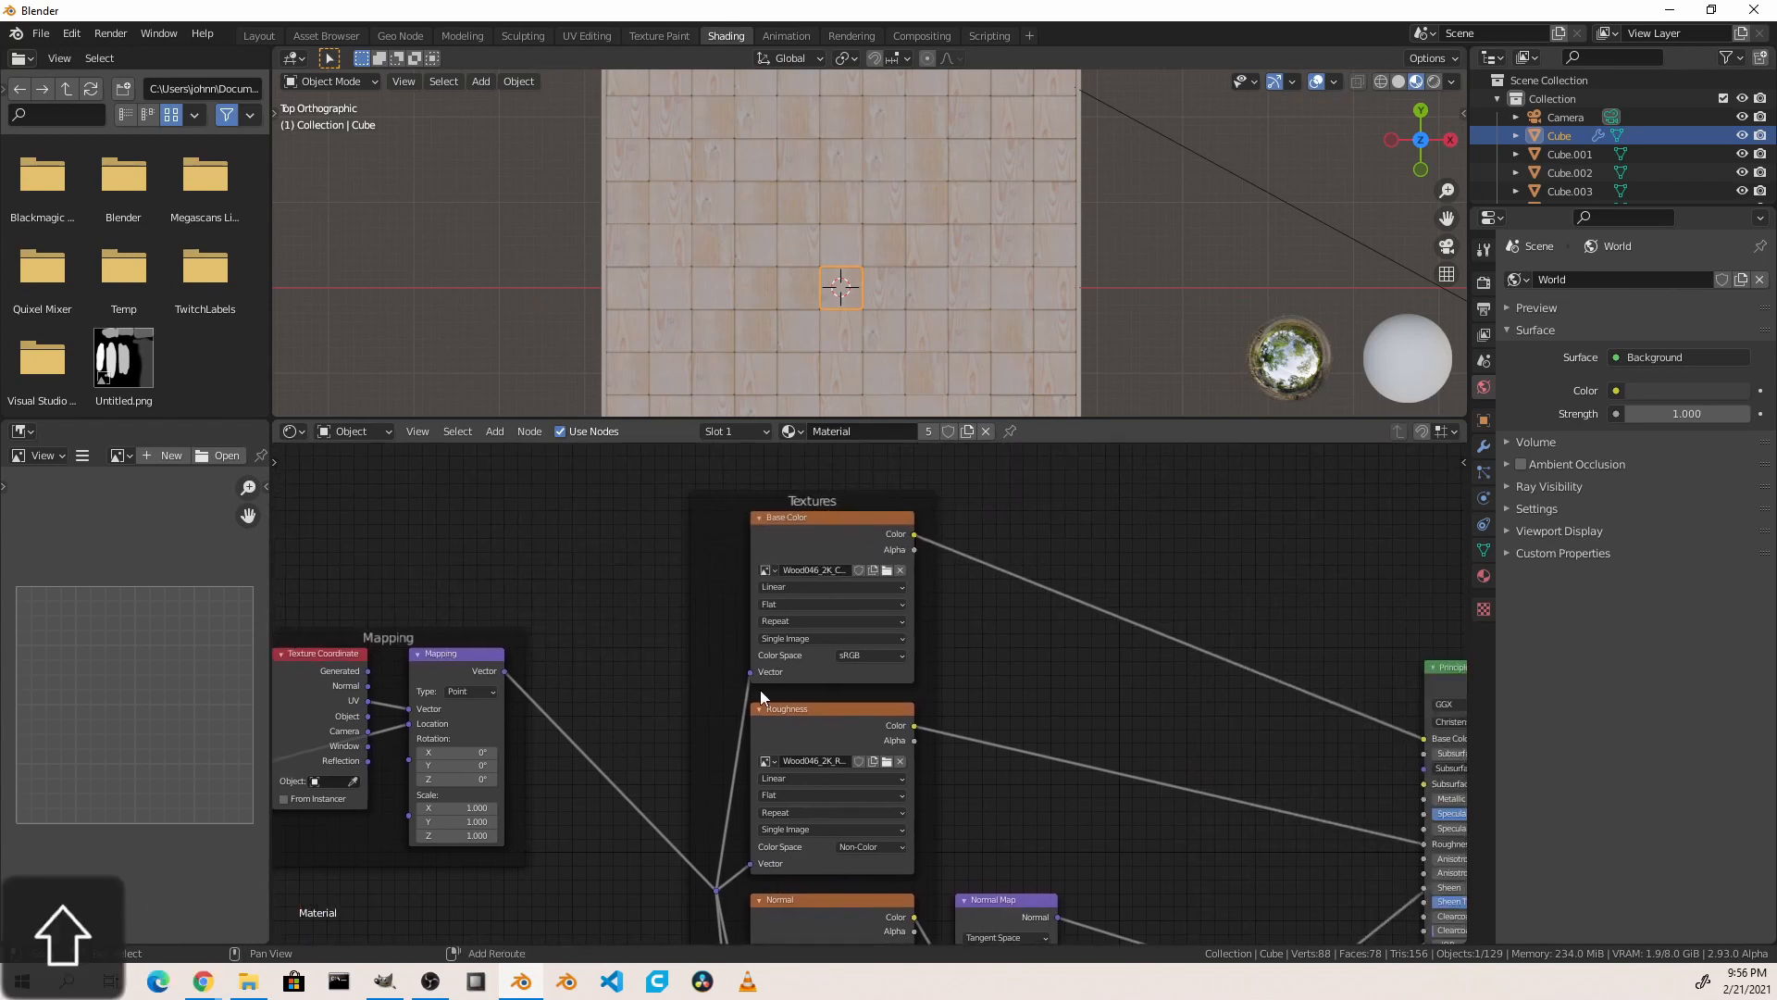
{"action": "mouse_move", "coordinate": [907, 599]}
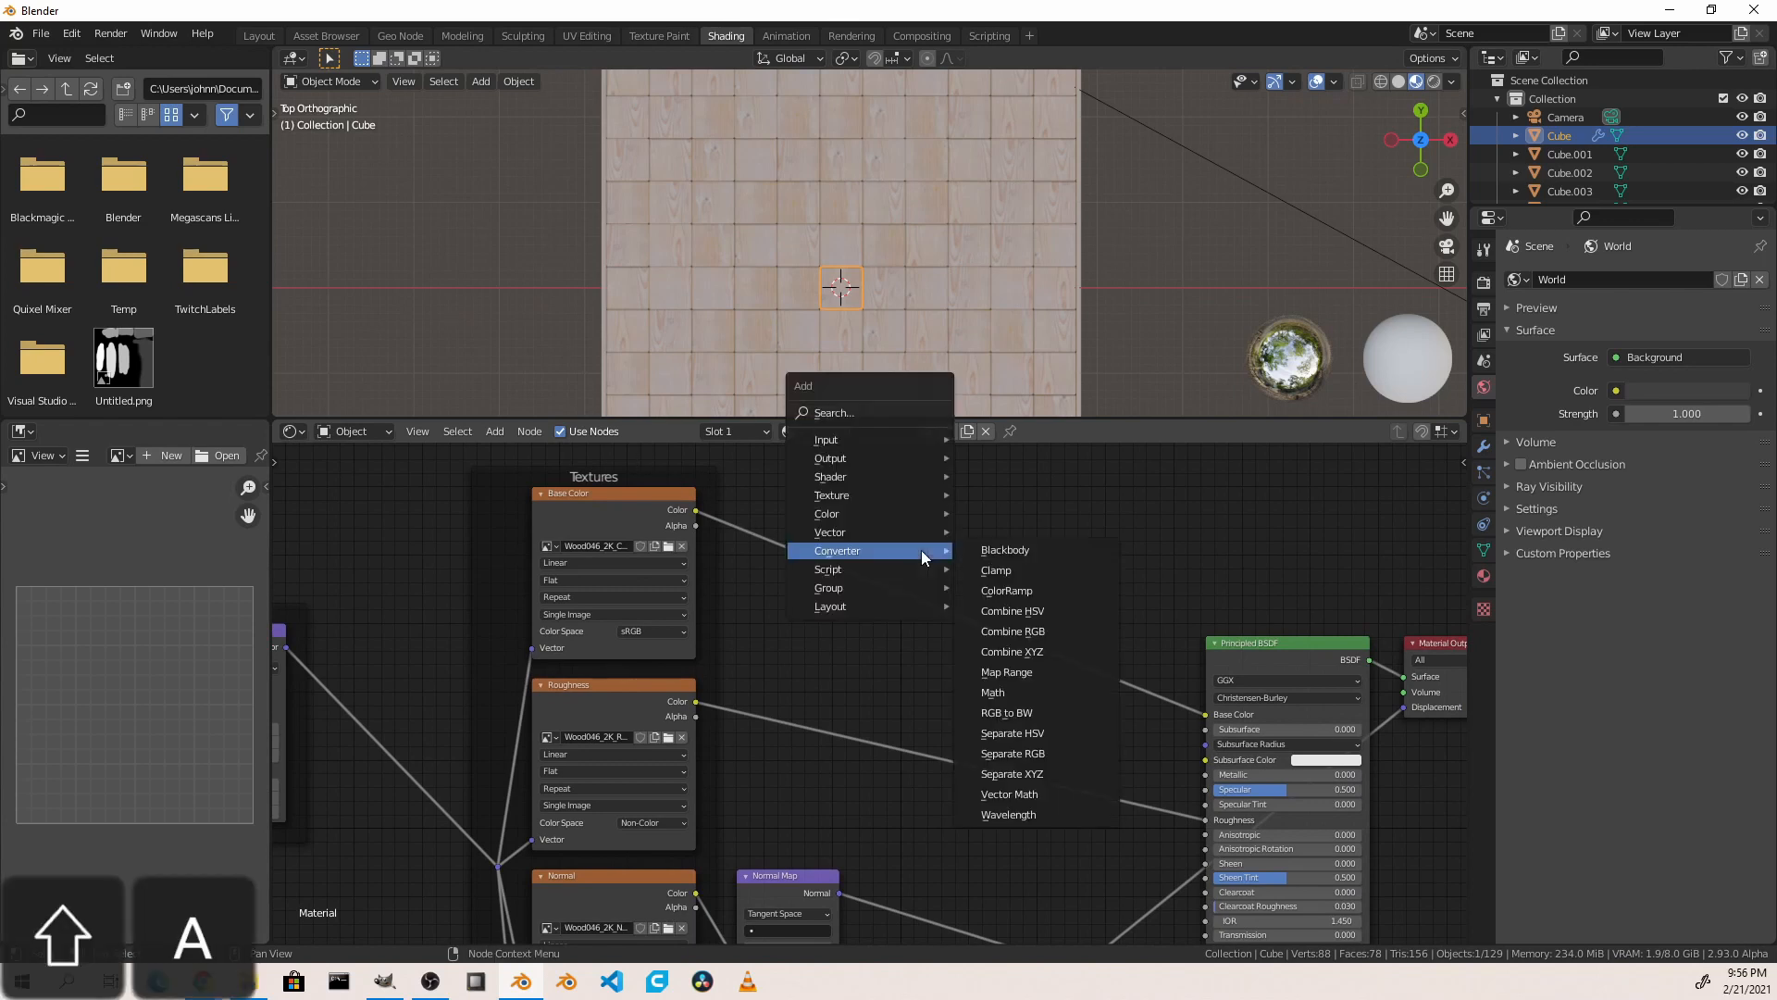
{"action": "mouse_move", "coordinate": [825, 514]}
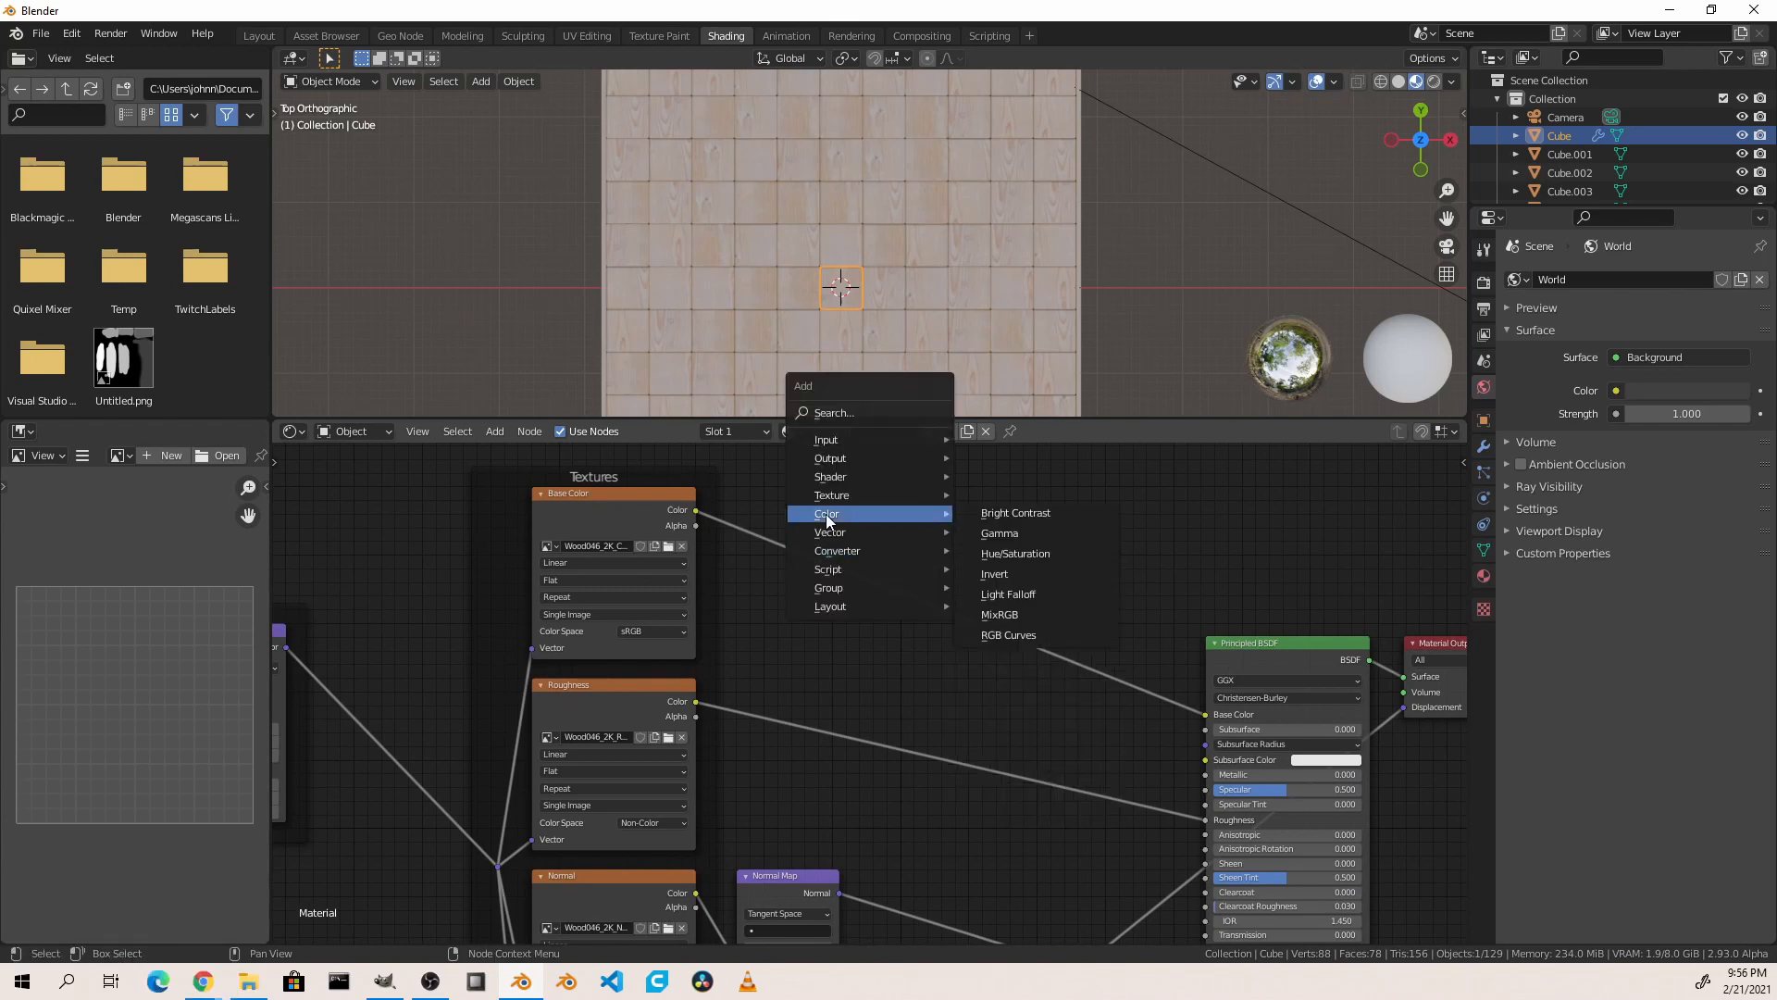
Step: Browse the Color node category to add a MixRGB node
{"action": "left_click", "coordinate": [1000, 614]}
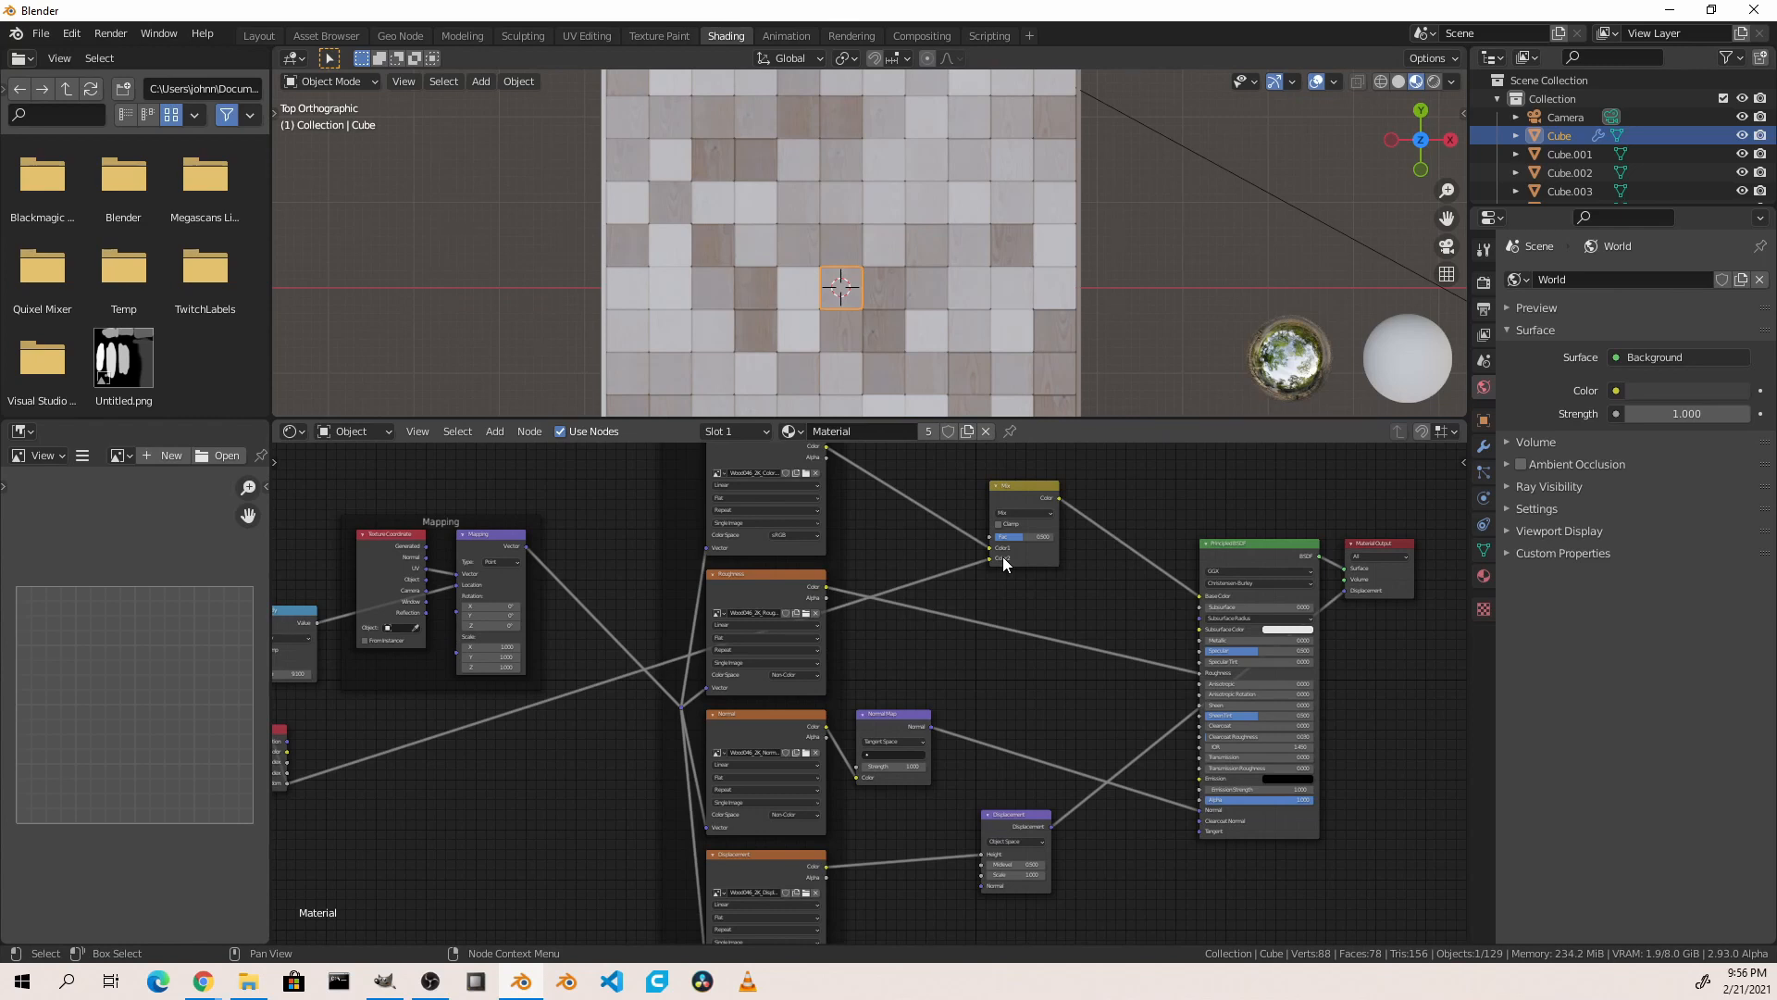
{"action": "mouse_move", "coordinate": [933, 354]}
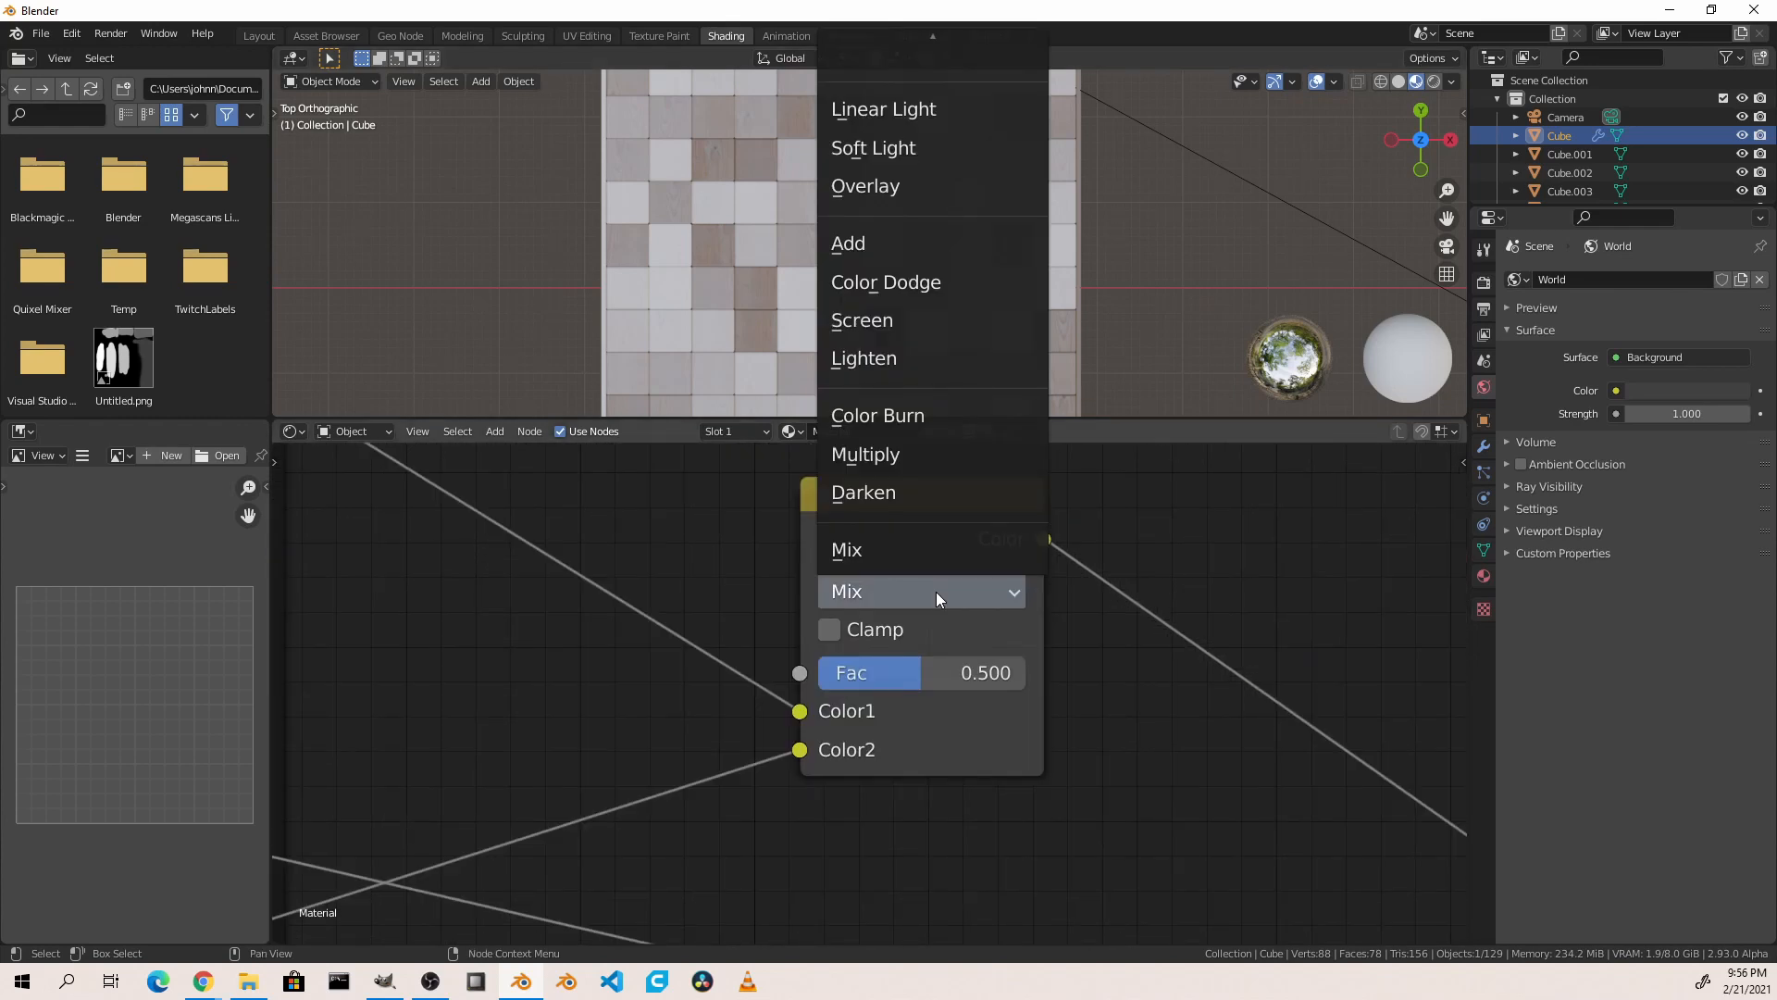
Step: Try the Darken and Multiply blend modes on the MixRGB node
{"action": "left_click", "coordinate": [863, 492]}
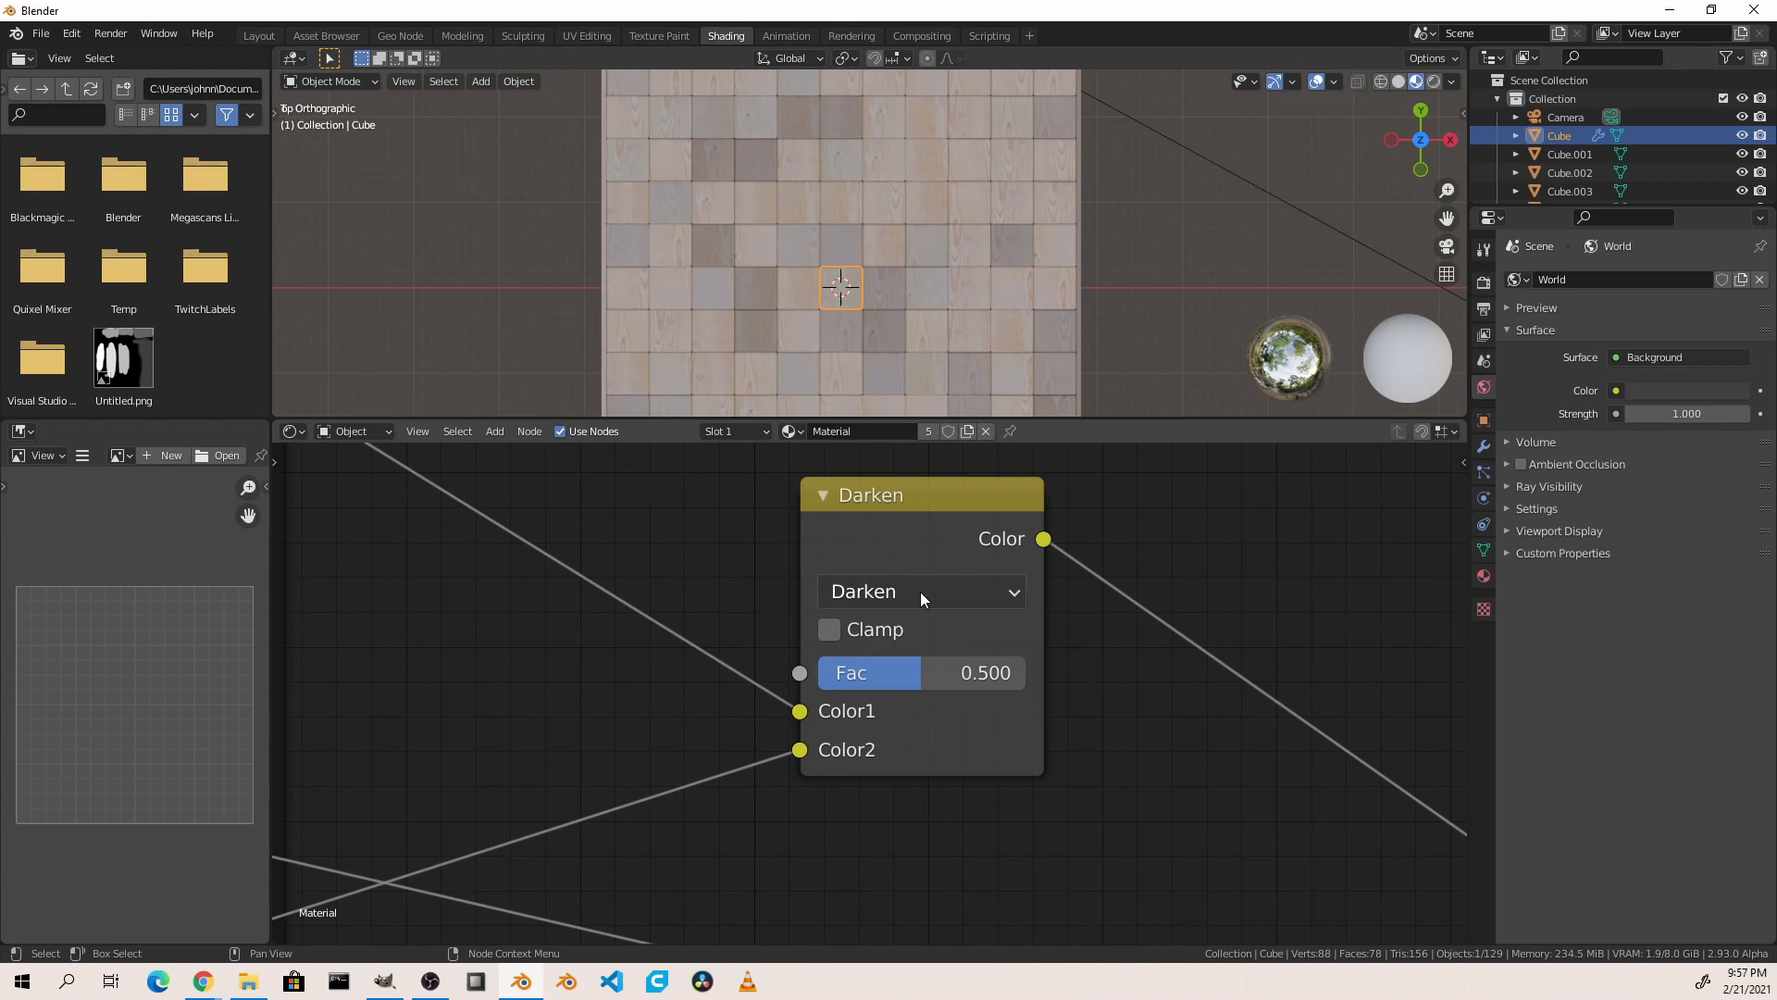
{"action": "left_click", "coordinate": [920, 591]}
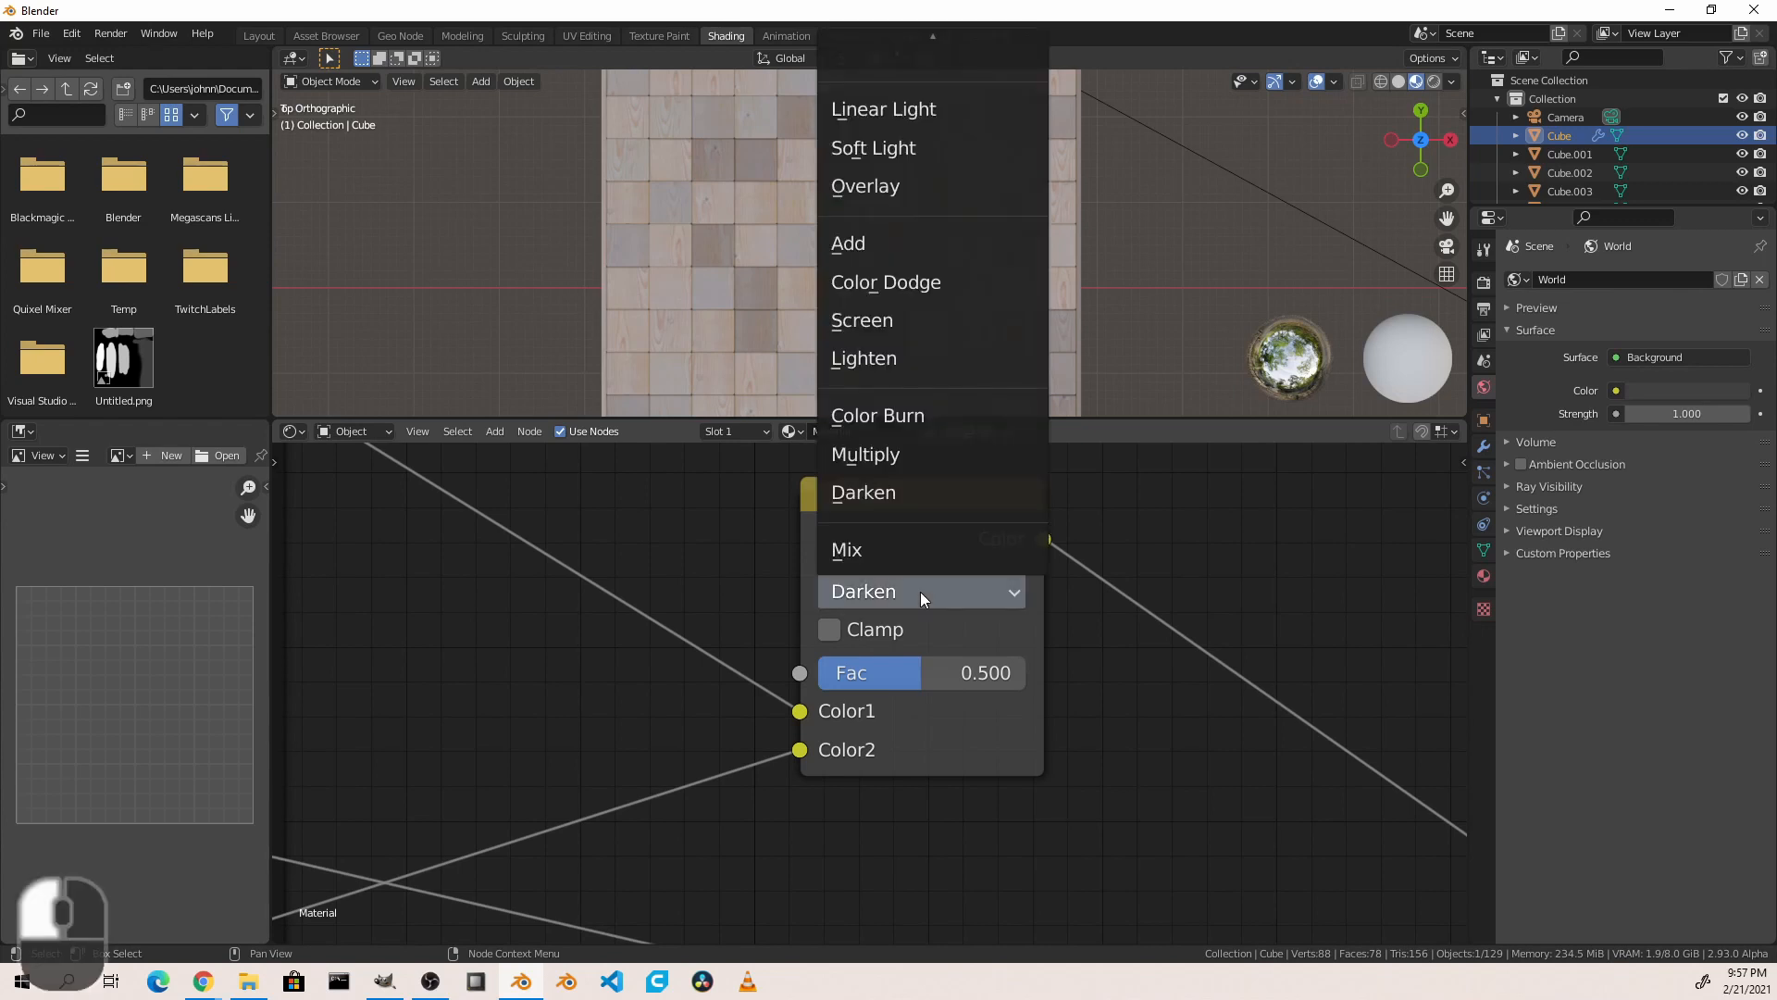
{"action": "left_click", "coordinate": [864, 454]}
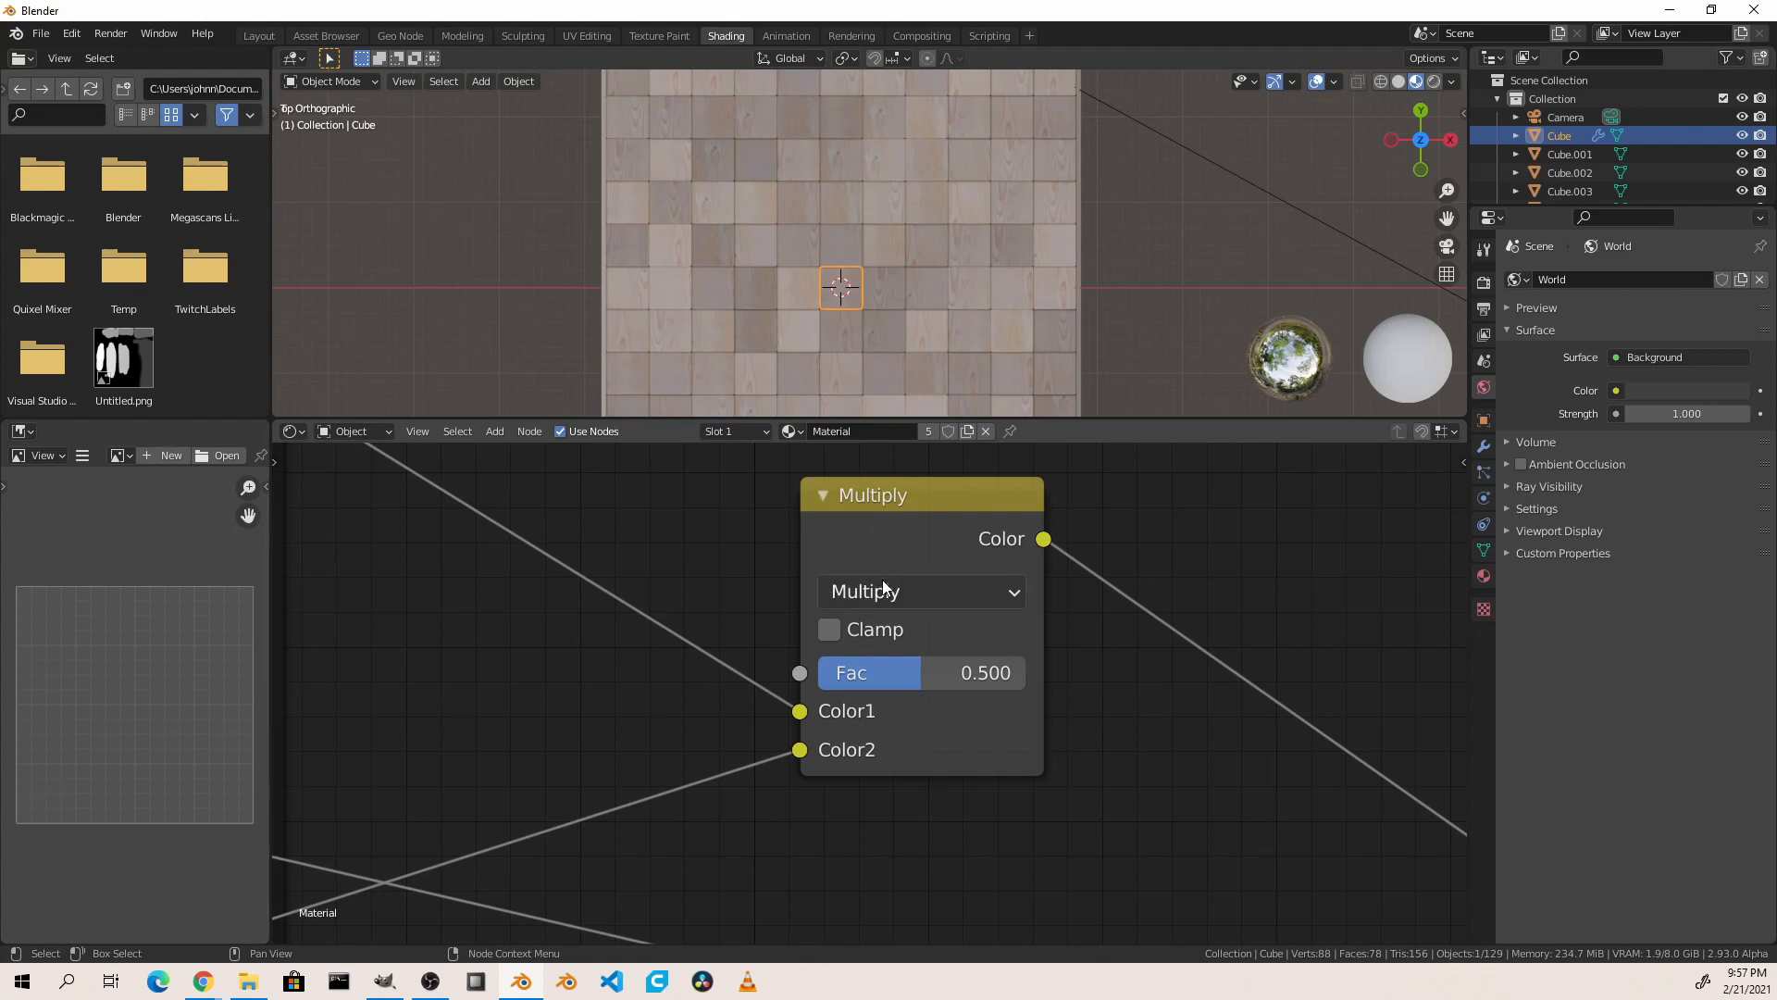
{"action": "left_click", "coordinate": [918, 591]}
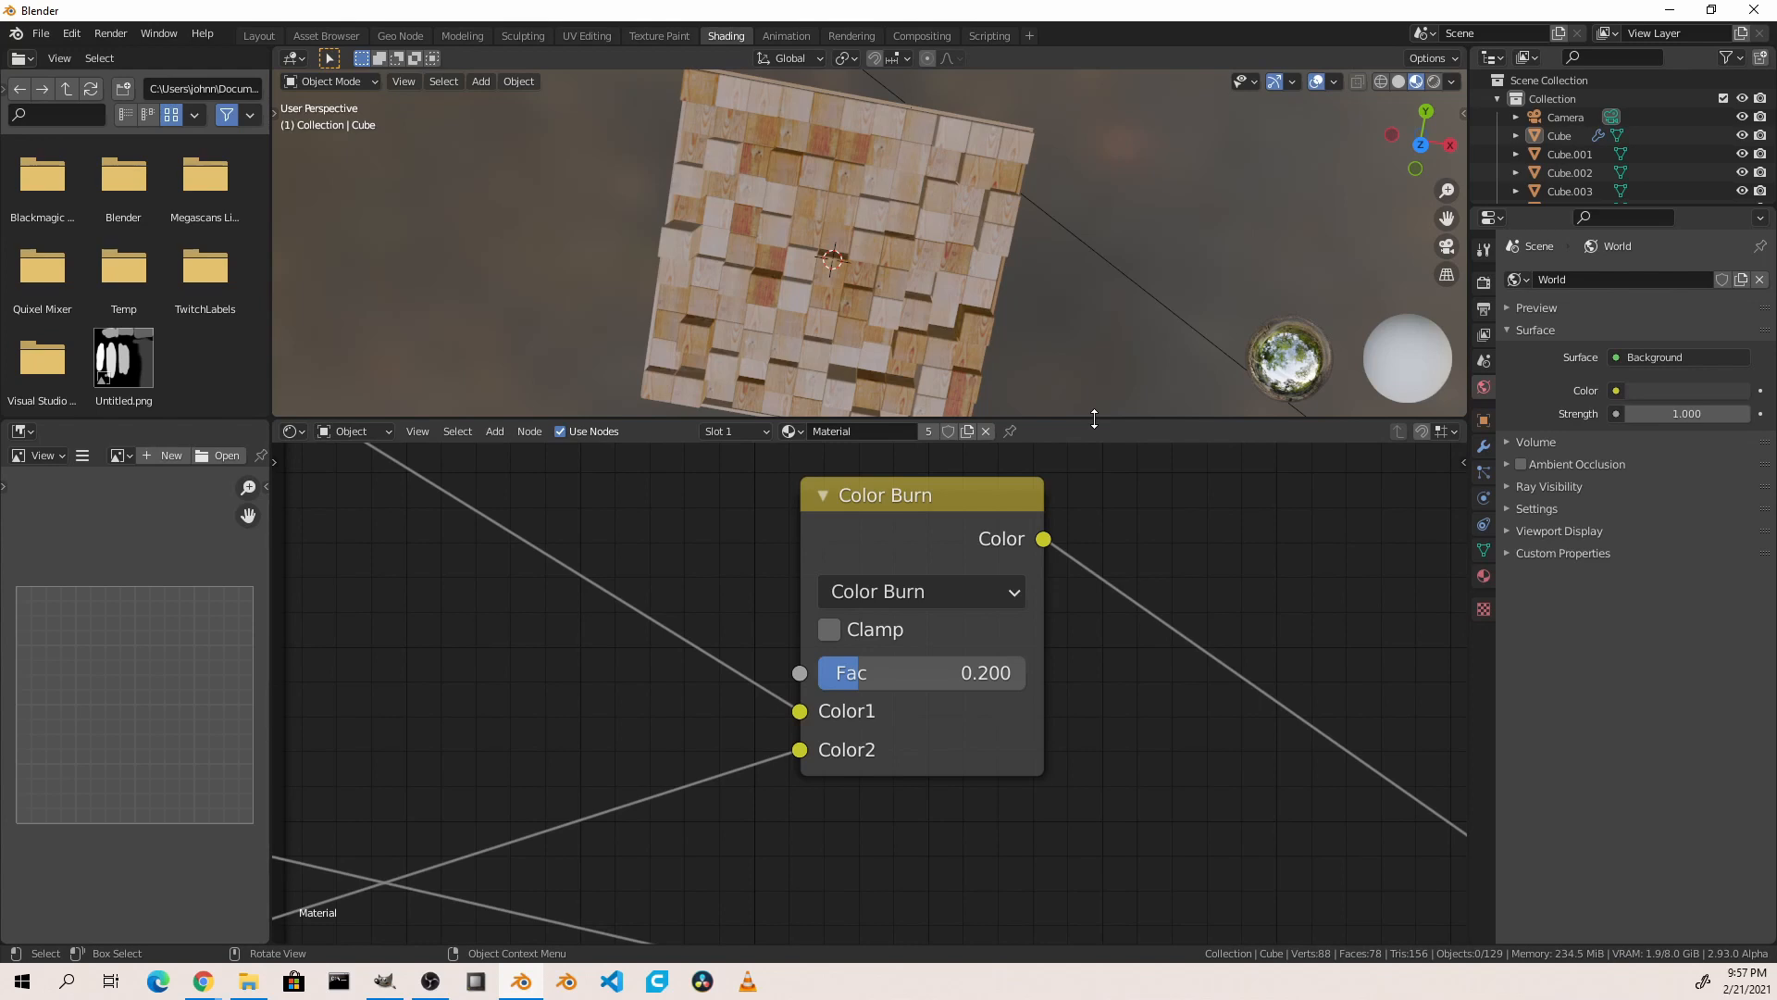
Step: Maximize the 3D viewport and switch its shading to Rendered
{"action": "left_click", "coordinate": [1412, 81]}
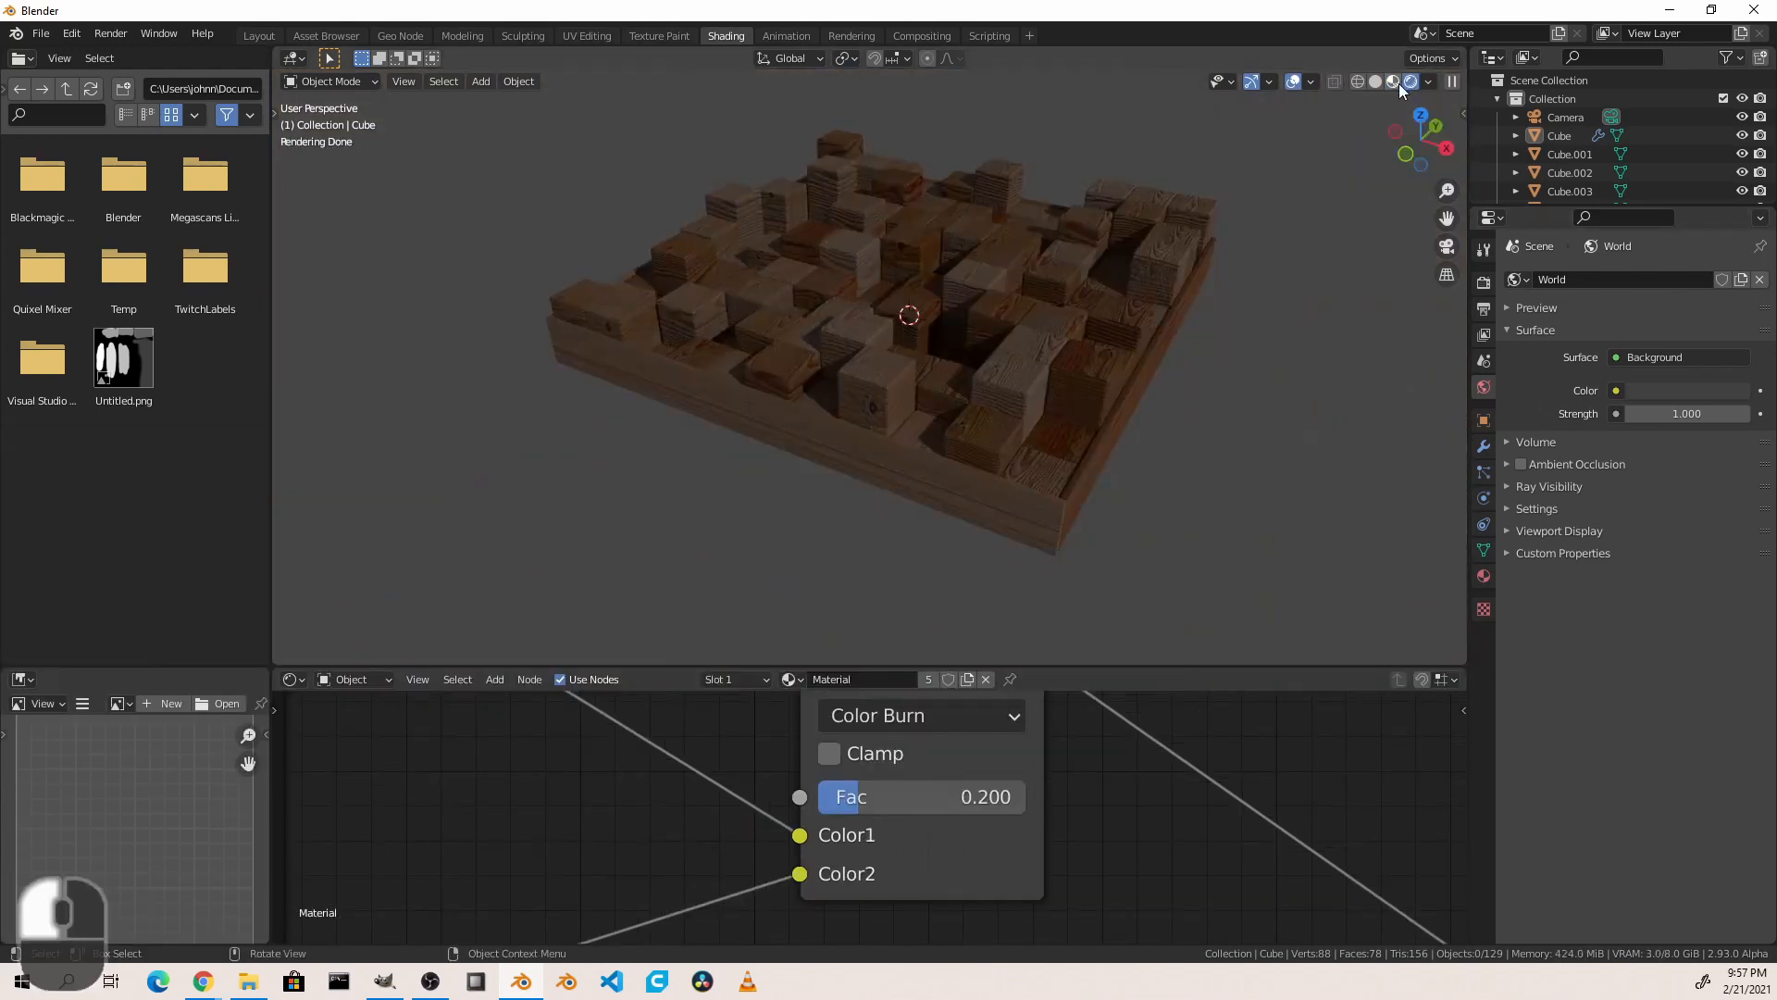
{"action": "left_click", "coordinate": [1412, 81]}
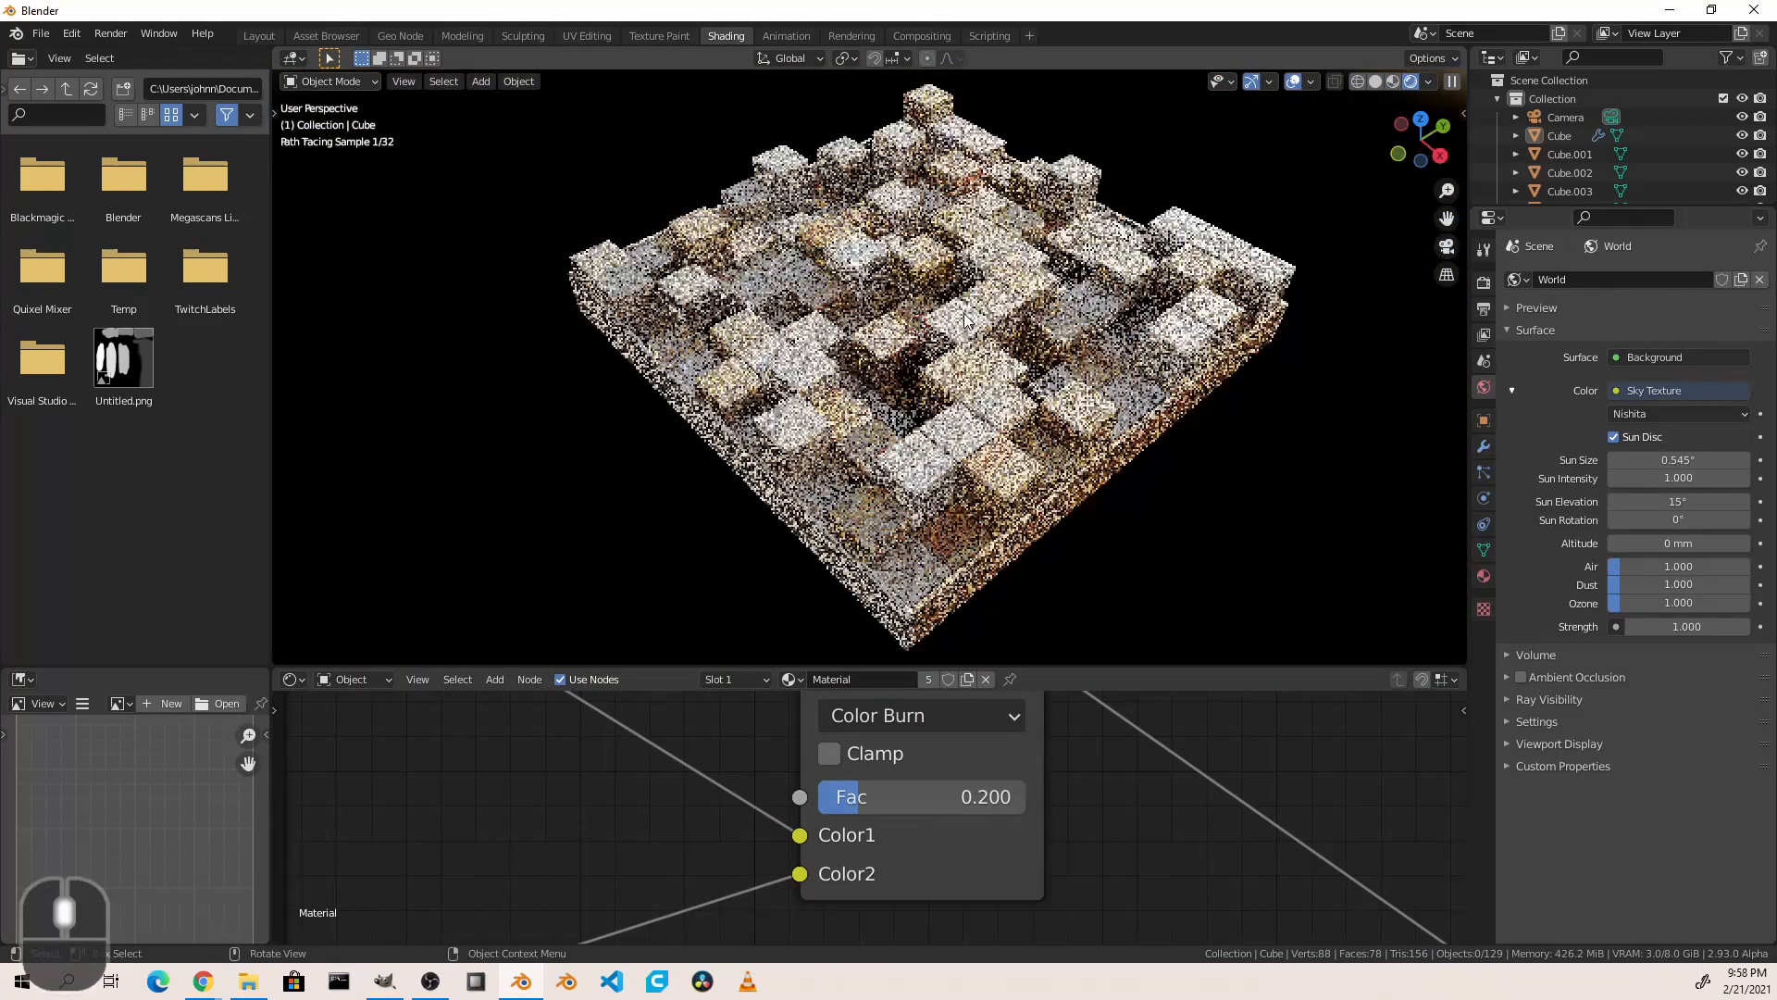